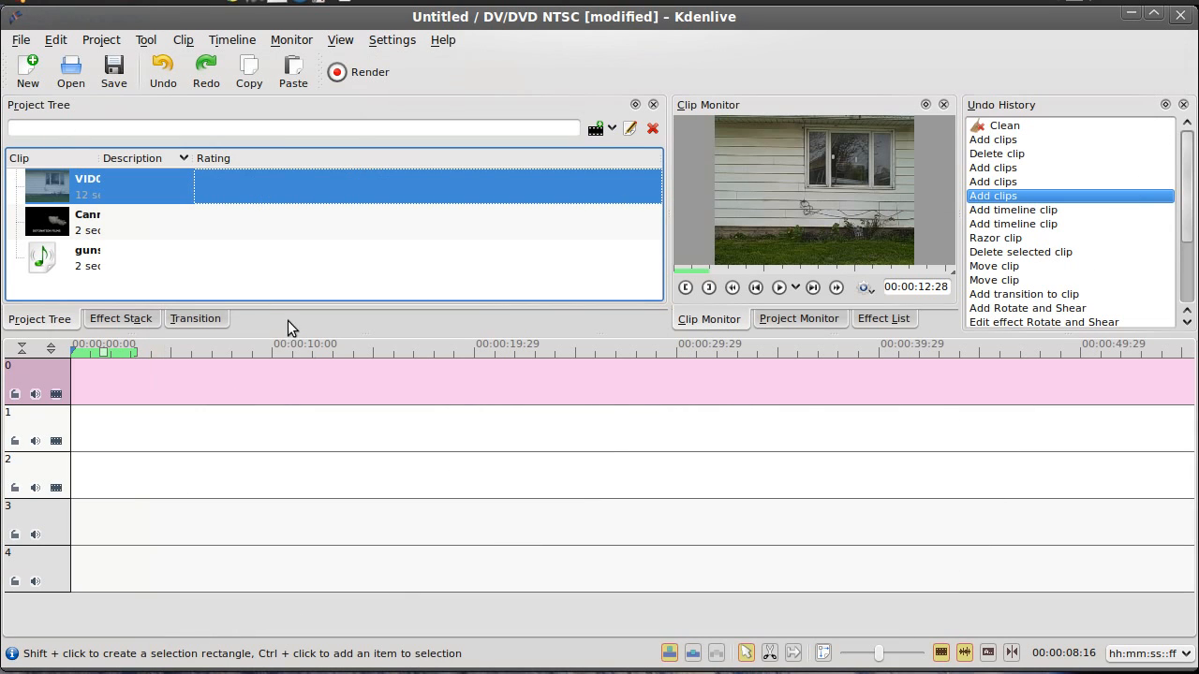
pyautogui.moveTo(319, 360)
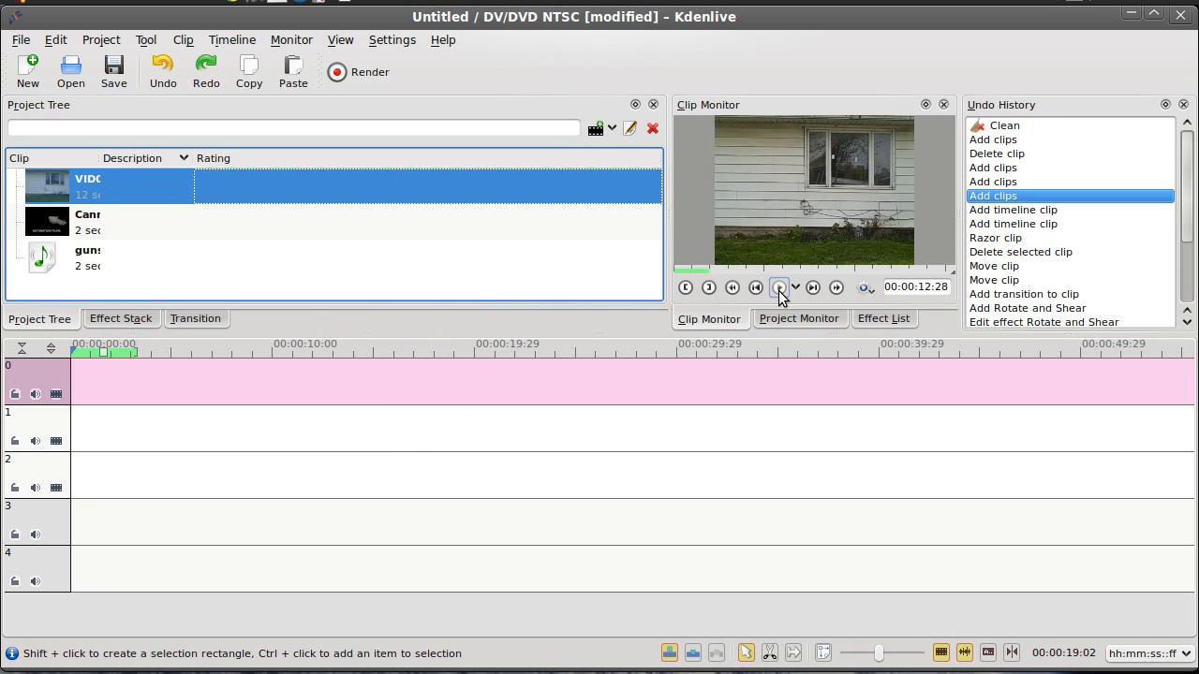
# Play through the firing video clip preview, pausing as the gun is raised
pyautogui.click(779, 289)
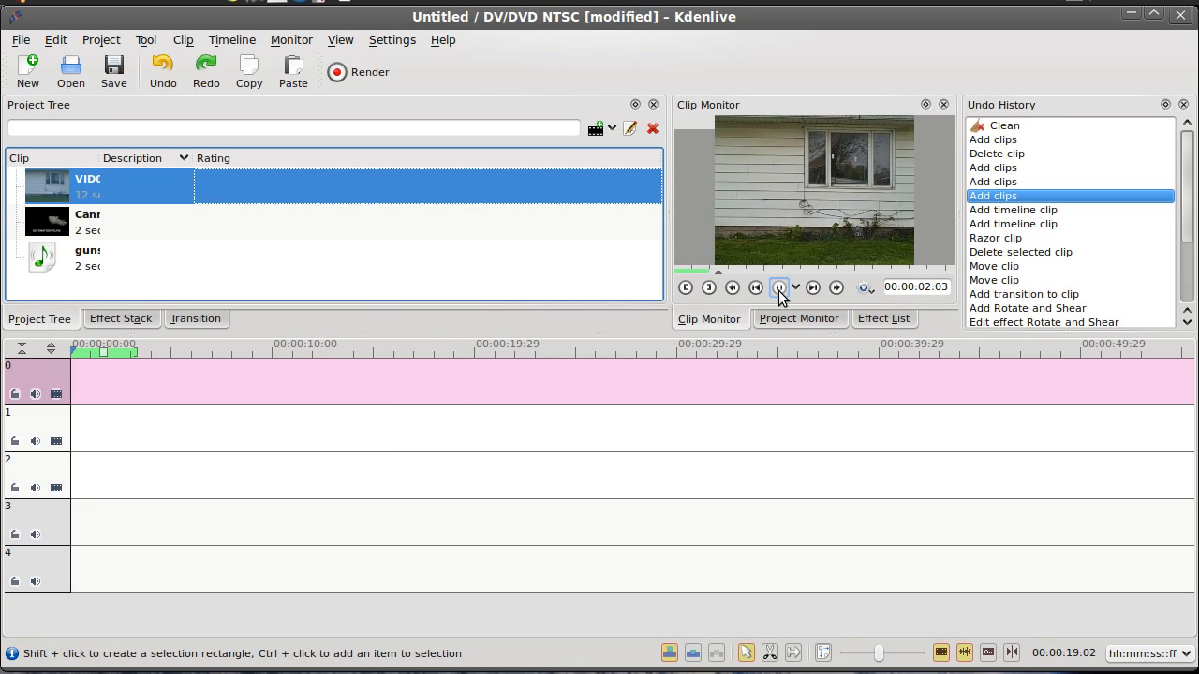
pyautogui.click(779, 288)
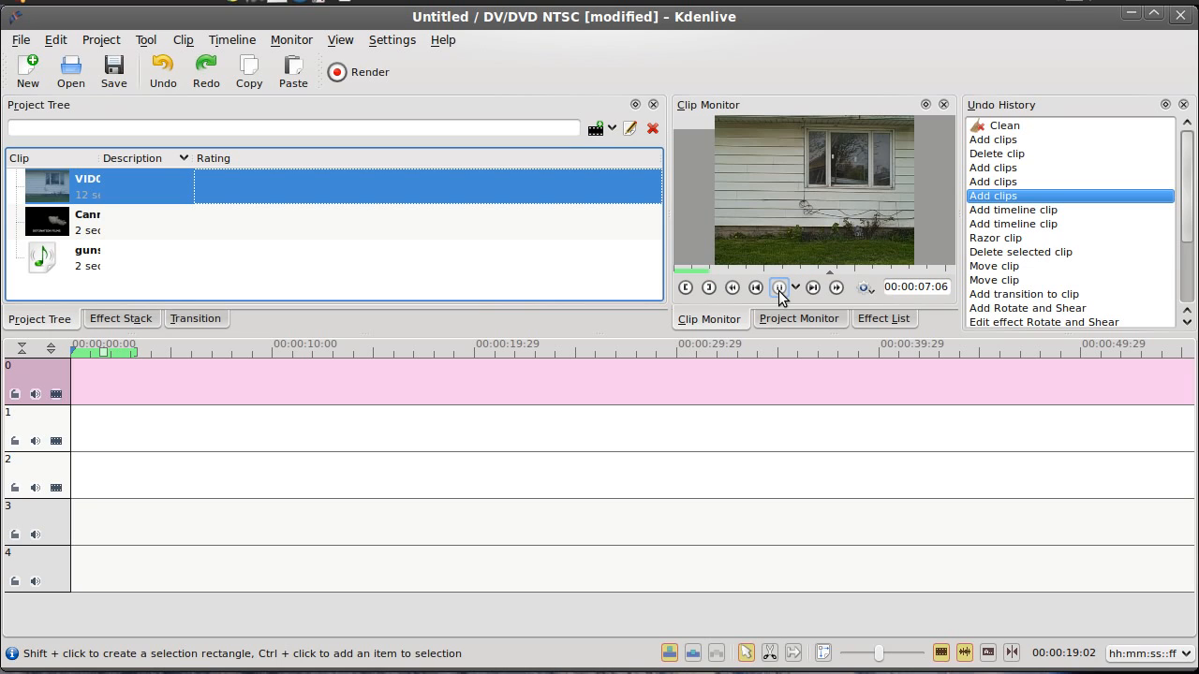
pyautogui.click(779, 288)
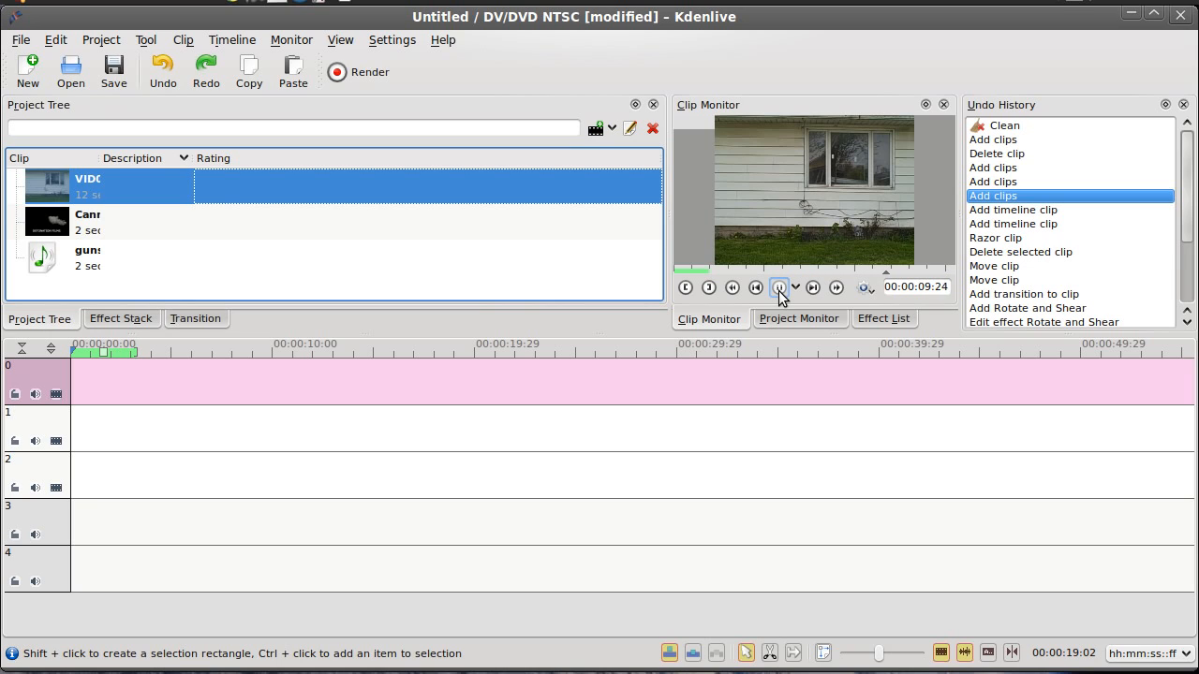
pyautogui.click(779, 288)
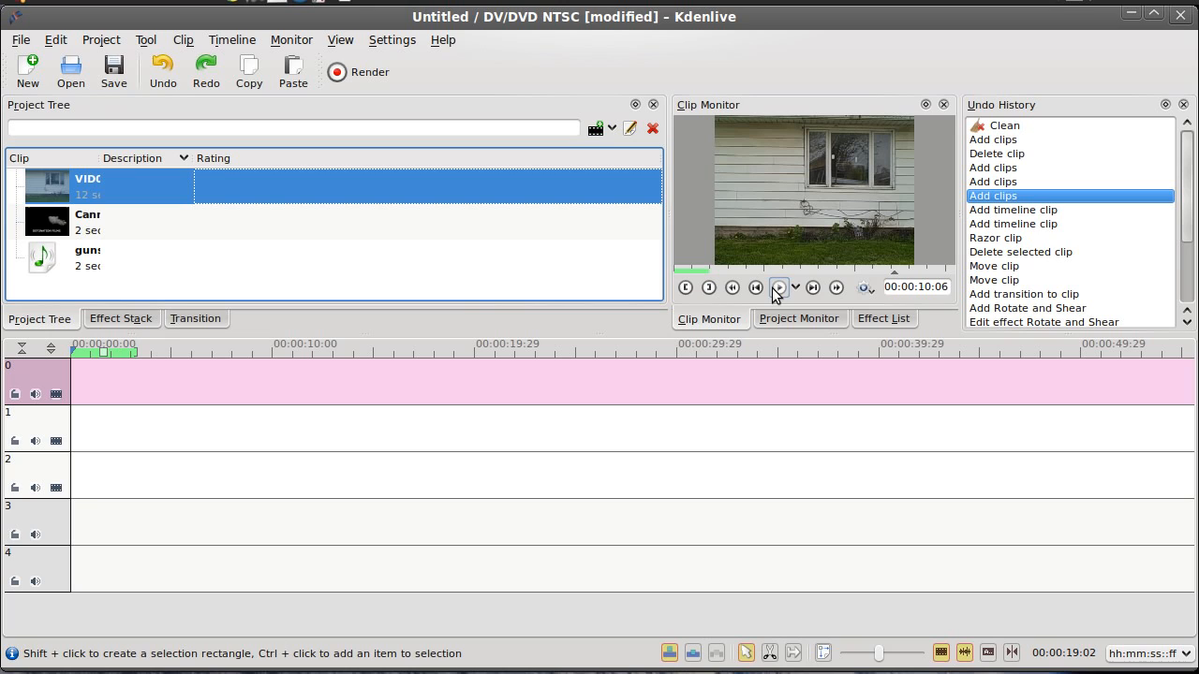
pyautogui.click(780, 288)
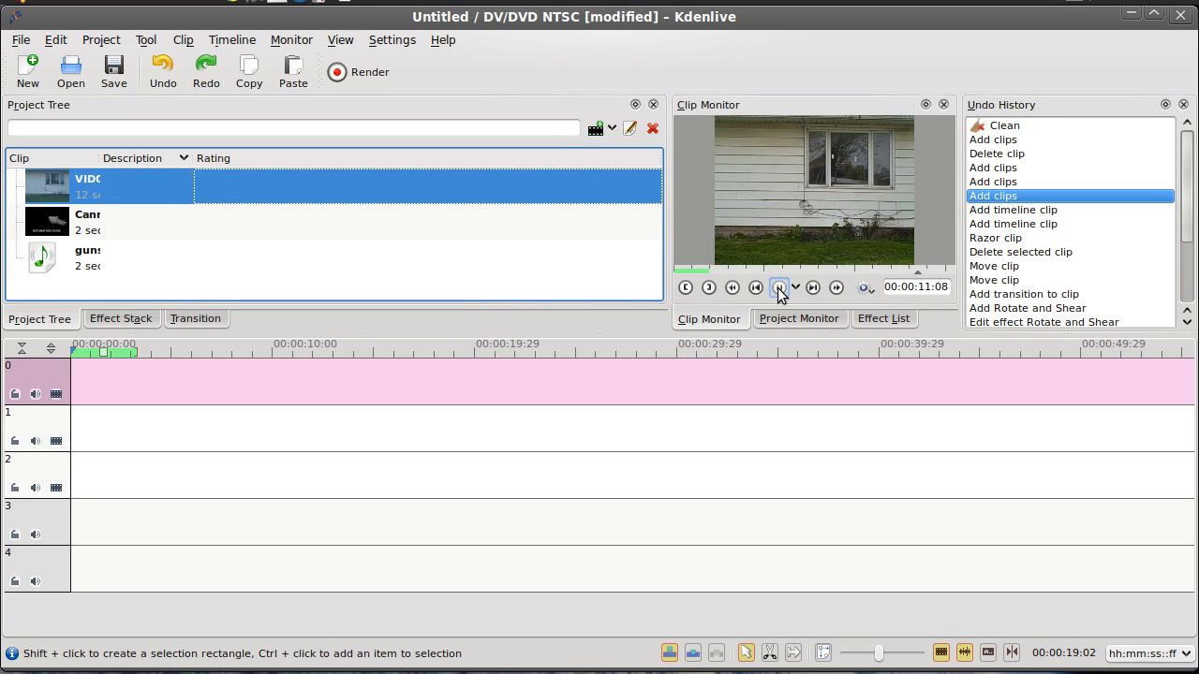
pyautogui.click(780, 289)
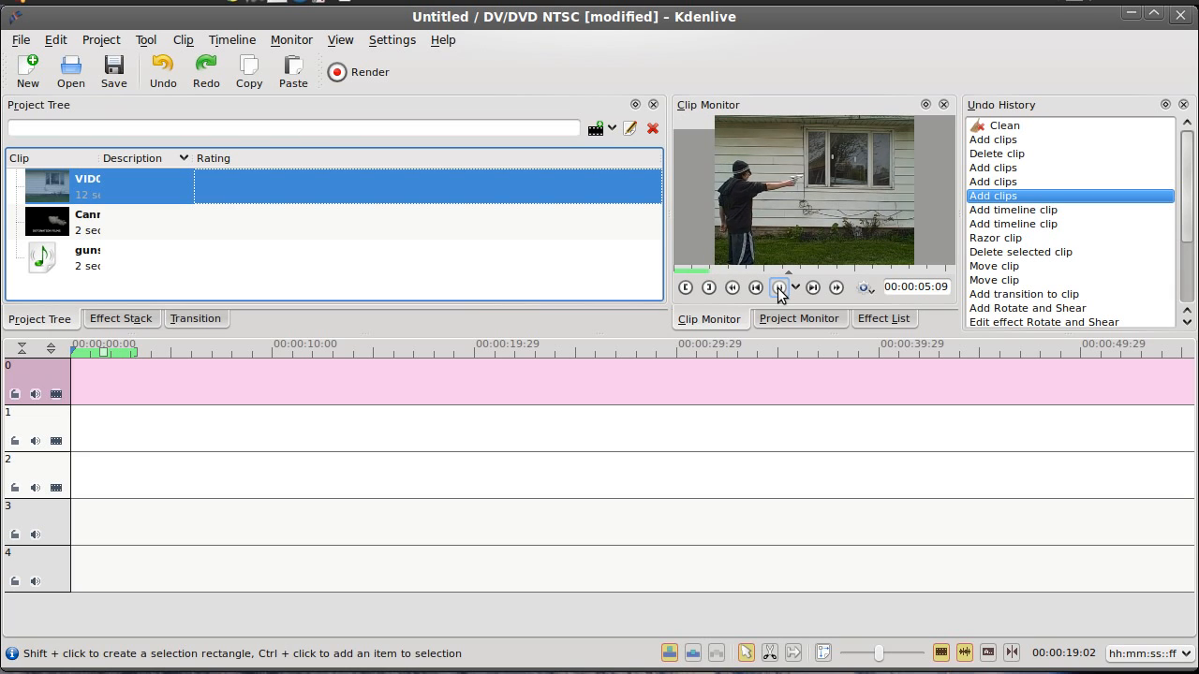
pyautogui.click(780, 289)
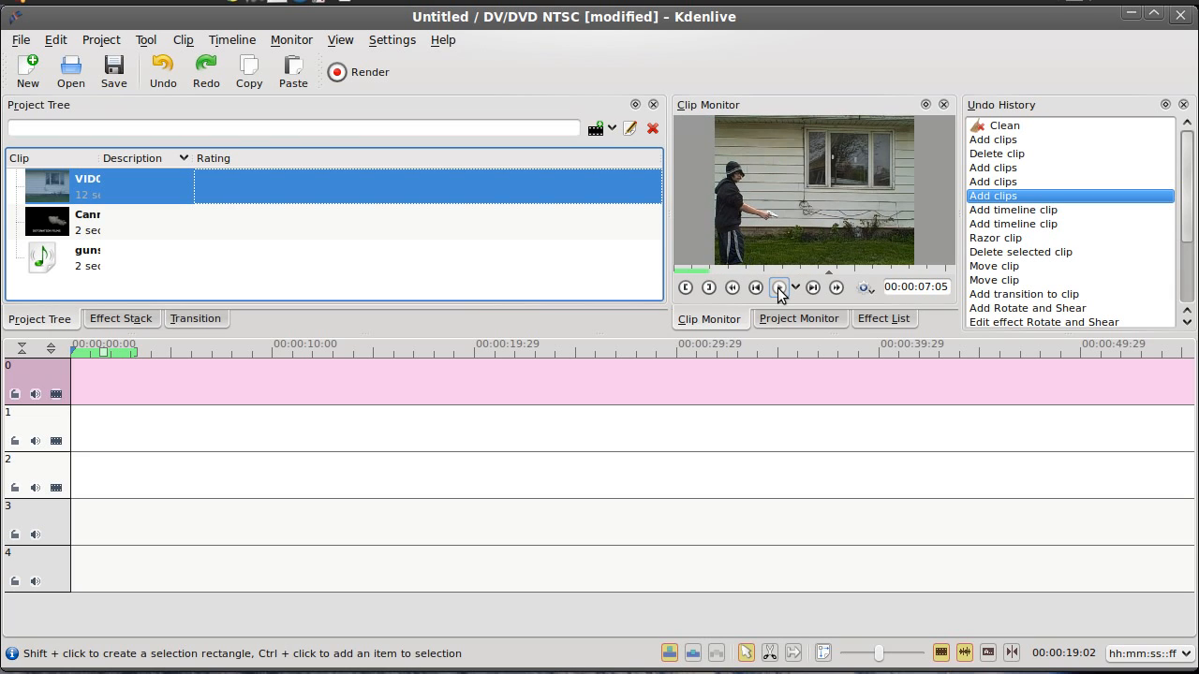
pyautogui.click(779, 289)
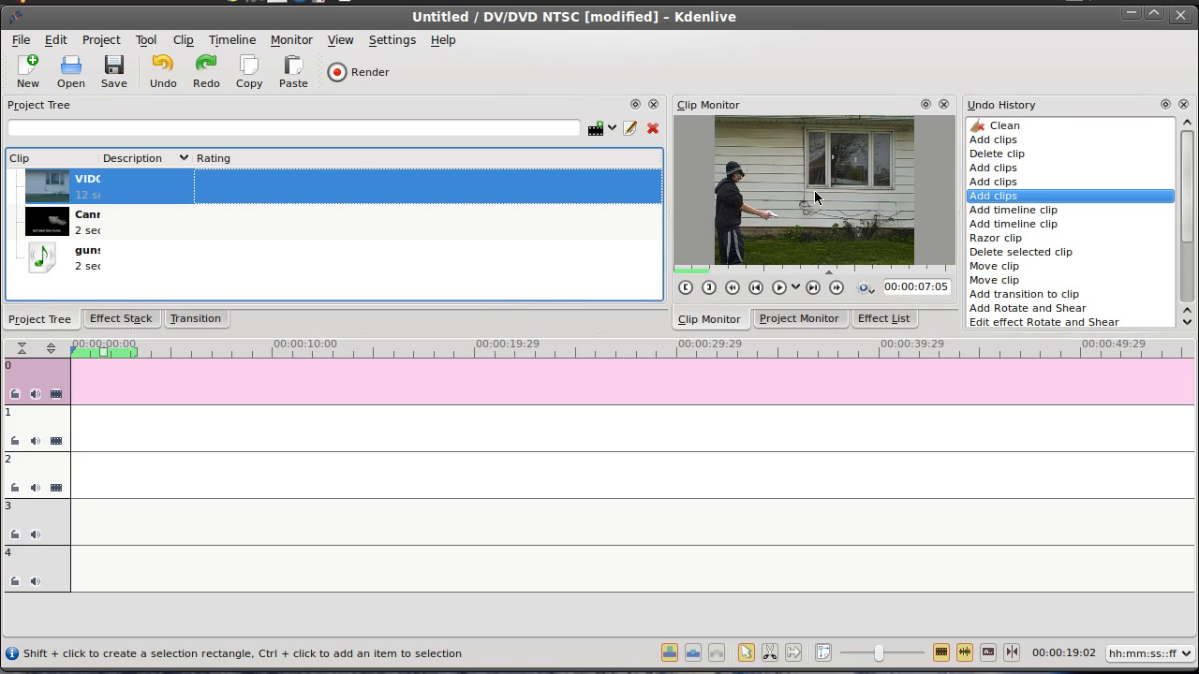
pyautogui.moveTo(146, 234)
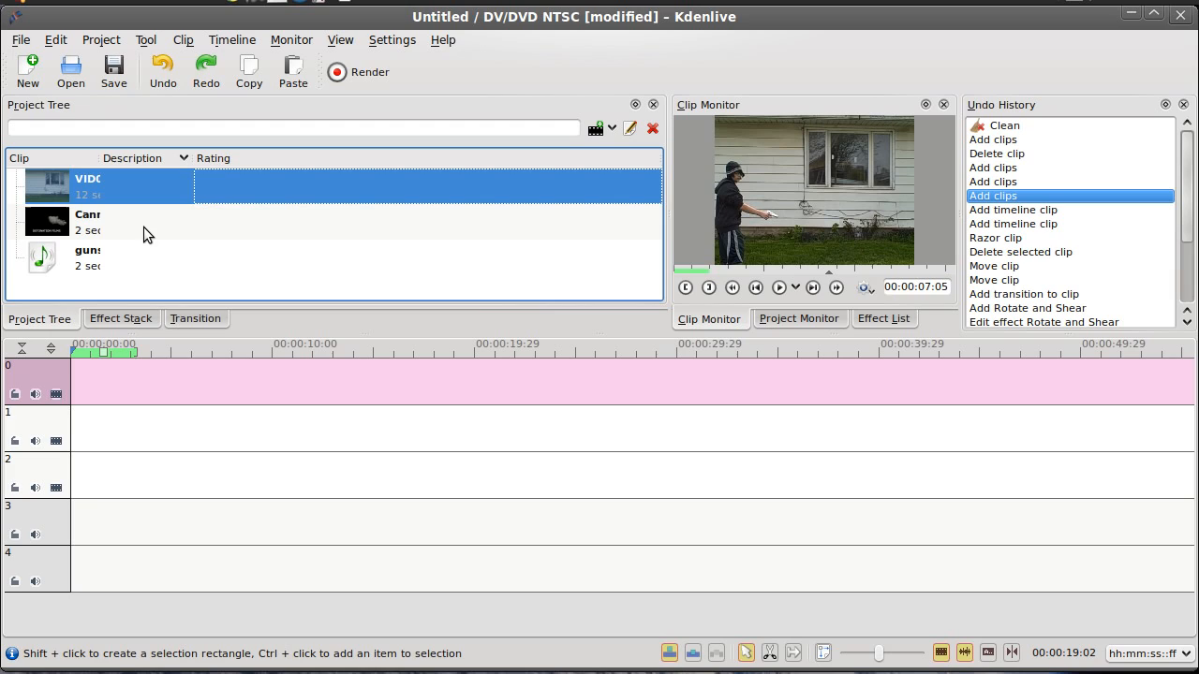
pyautogui.moveTo(154, 228)
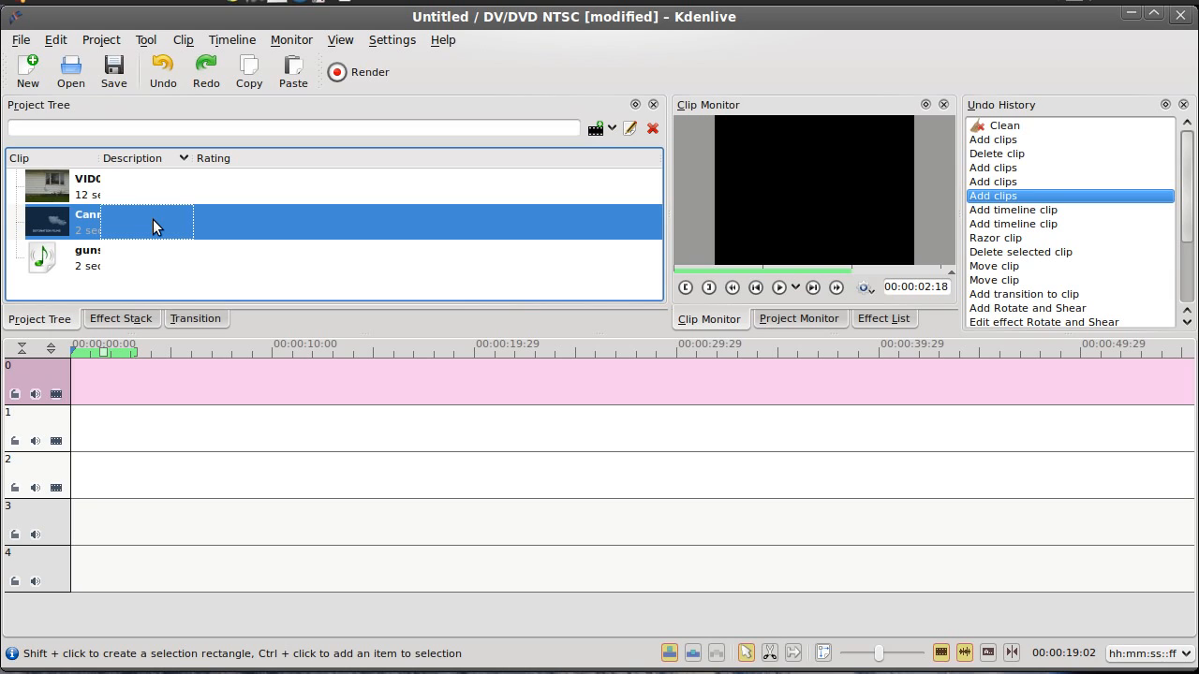
pyautogui.moveTo(367, 240)
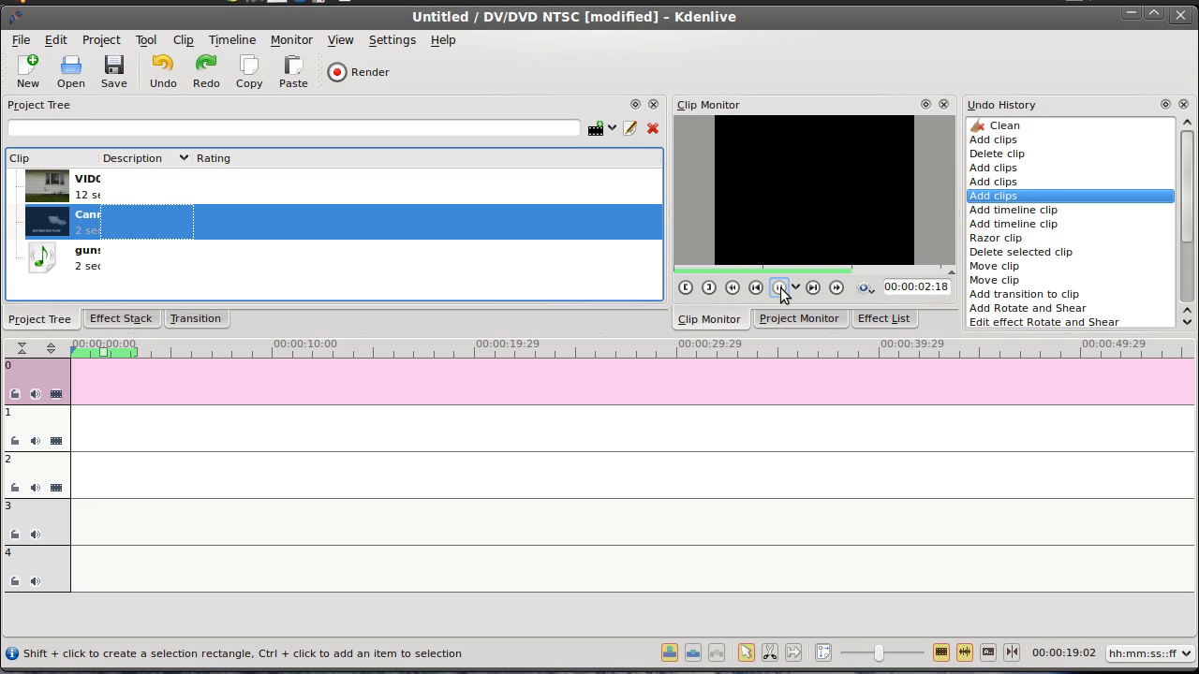
# Play through the muzzle flash clip preview
pyautogui.click(778, 288)
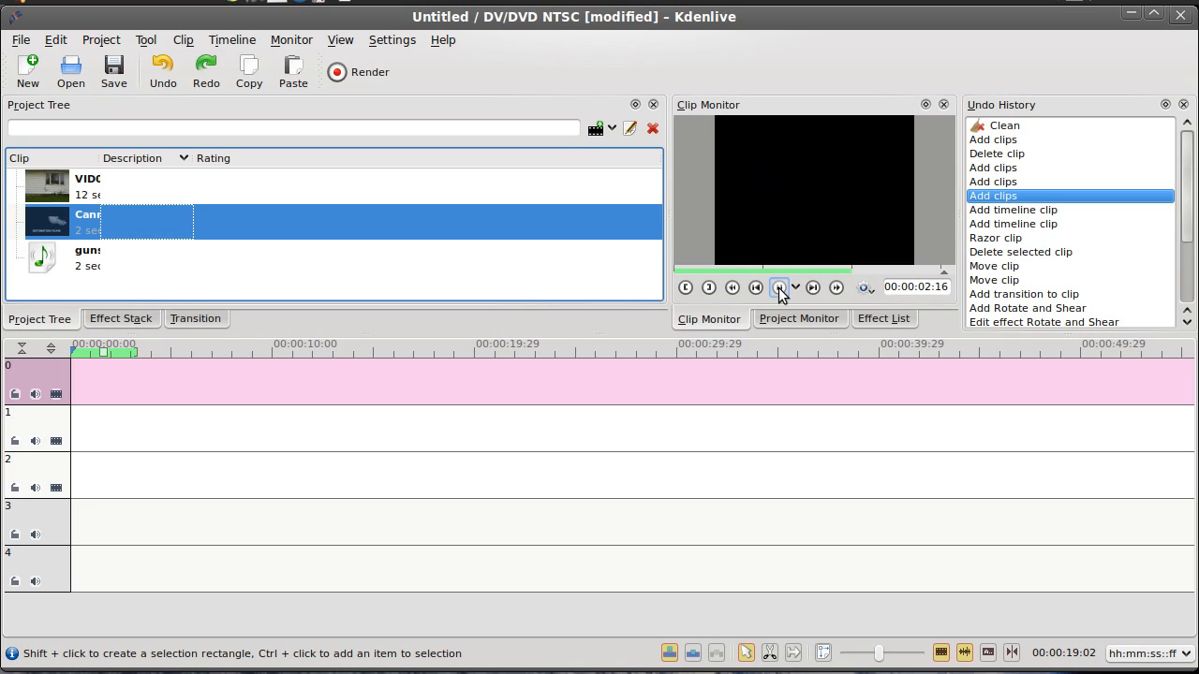
pyautogui.click(779, 288)
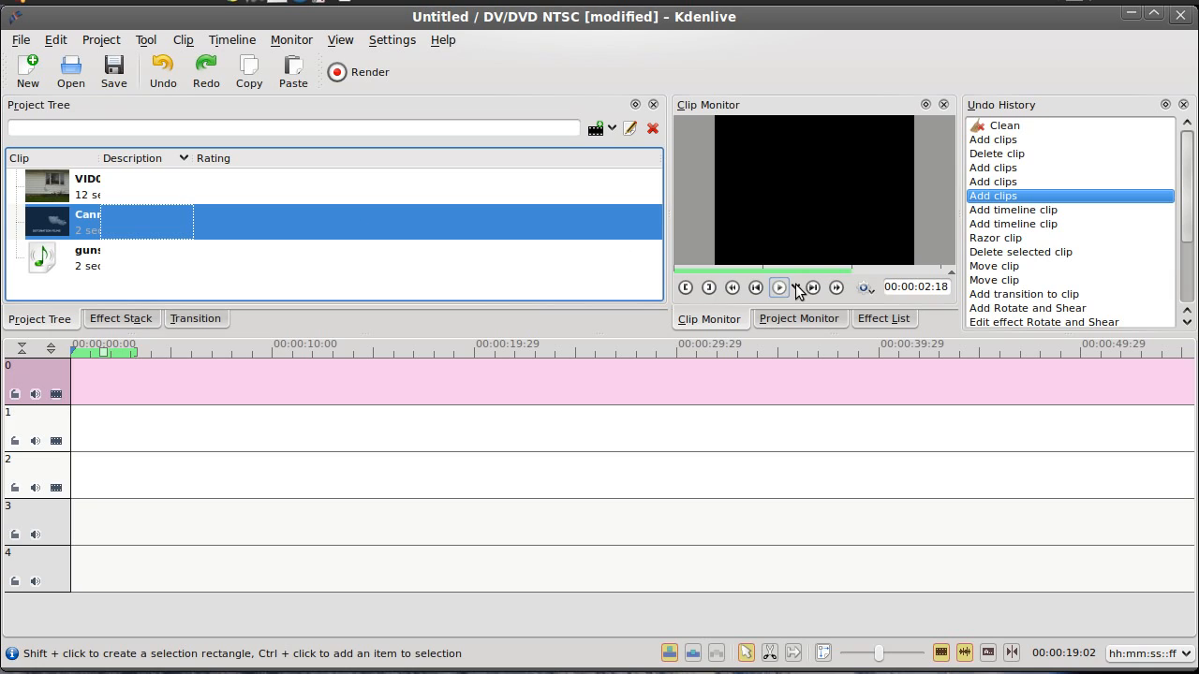
pyautogui.click(778, 289)
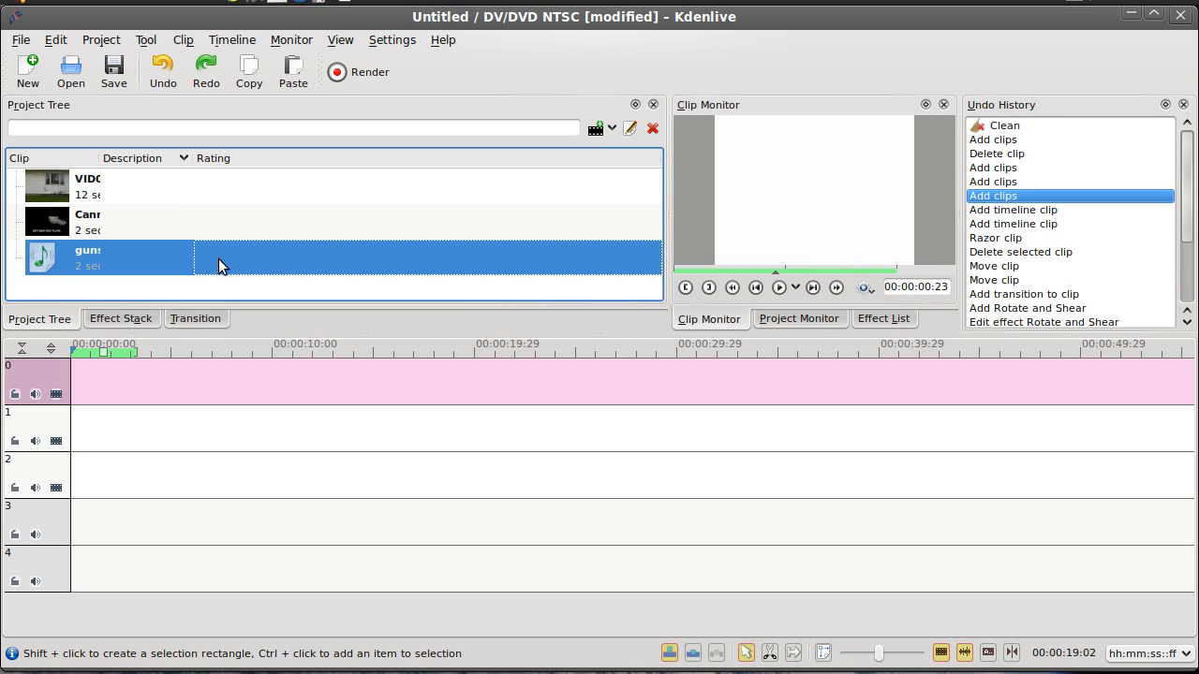
pyautogui.moveTo(58, 199)
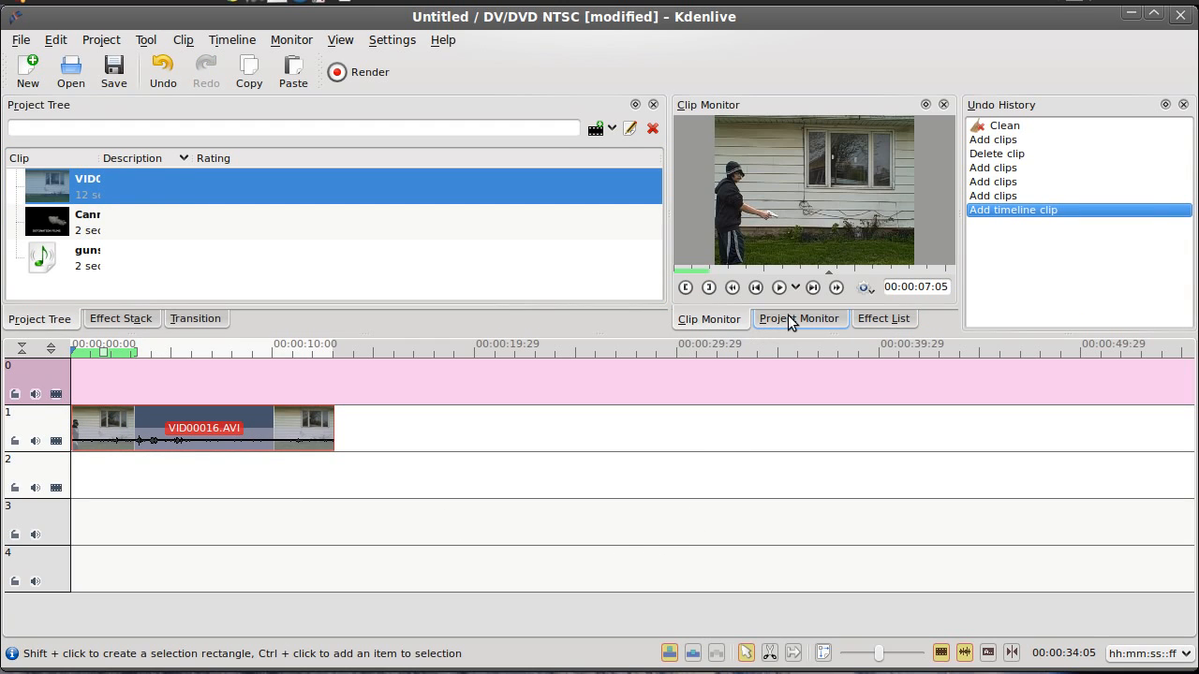
# Undock the Project Monitor as a floating window, play the timeline and stop at the gun-firing frame
pyautogui.click(798, 319)
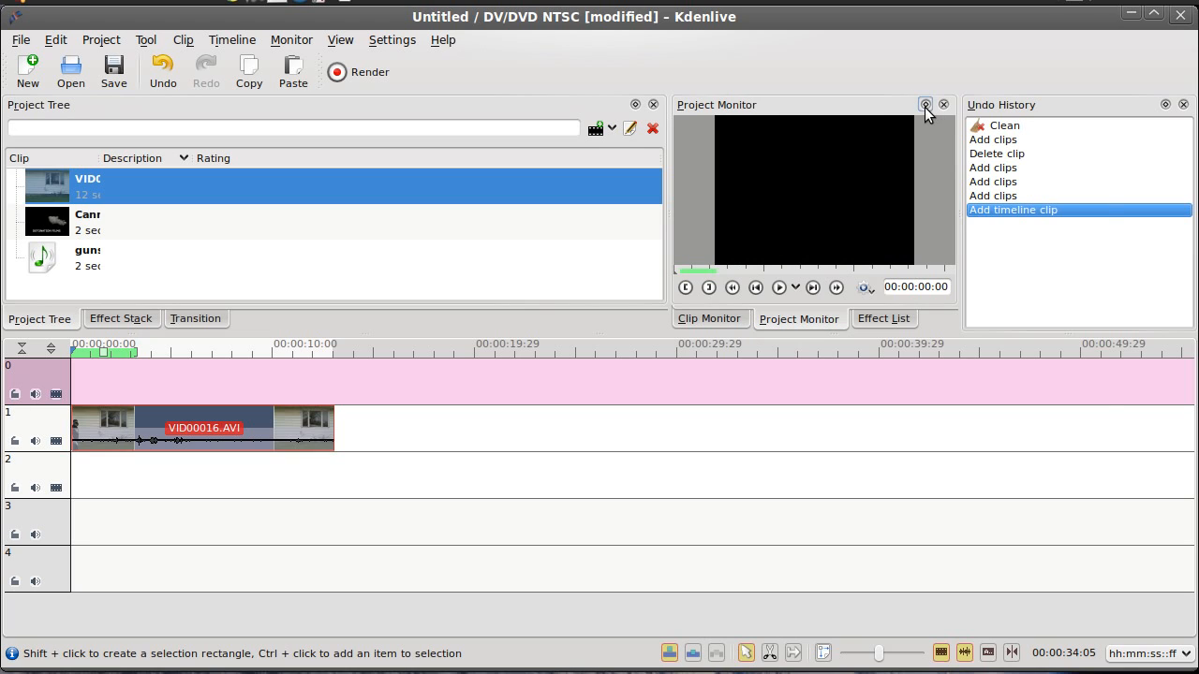
pyautogui.click(925, 105)
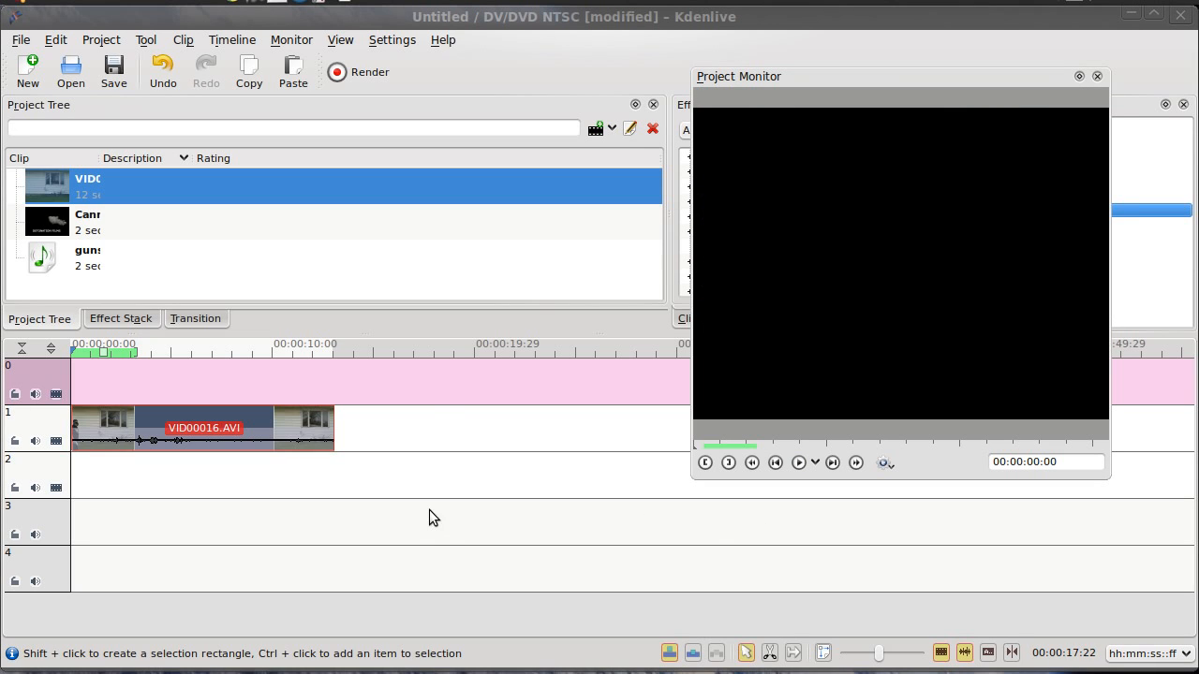
pyautogui.click(798, 463)
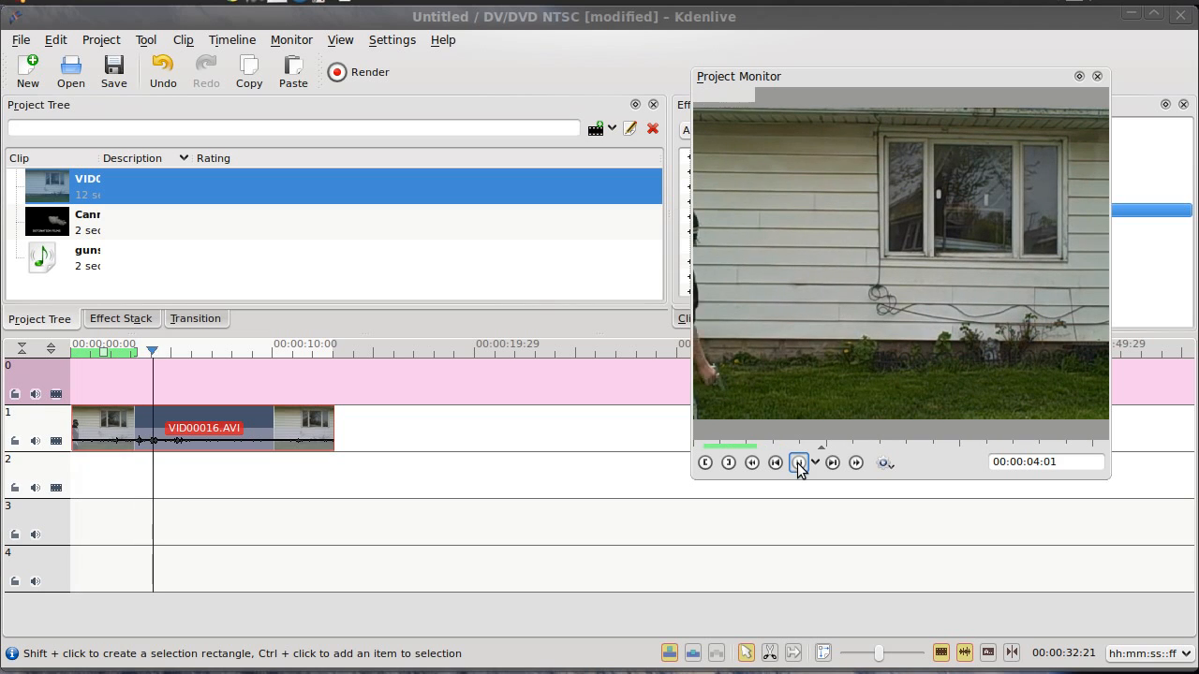
pyautogui.click(798, 460)
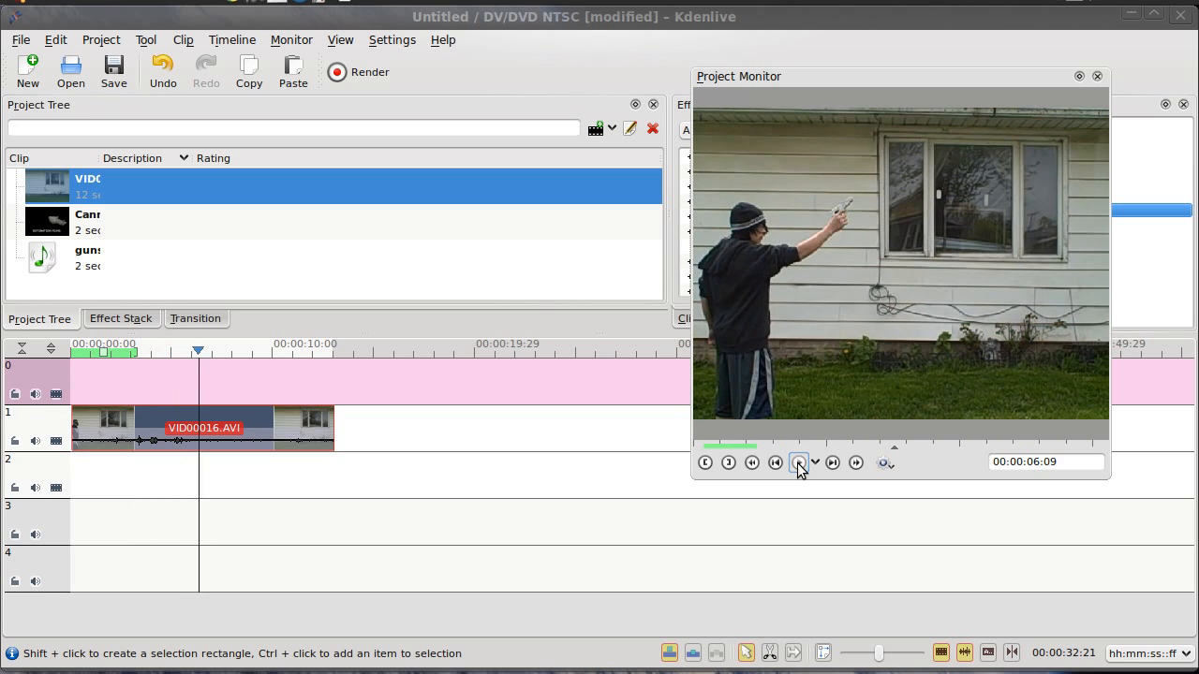
pyautogui.click(798, 461)
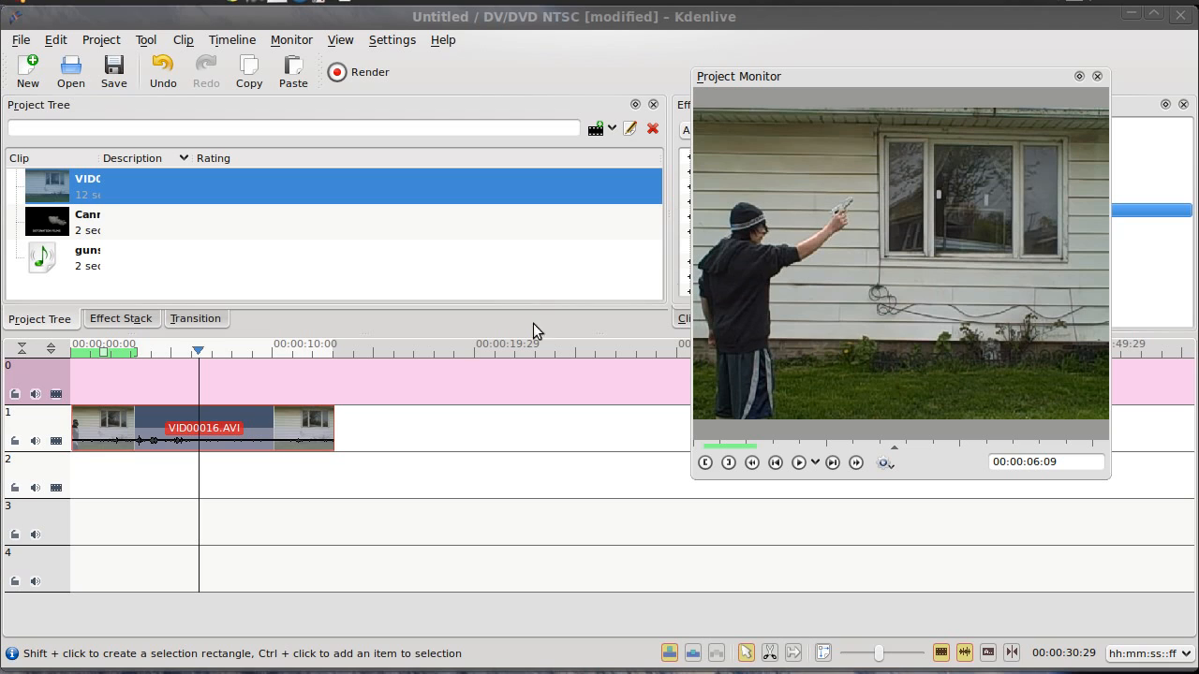
pyautogui.click(198, 352)
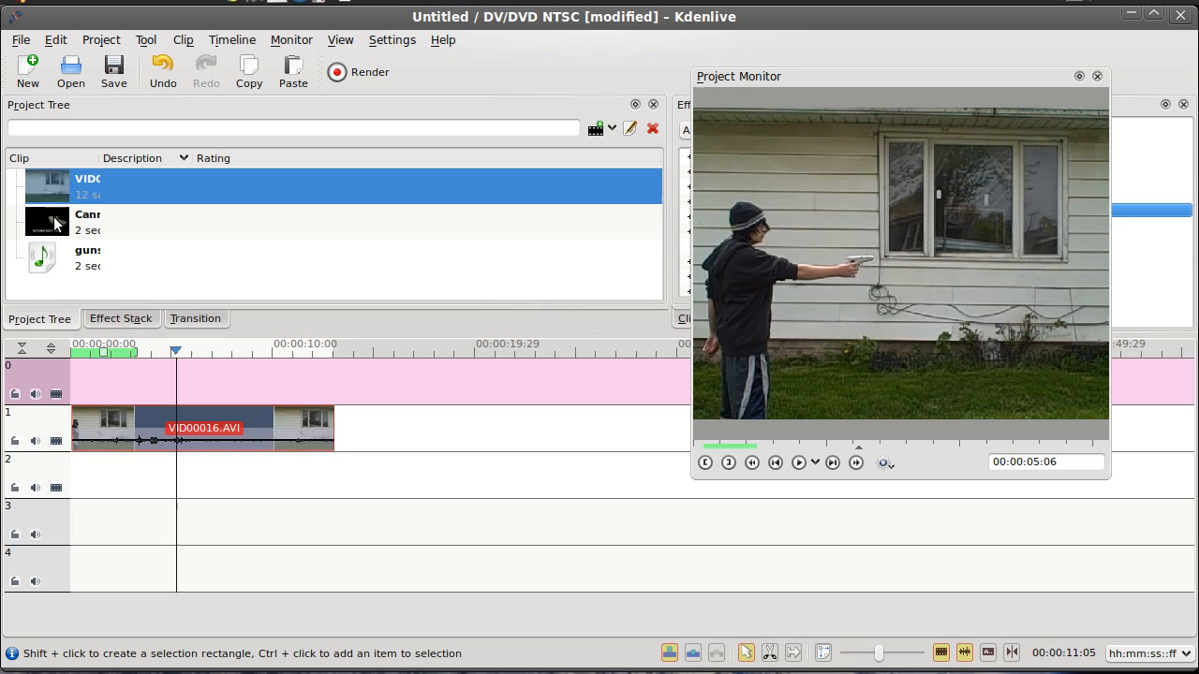
# Place the Cannon muzzle flash clip on video track 1 after the firing video and play its smoke burst
pyautogui.click(87, 221)
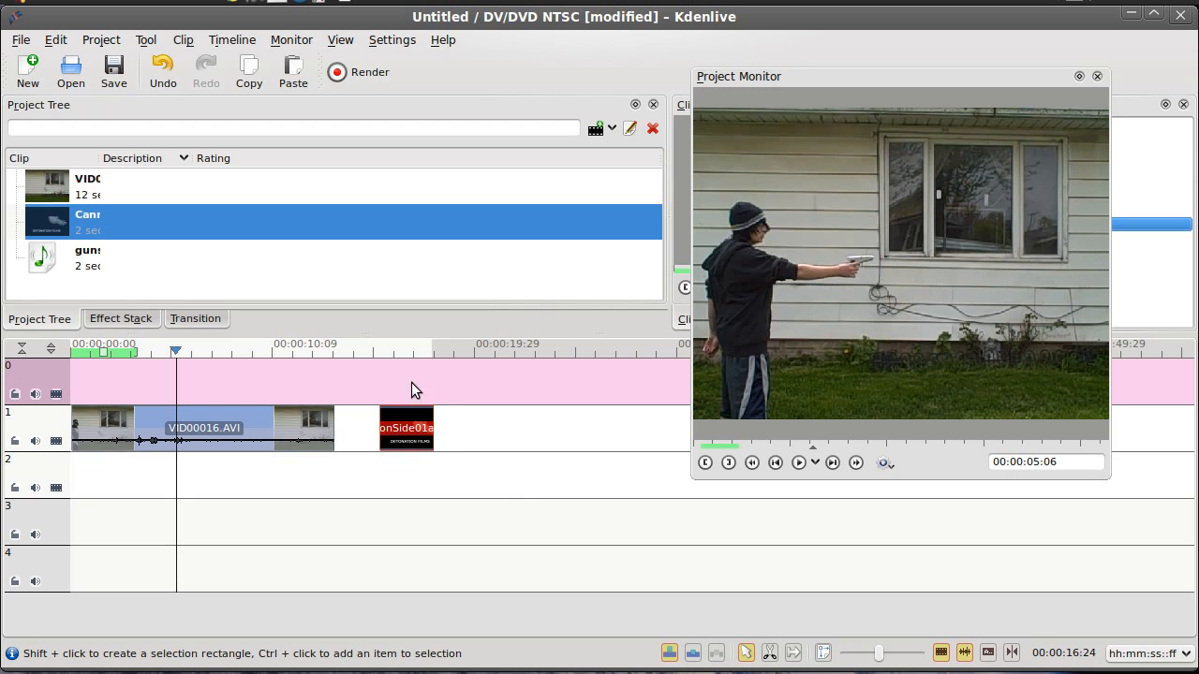
pyautogui.click(178, 352)
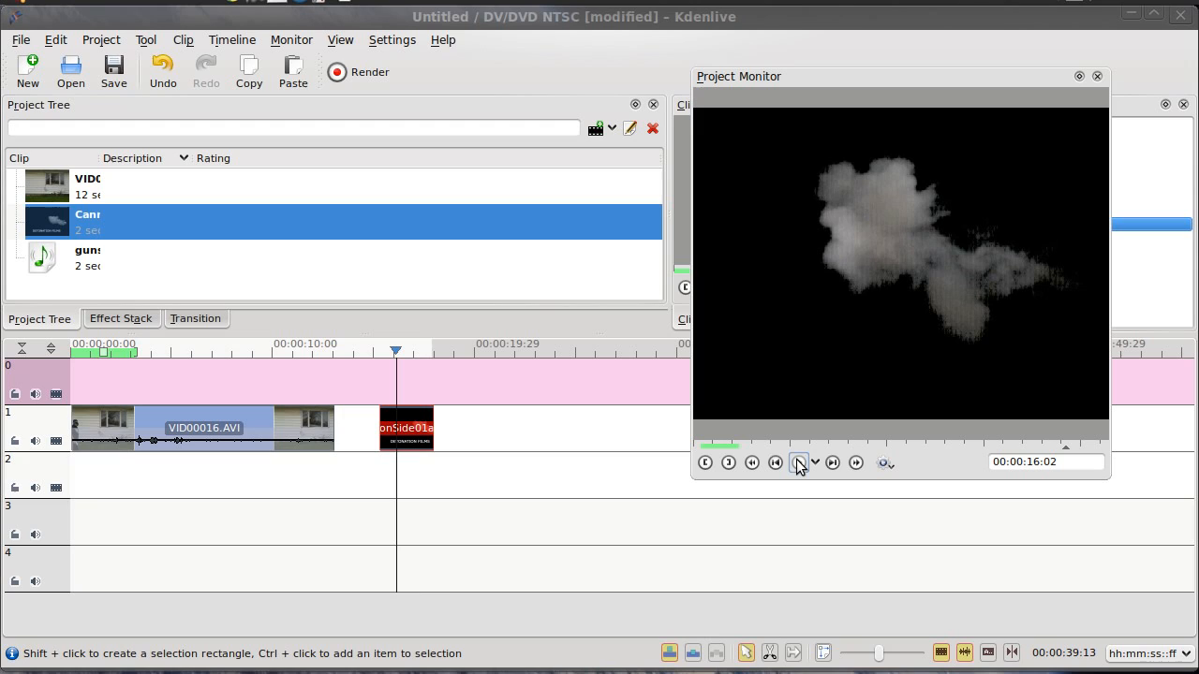
pyautogui.click(798, 461)
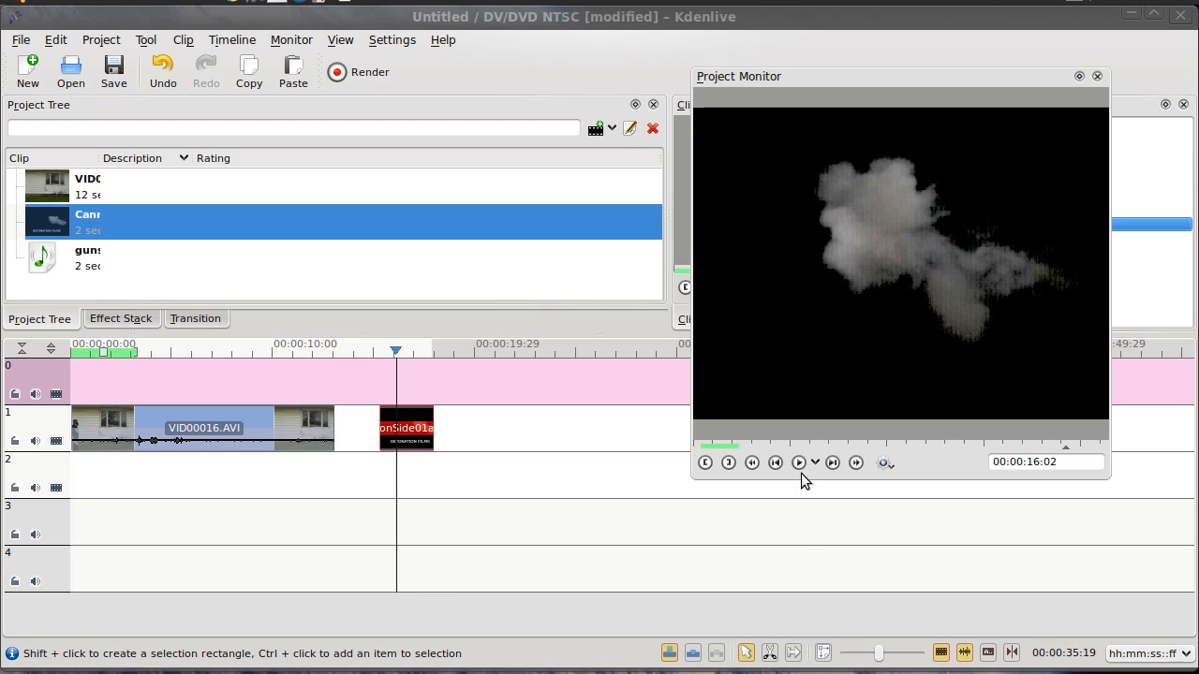
pyautogui.click(776, 461)
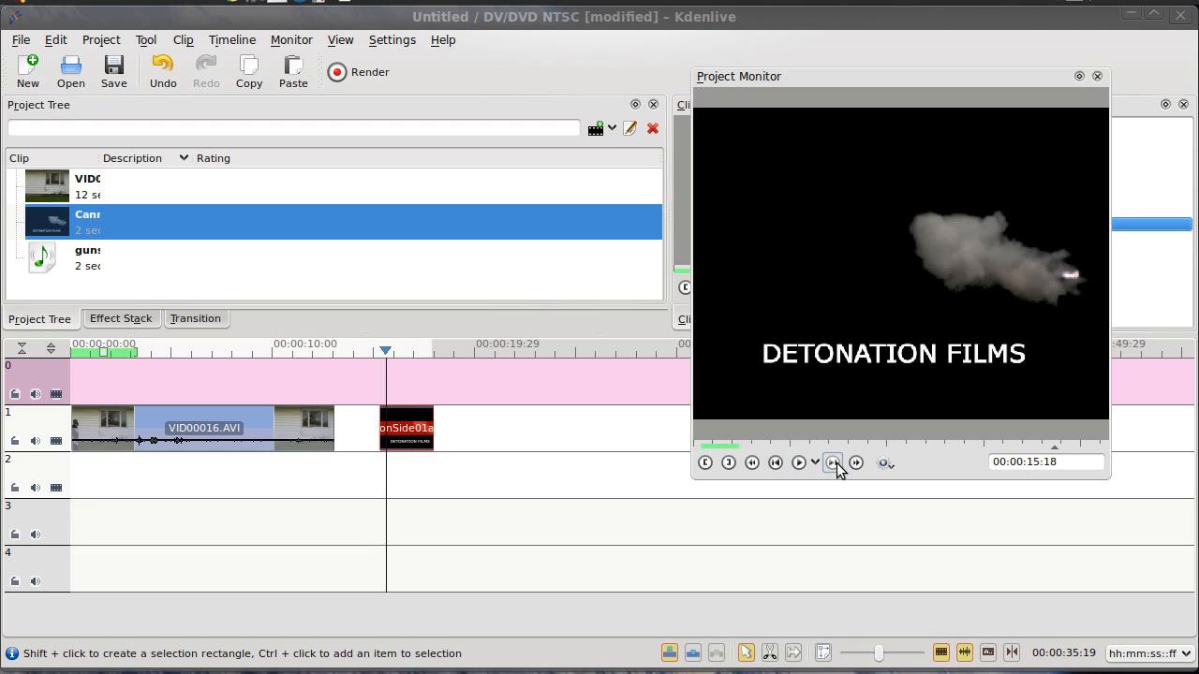
pyautogui.click(832, 461)
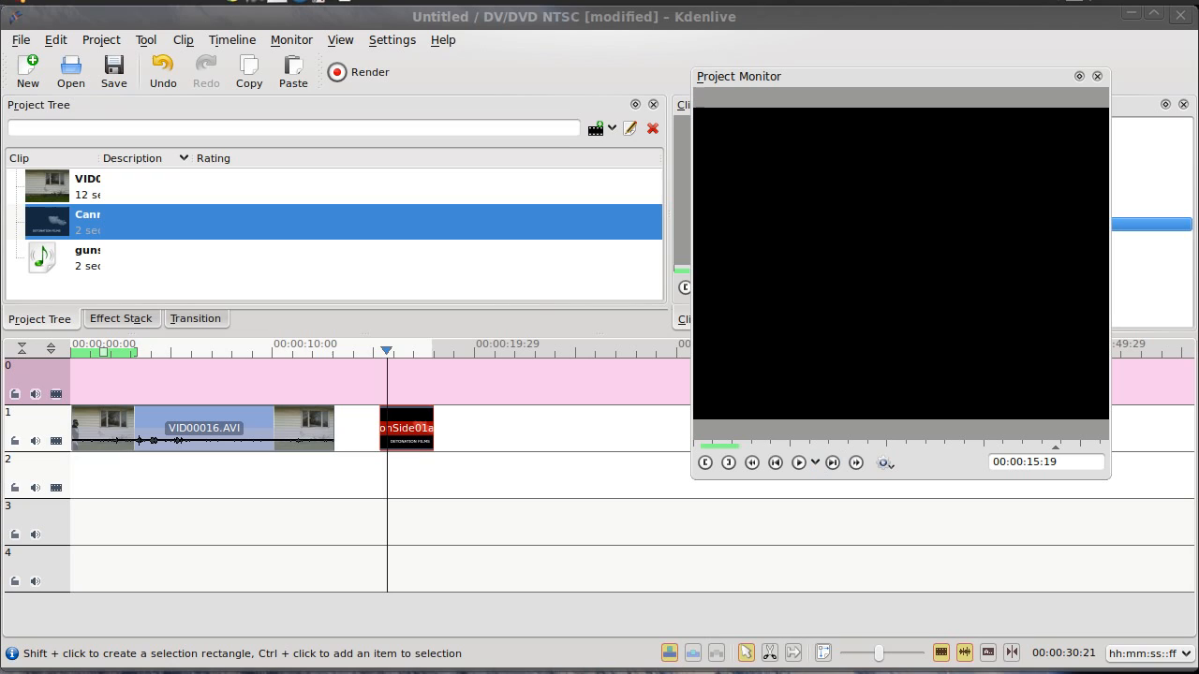
pyautogui.click(768, 652)
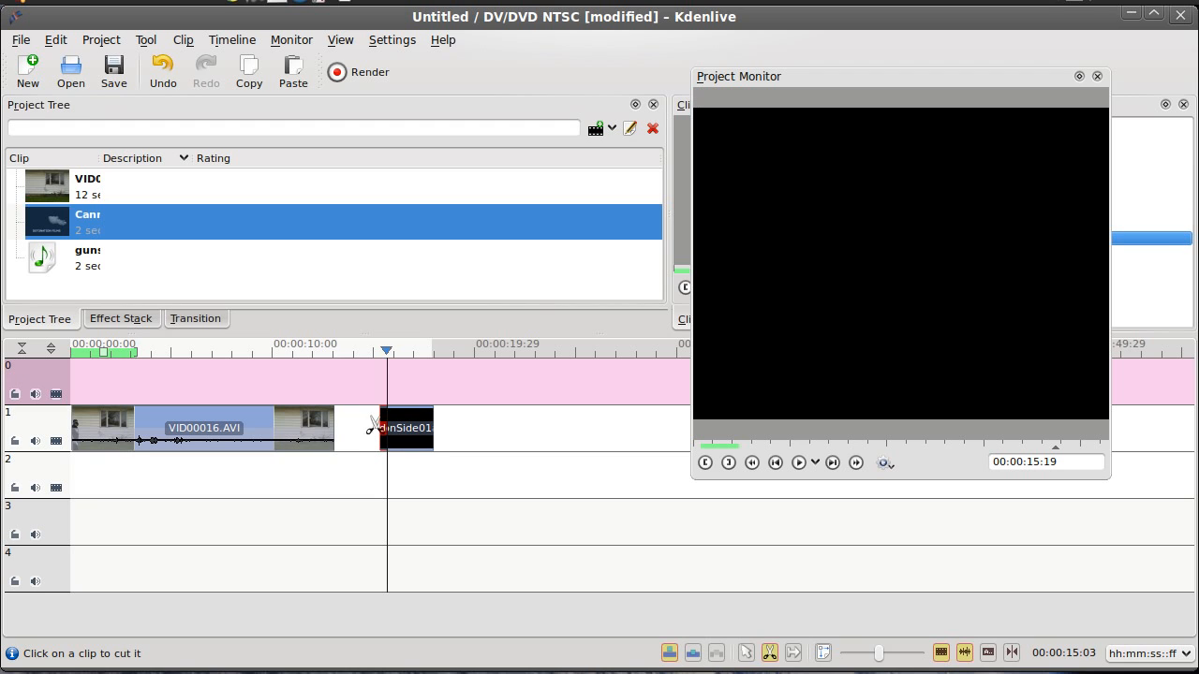
# Drag the inSide01 flash clip from track 1 up to track 0 above the shooting video, playhead back near 5 seconds
pyautogui.rightClick(386, 427)
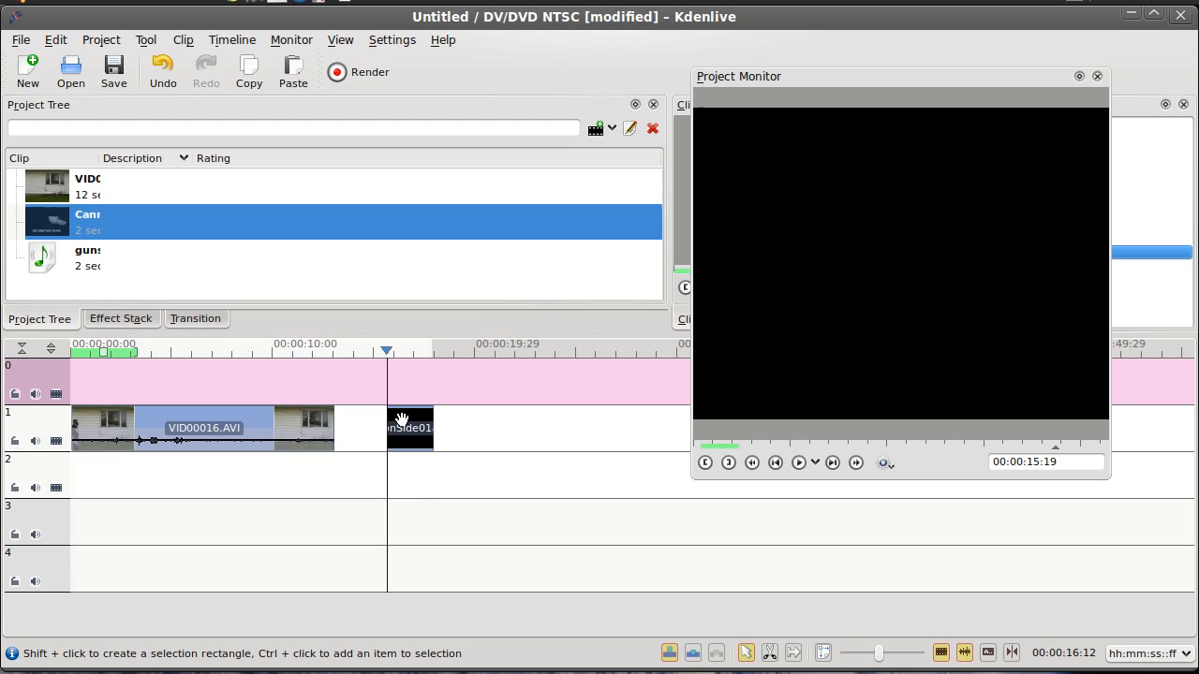
pyautogui.click(409, 427)
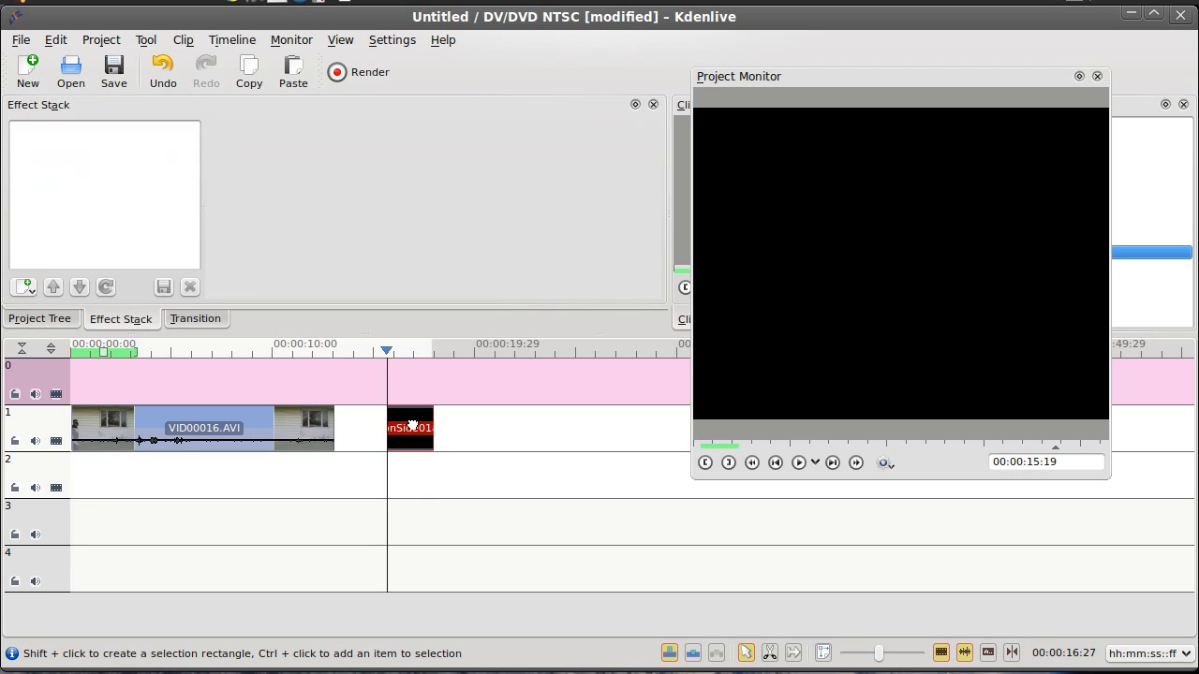
pyautogui.moveTo(410, 427); pyautogui.dragTo(304, 383)
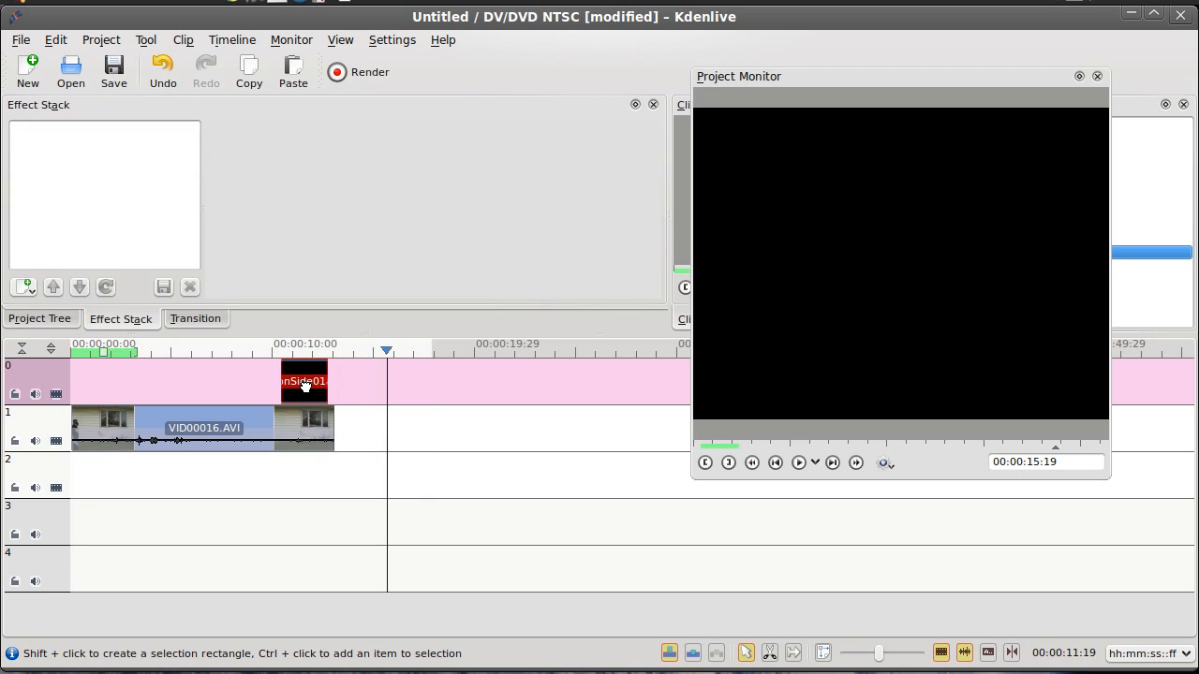
pyautogui.click(384, 354)
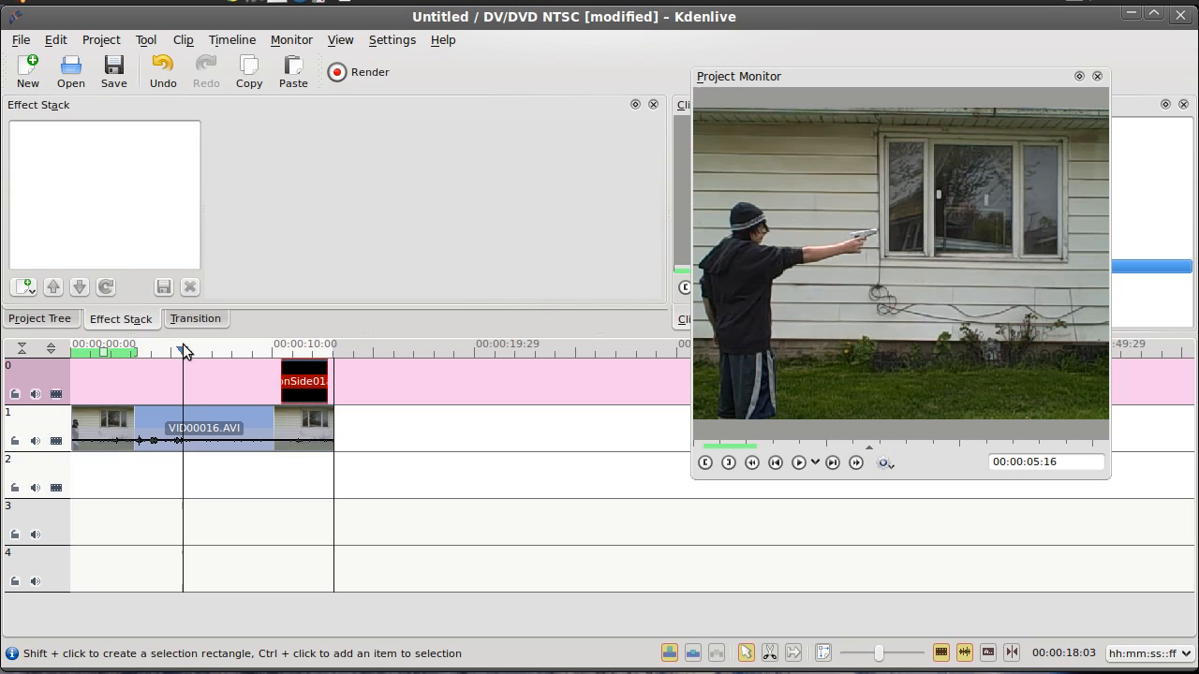
# Step to the firing frame at 00:00:05:24 and drag the inSide01 clip to start there
pyautogui.moveTo(184, 352); pyautogui.dragTo(165, 353)
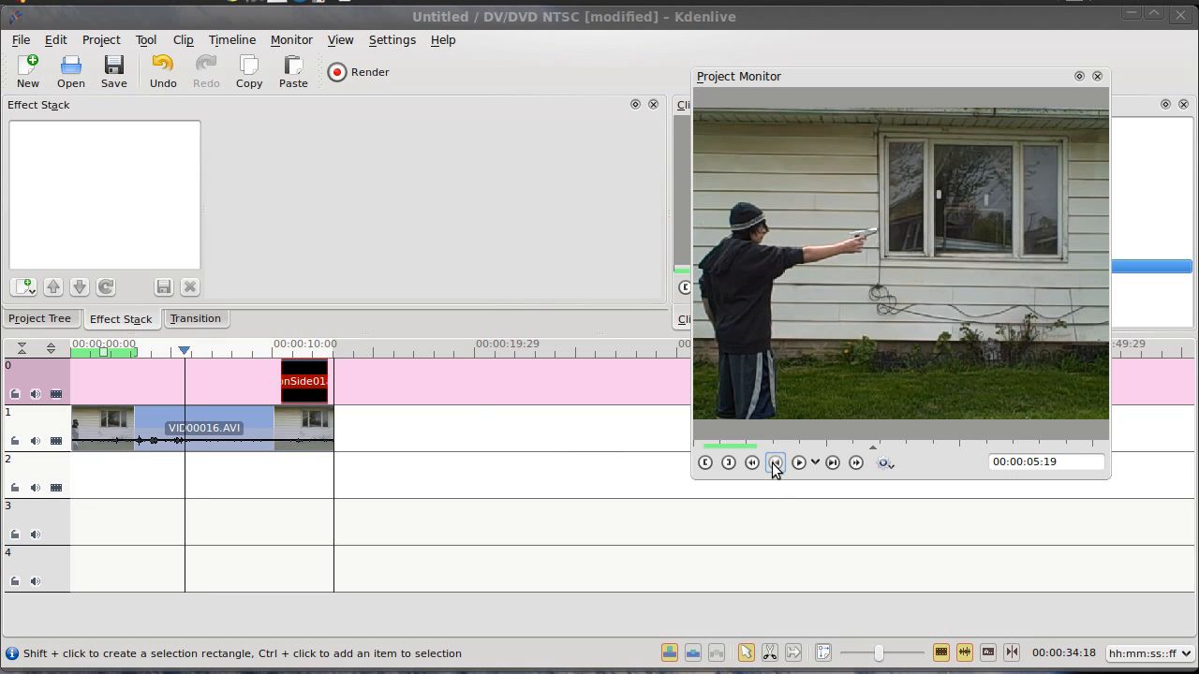
pyautogui.click(831, 461)
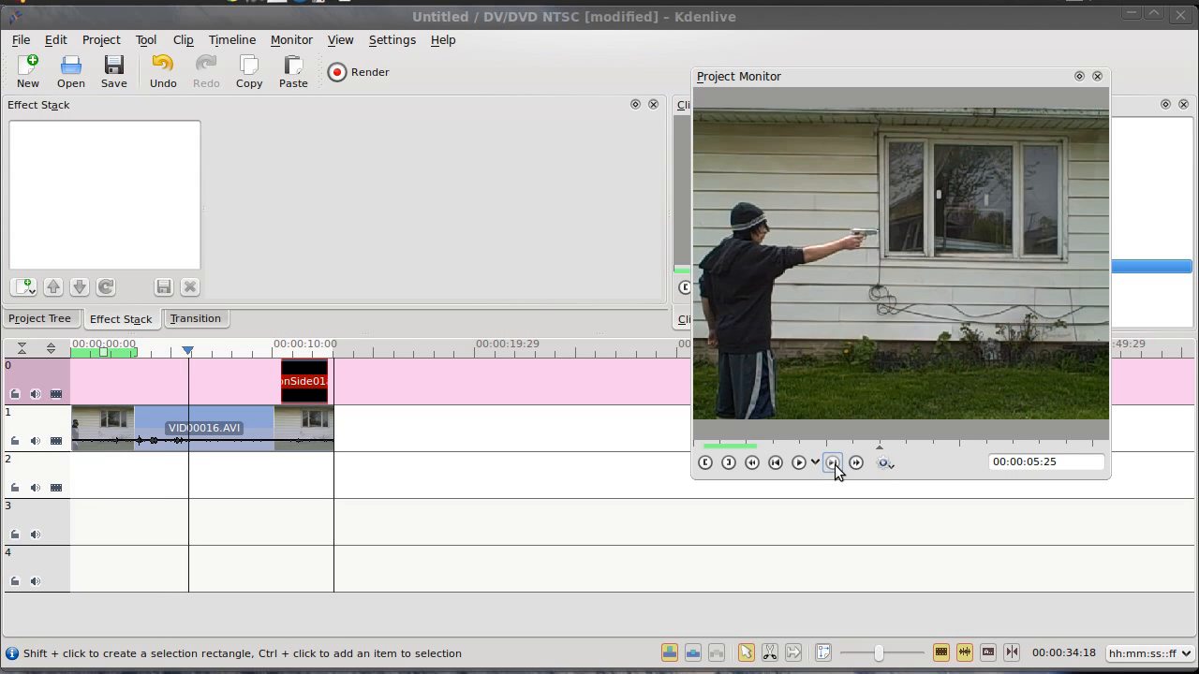
pyautogui.moveTo(776, 463)
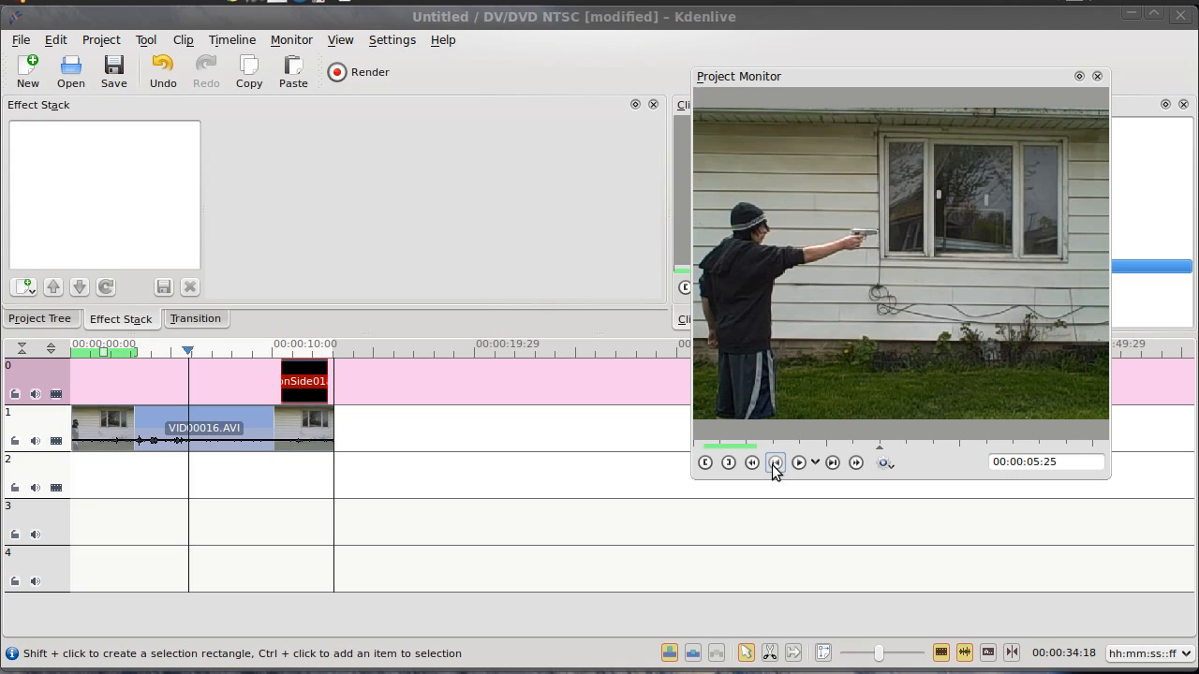
pyautogui.click(776, 460)
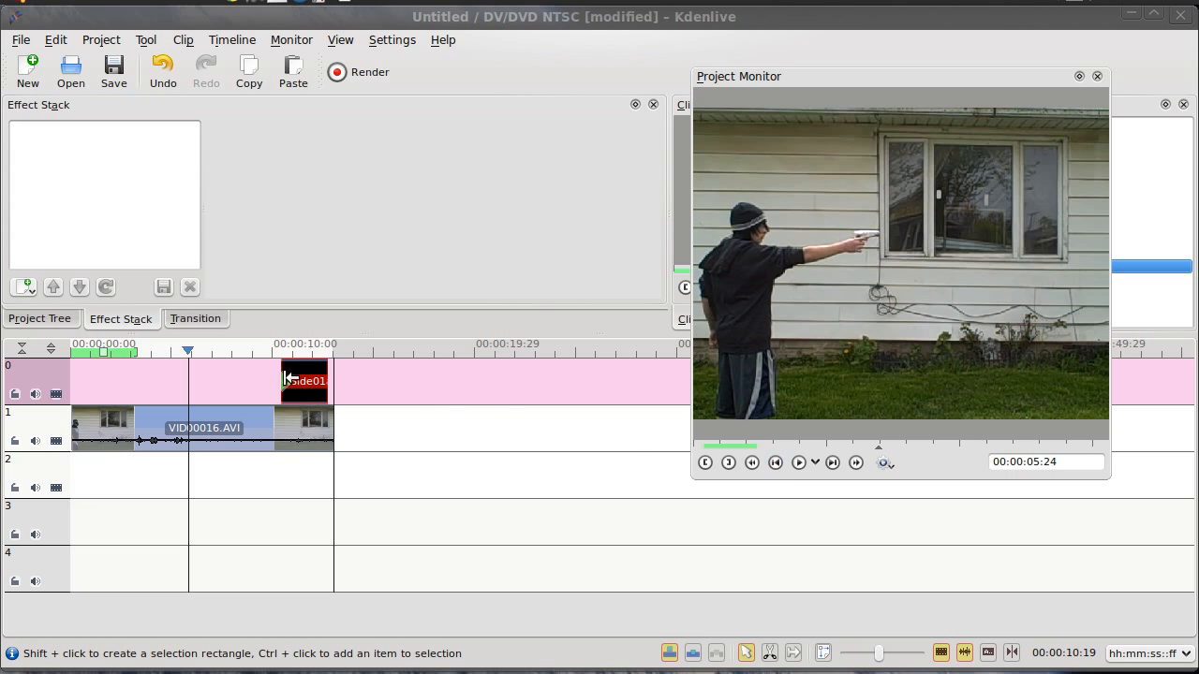
pyautogui.moveTo(304, 380); pyautogui.dragTo(283, 380)
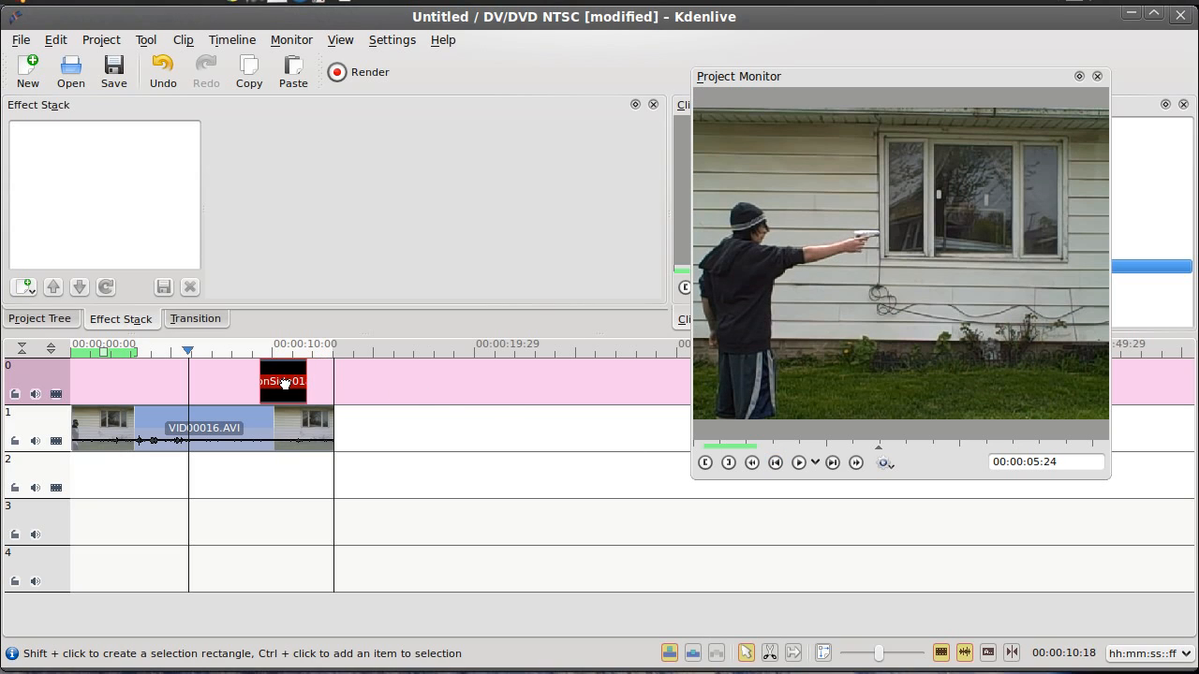
pyautogui.moveTo(282, 382); pyautogui.dragTo(216, 382)
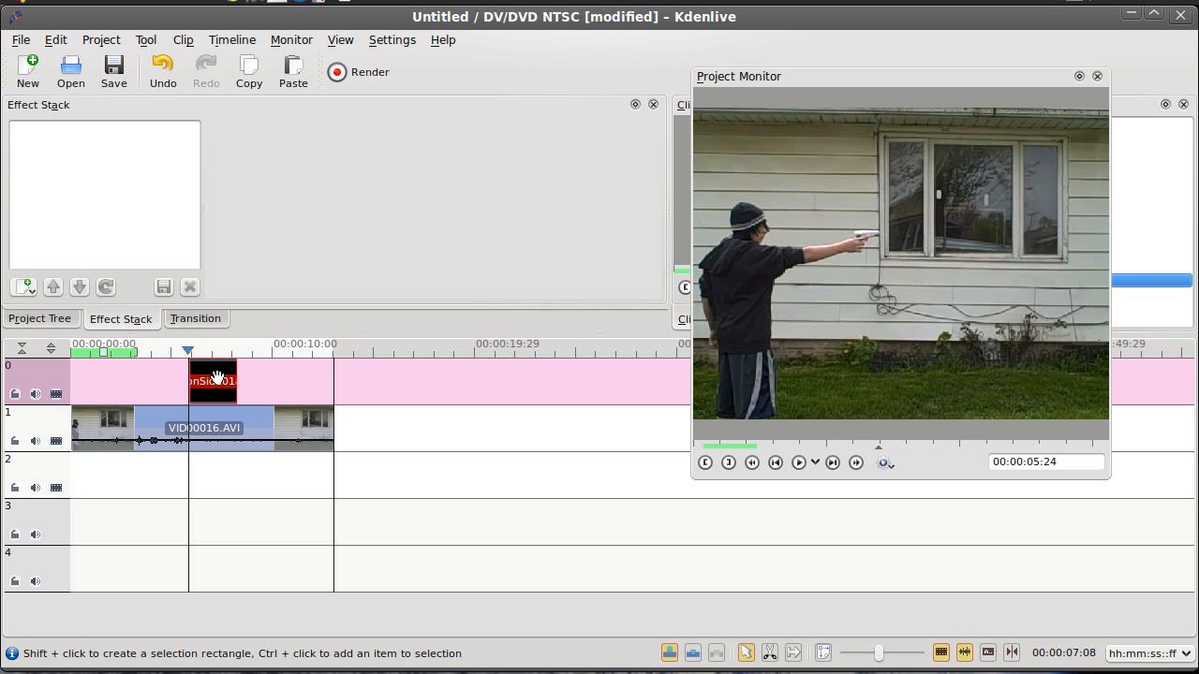
pyautogui.moveTo(258, 393)
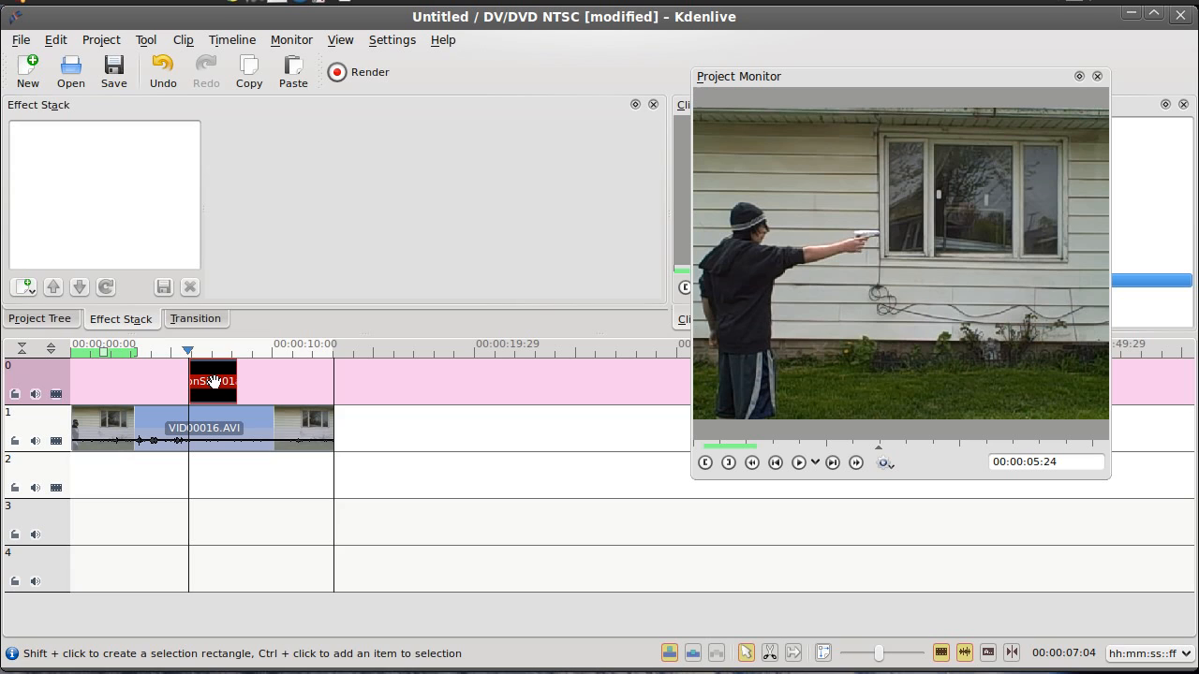
# Add a transition on the inSide01 clip and set its type to screen
pyautogui.rightClick(214, 388)
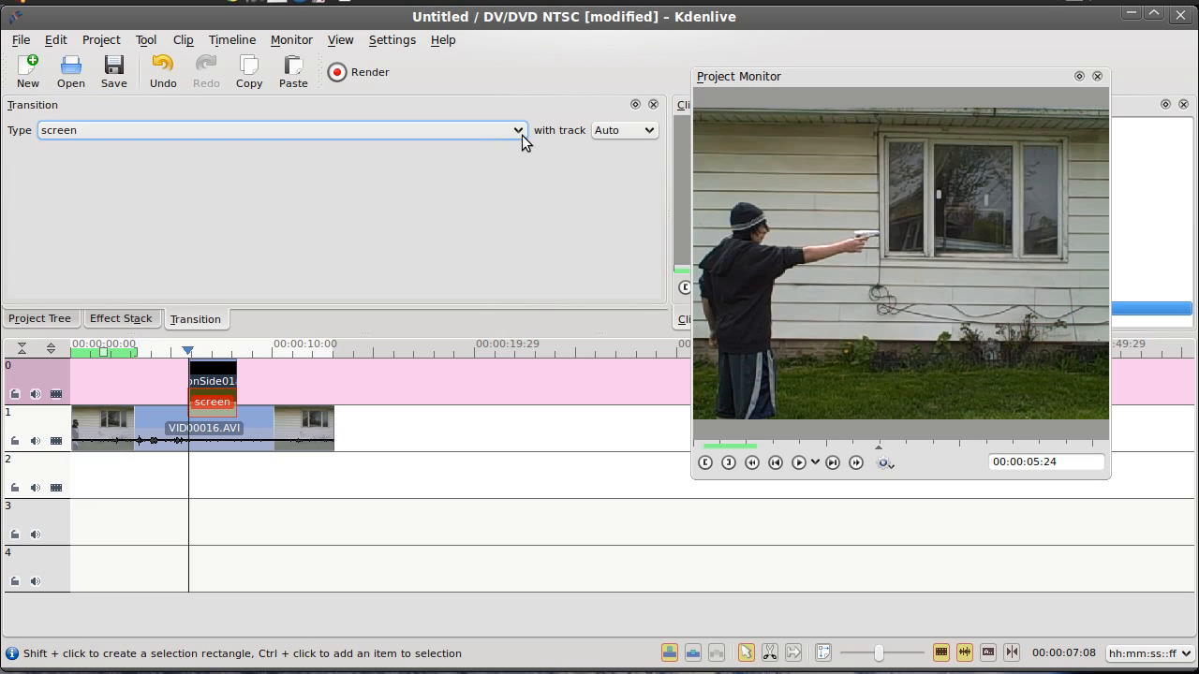
pyautogui.click(517, 131)
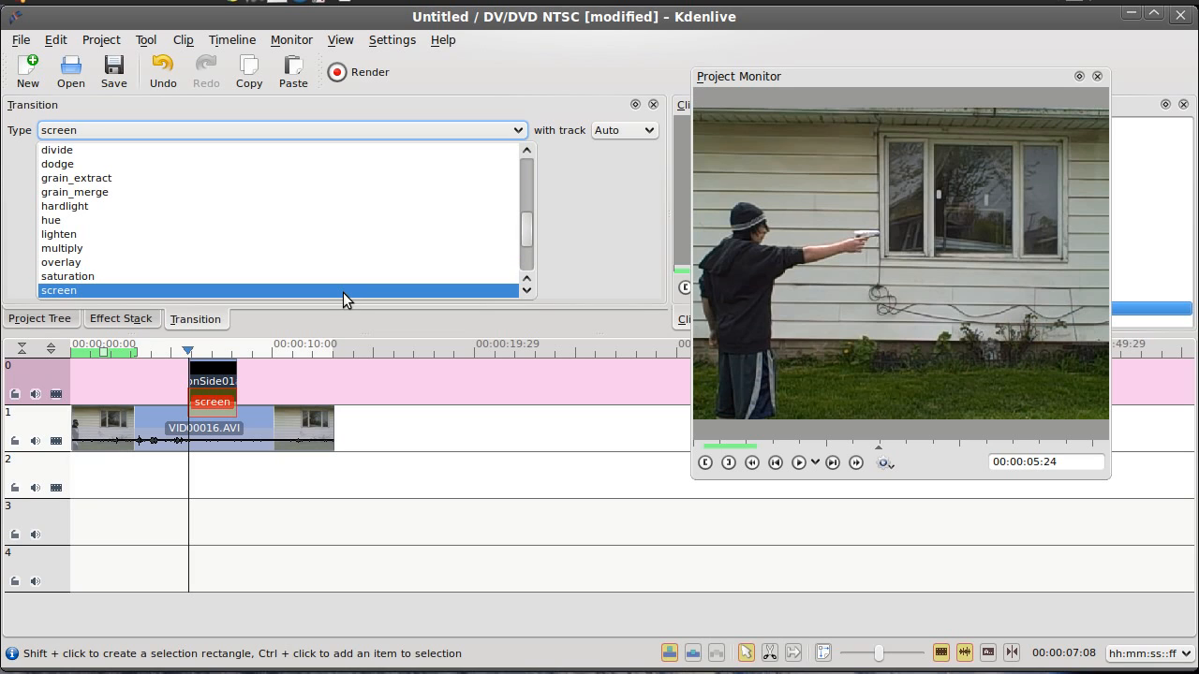
pyautogui.click(58, 289)
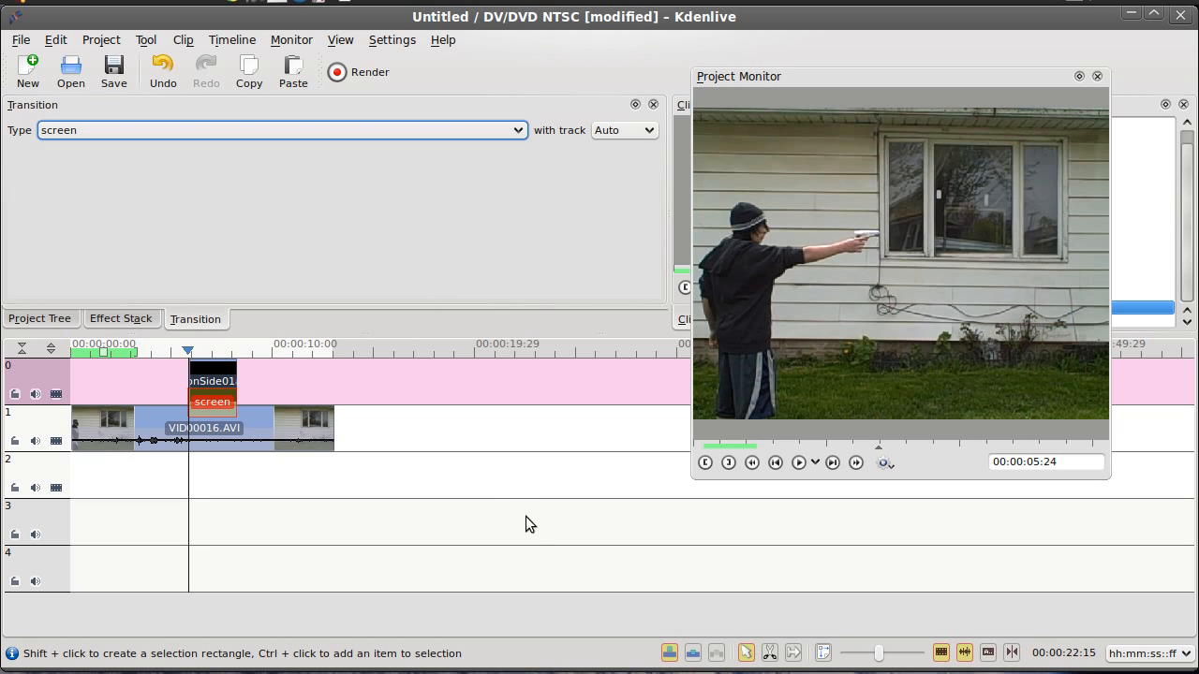
pyautogui.click(798, 461)
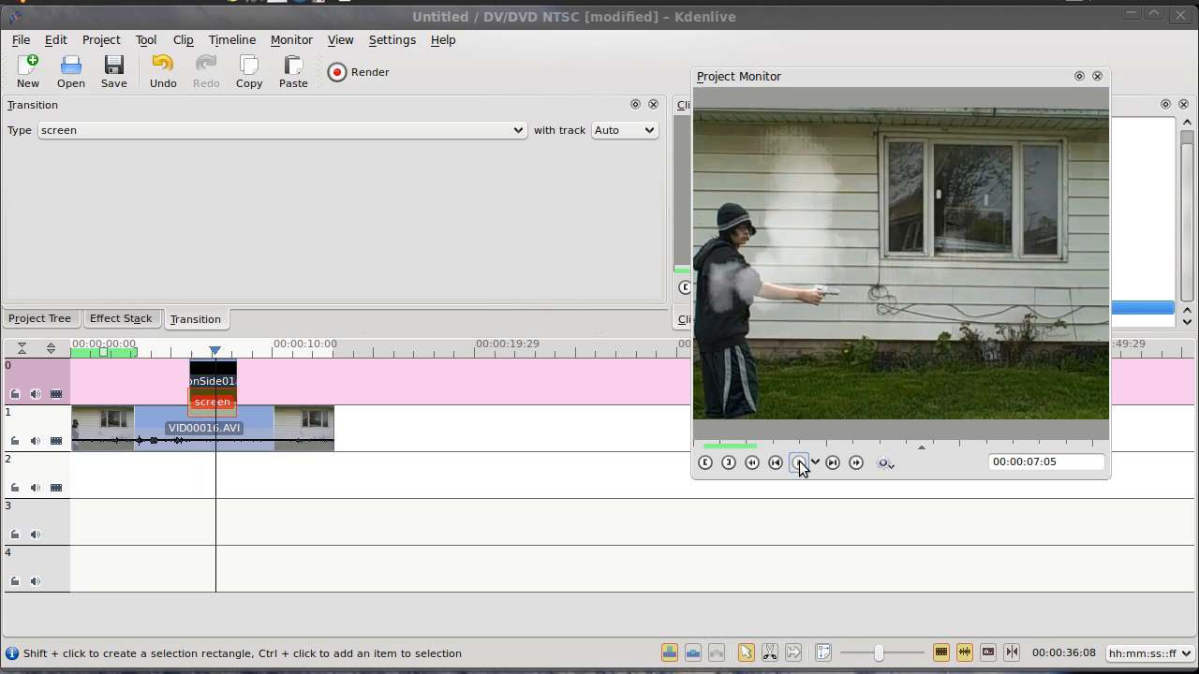
pyautogui.click(798, 461)
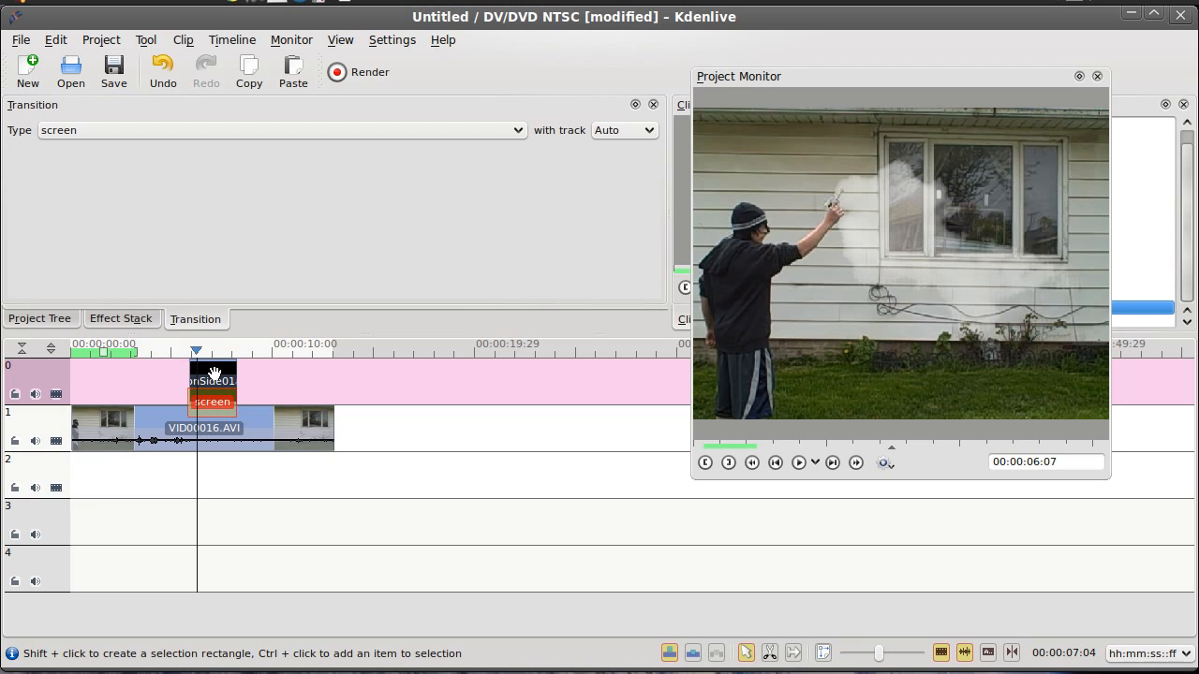
pyautogui.rightClick(214, 384)
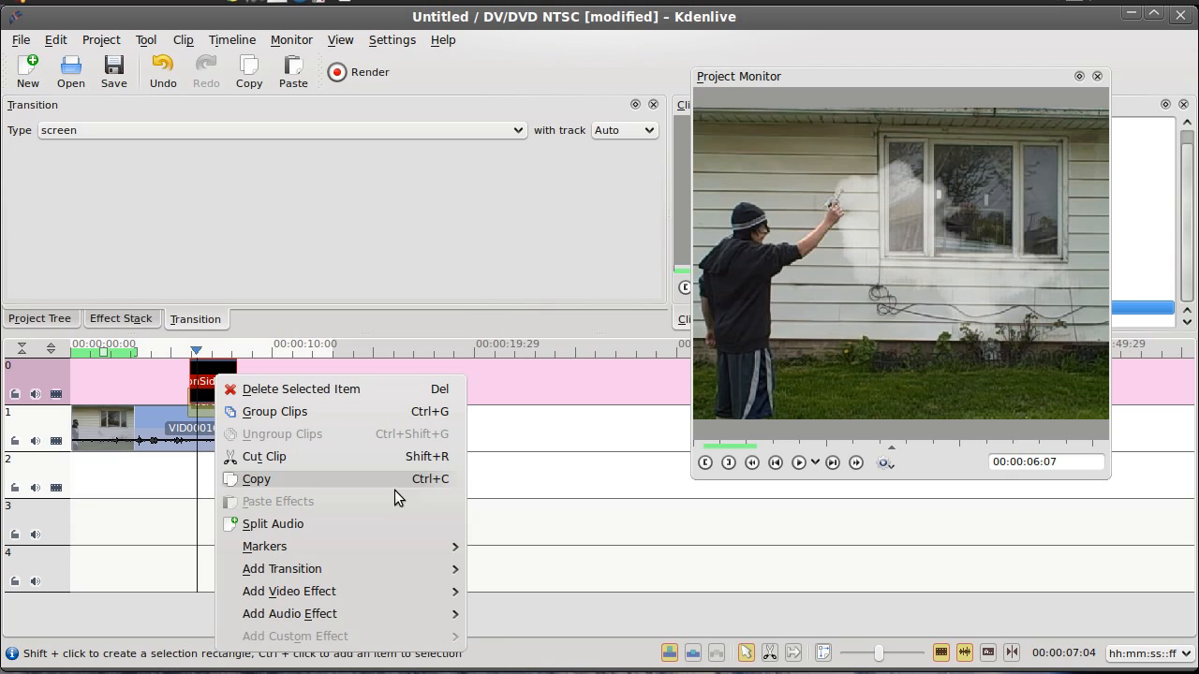
# Add the Rotate and Shear video effect to the inSide01 clip
pyautogui.click(288, 592)
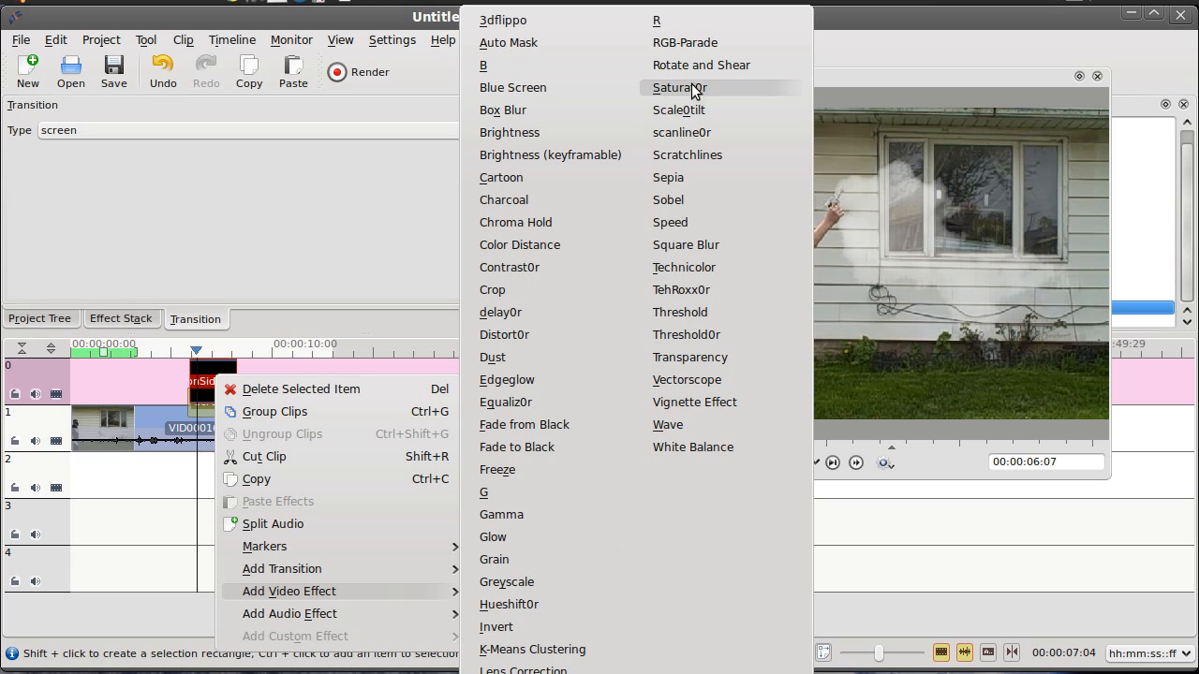
pyautogui.click(700, 64)
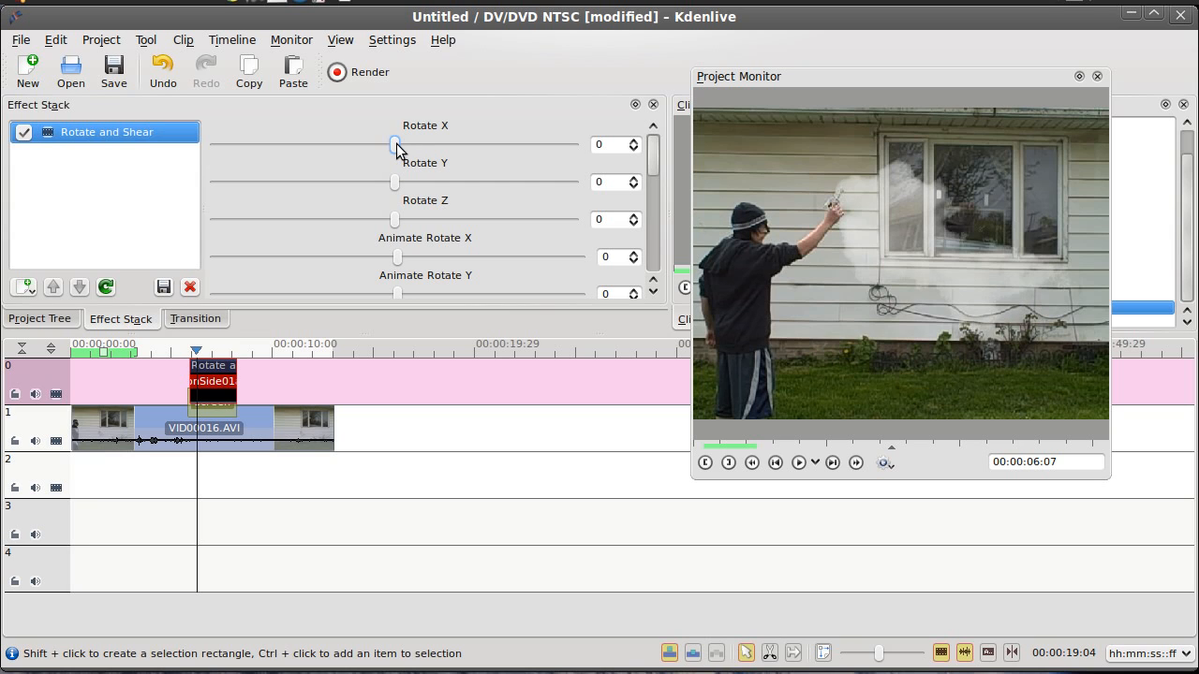
# Drag the Rotate X value up to 1652, tilting the flash toward the gun barrel
pyautogui.moveTo(393, 146); pyautogui.dragTo(208, 146)
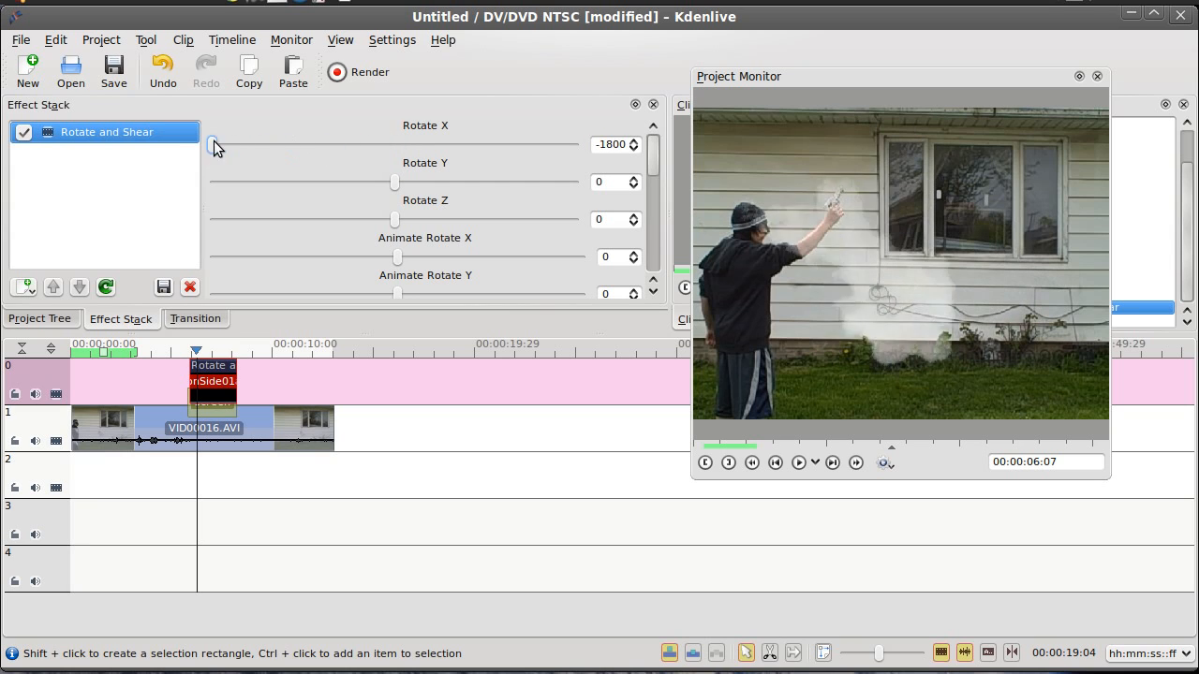
pyautogui.moveTo(210, 144); pyautogui.dragTo(521, 144)
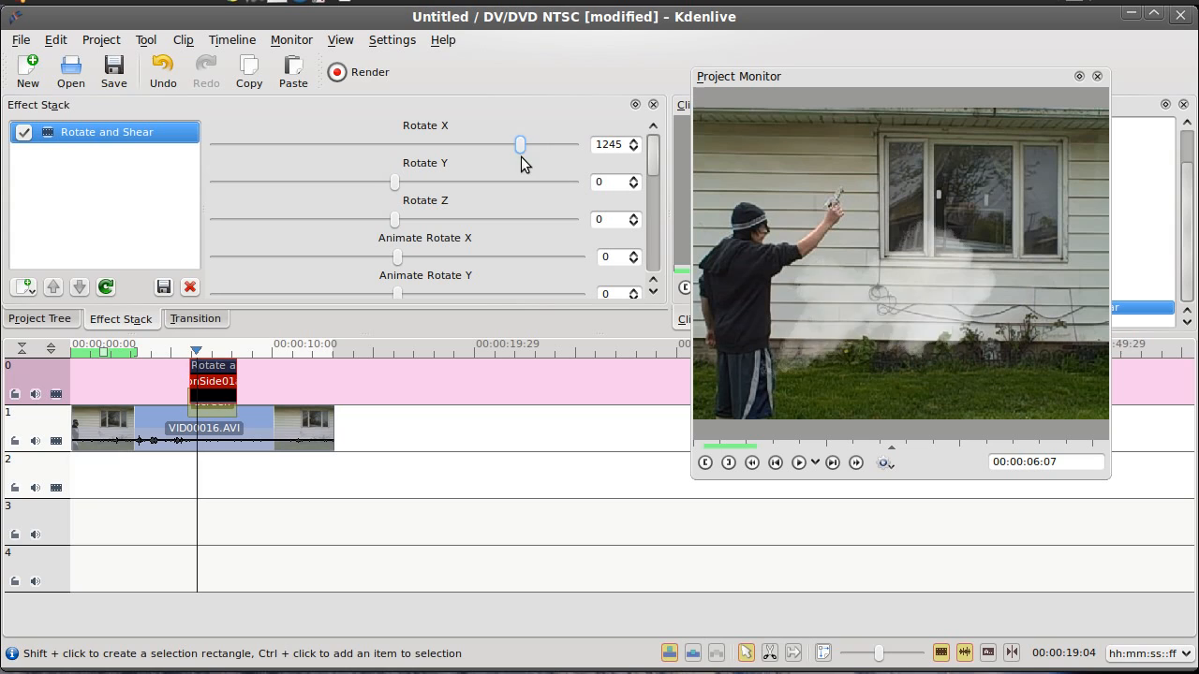
pyautogui.moveTo(521, 144); pyautogui.dragTo(543, 145)
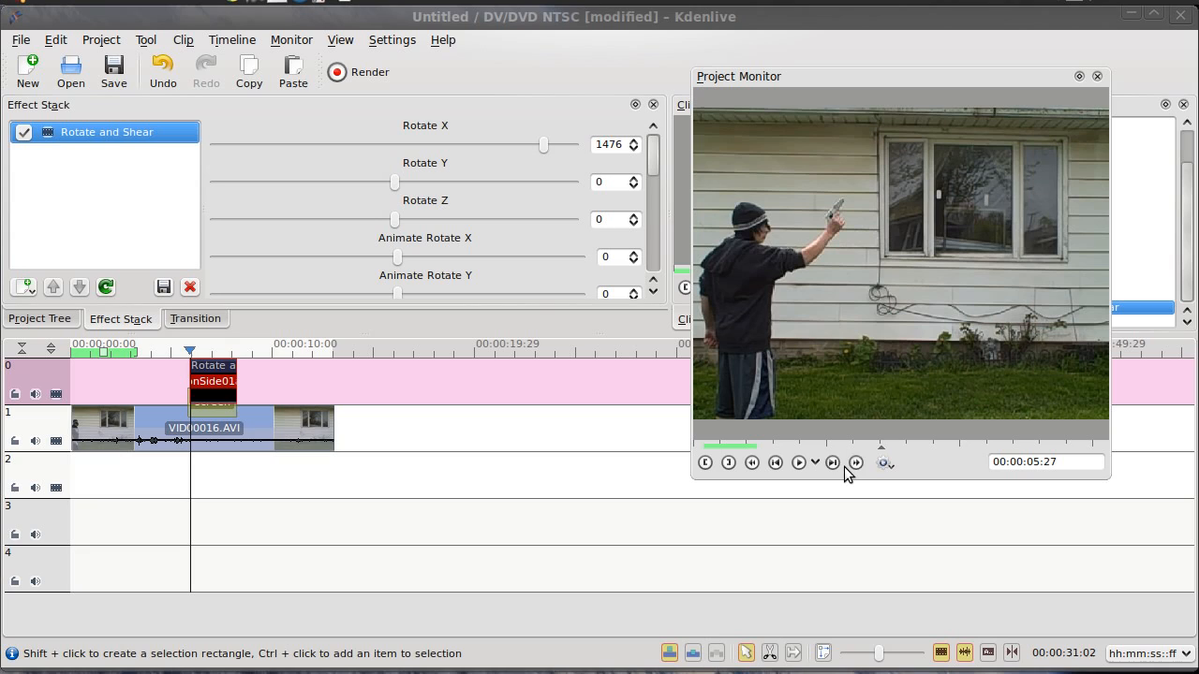
pyautogui.click(831, 461)
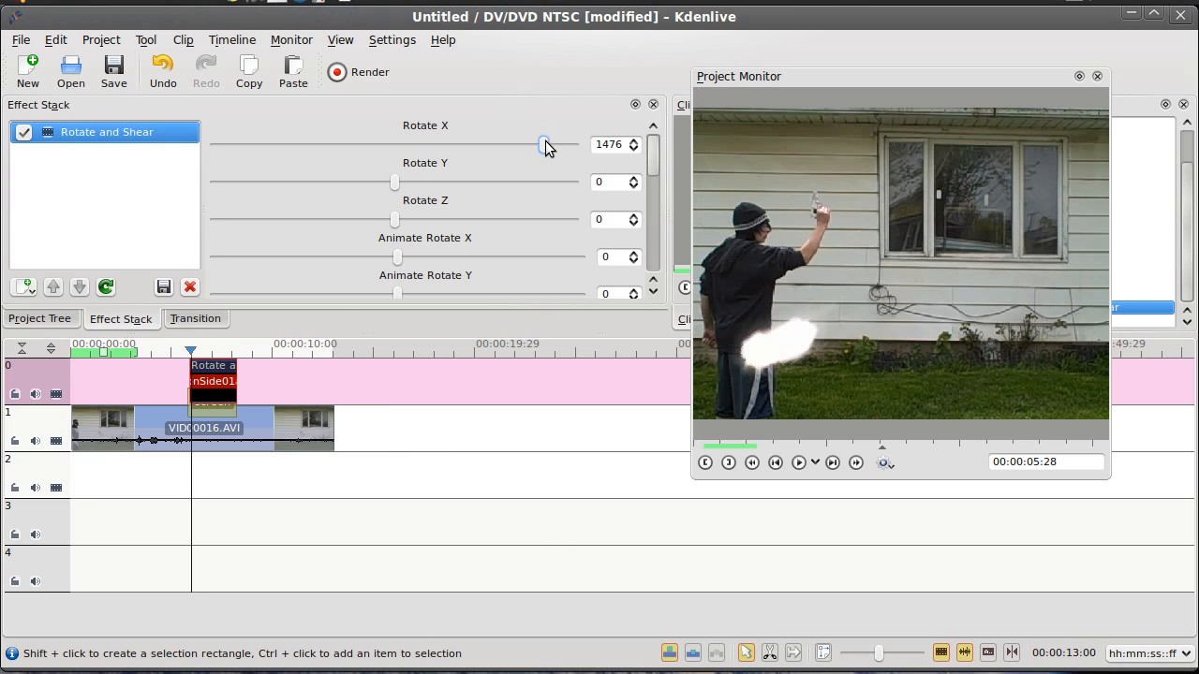
pyautogui.moveTo(545, 147); pyautogui.dragTo(560, 146)
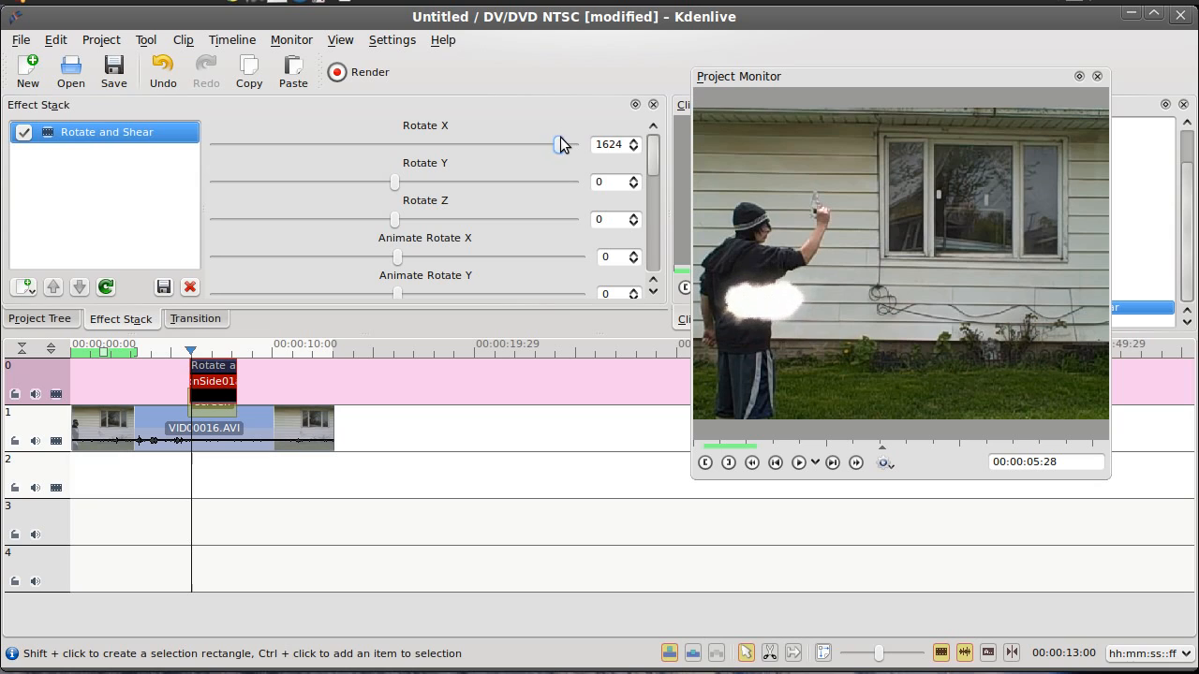
pyautogui.moveTo(558, 145); pyautogui.dragTo(566, 144)
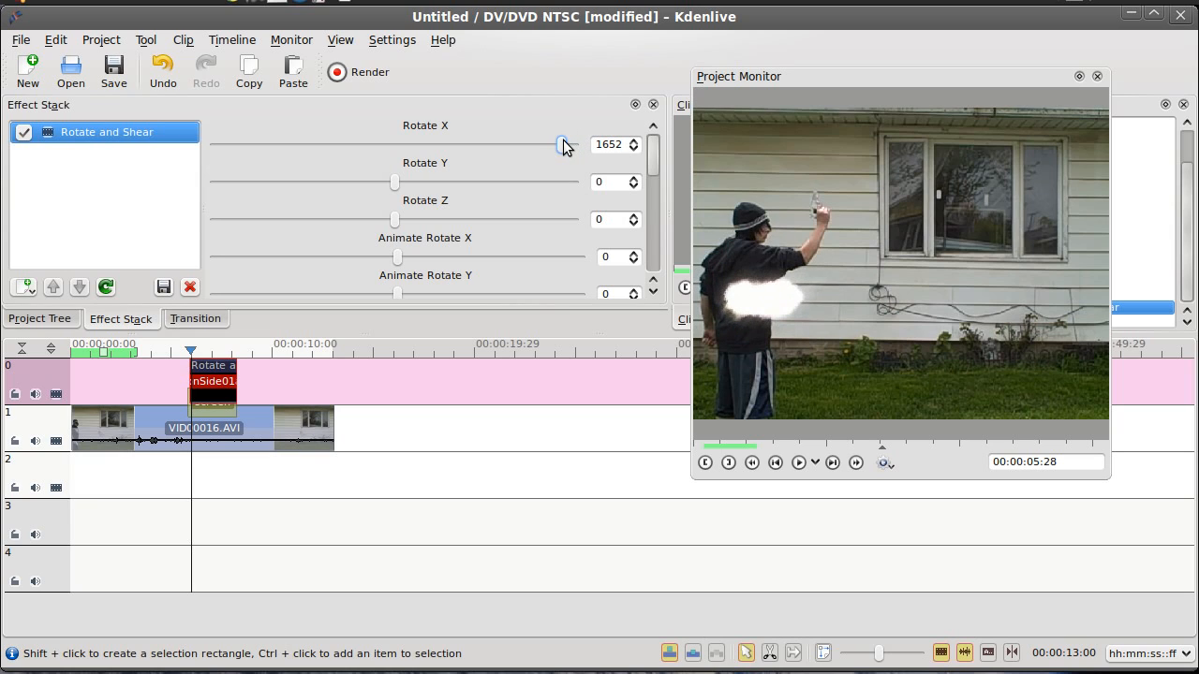
pyautogui.moveTo(562, 145); pyautogui.dragTo(565, 144)
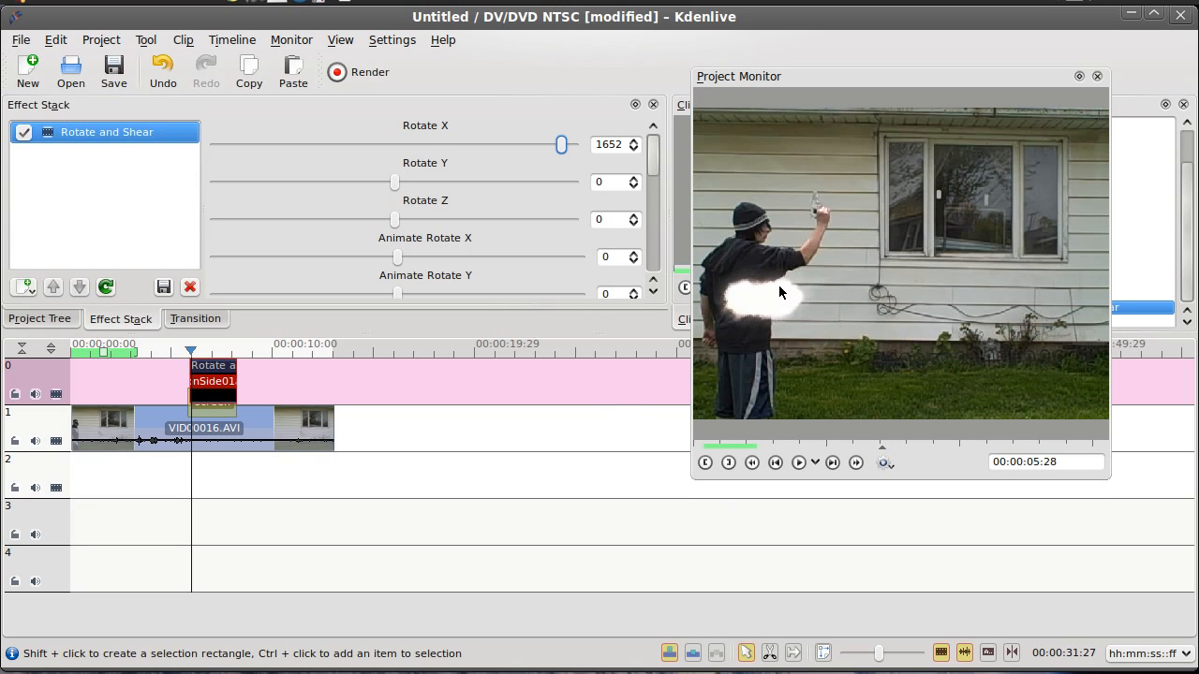
pyautogui.moveTo(836, 205)
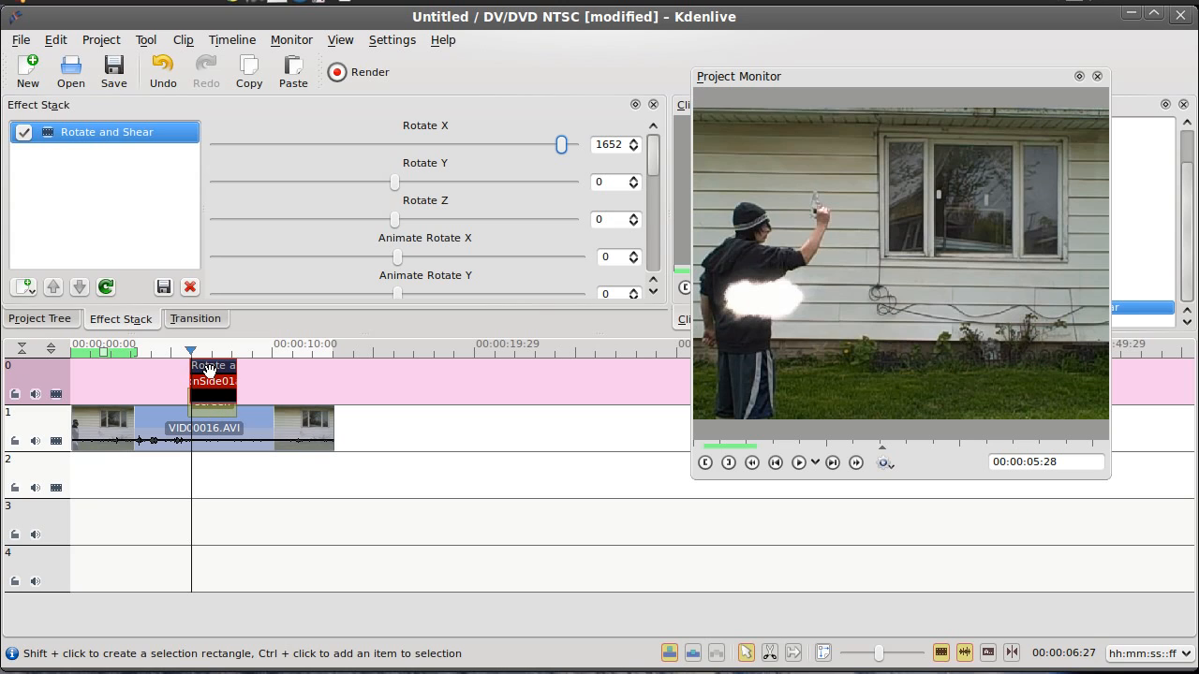
# Play and step the preview frame by frame to check the rotated flash at the shot
pyautogui.click(798, 461)
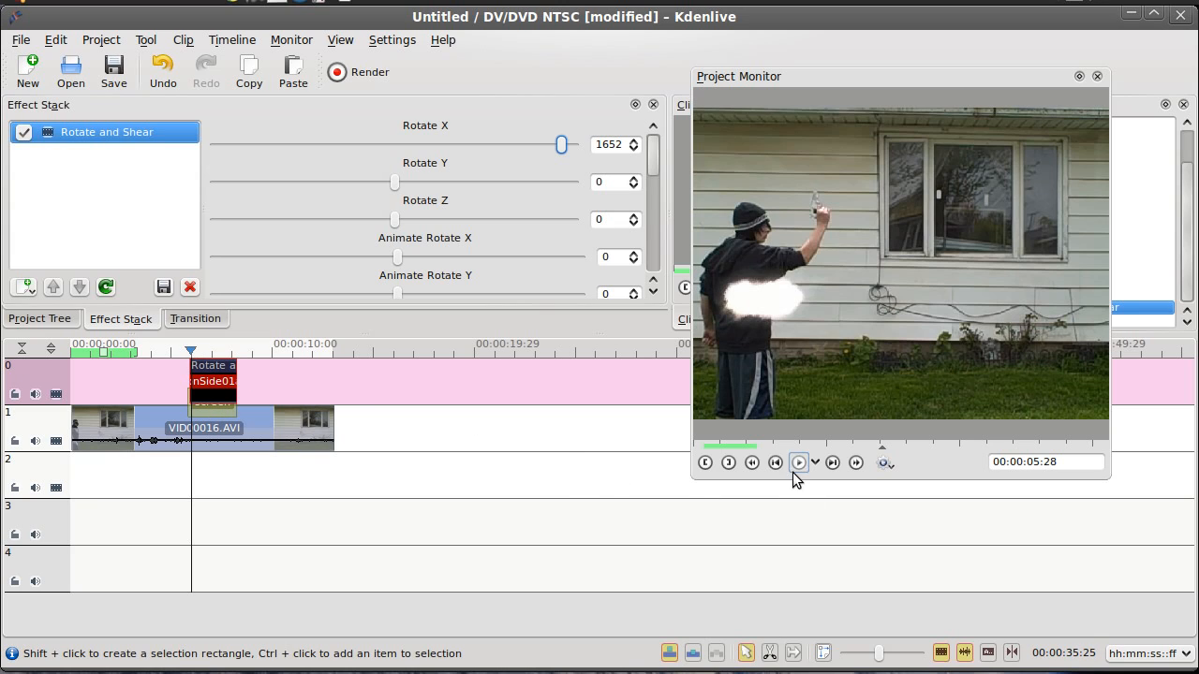
pyautogui.click(776, 461)
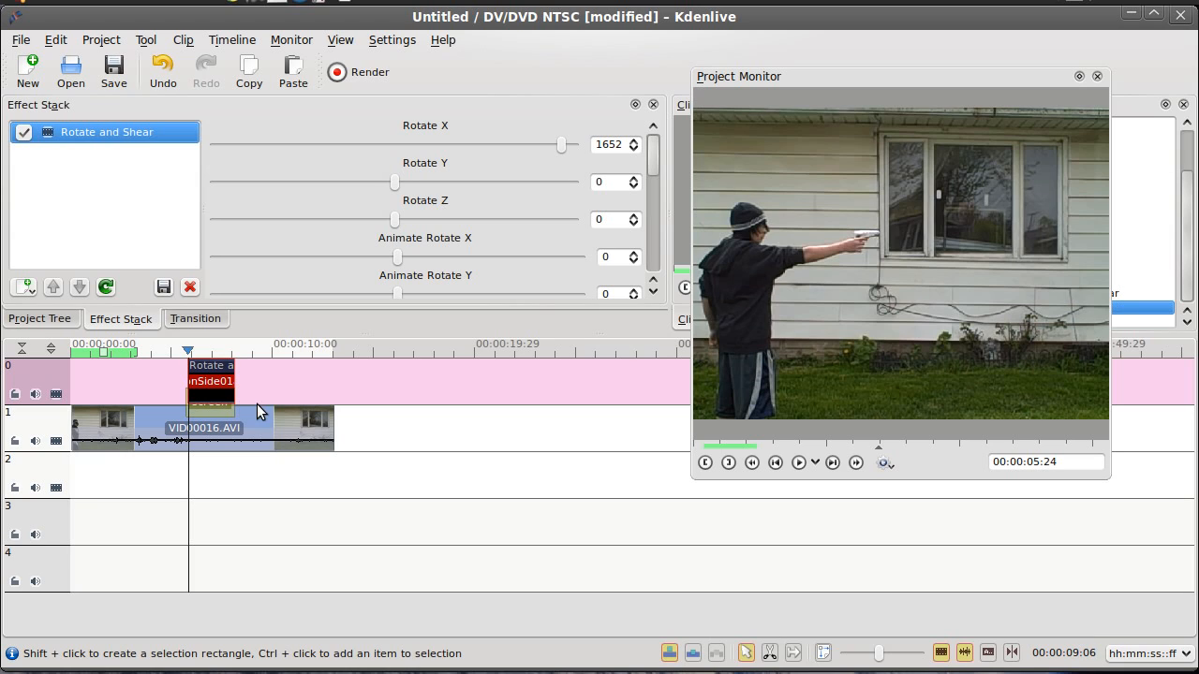
pyautogui.click(831, 463)
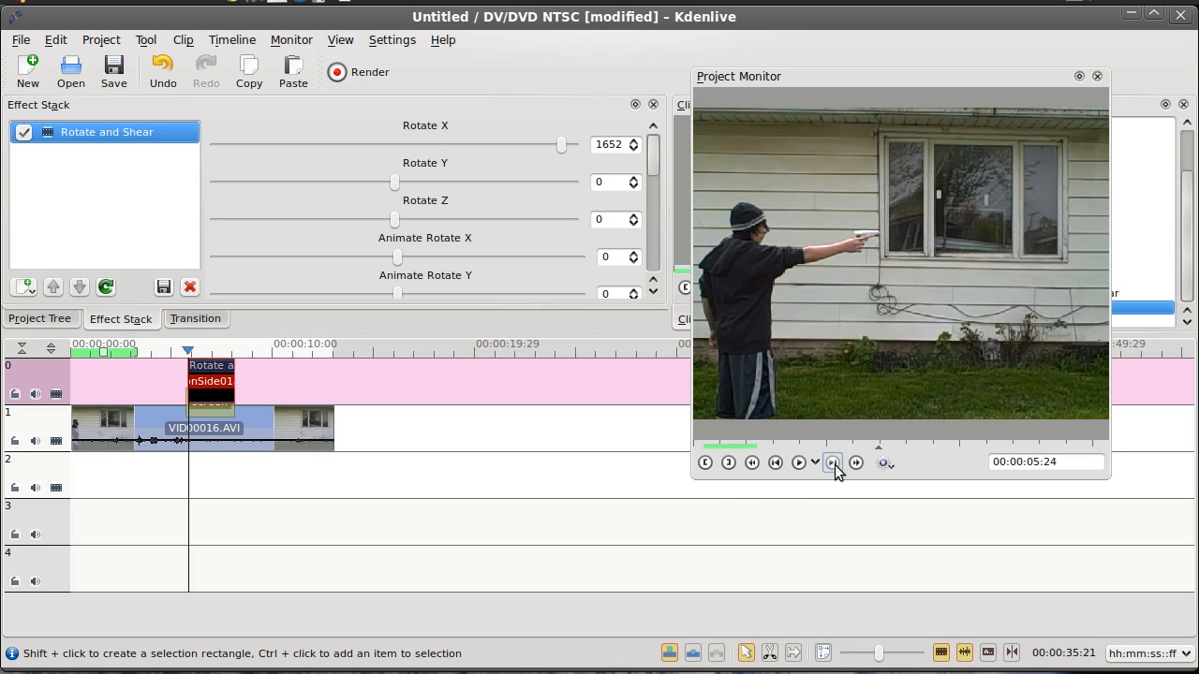
pyautogui.click(832, 461)
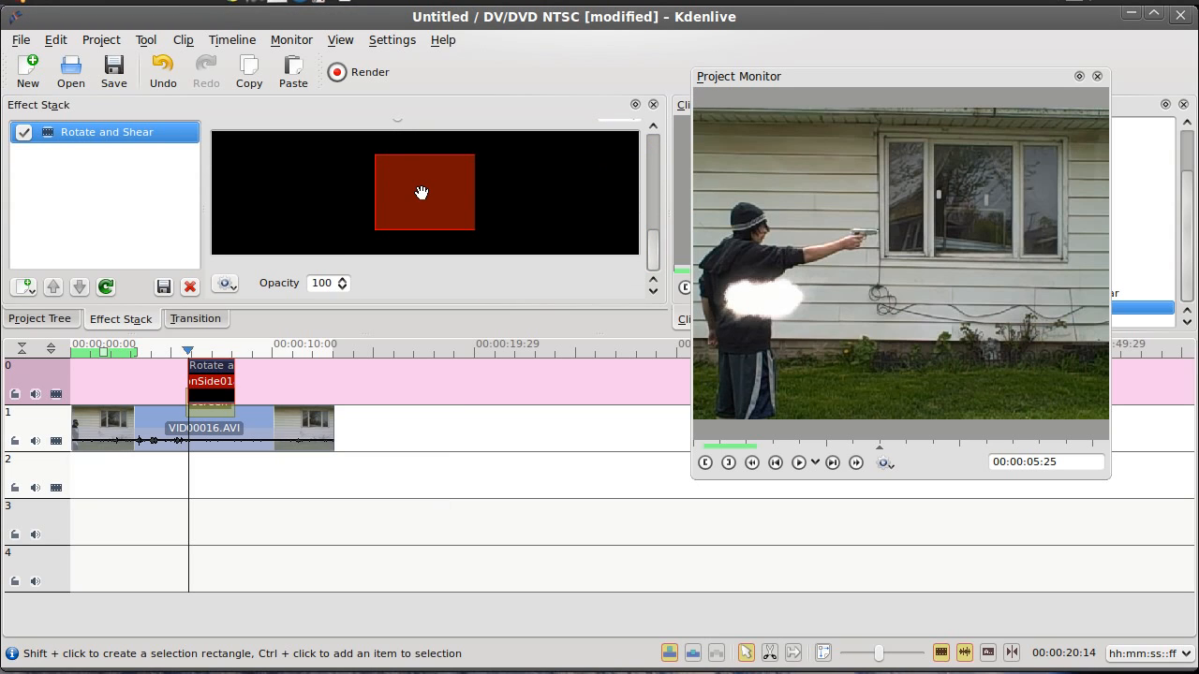
# Shrink the composite geometry rectangle to a small flash at the pistol tip and play the shot
pyautogui.moveTo(421, 191); pyautogui.dragTo(435, 186)
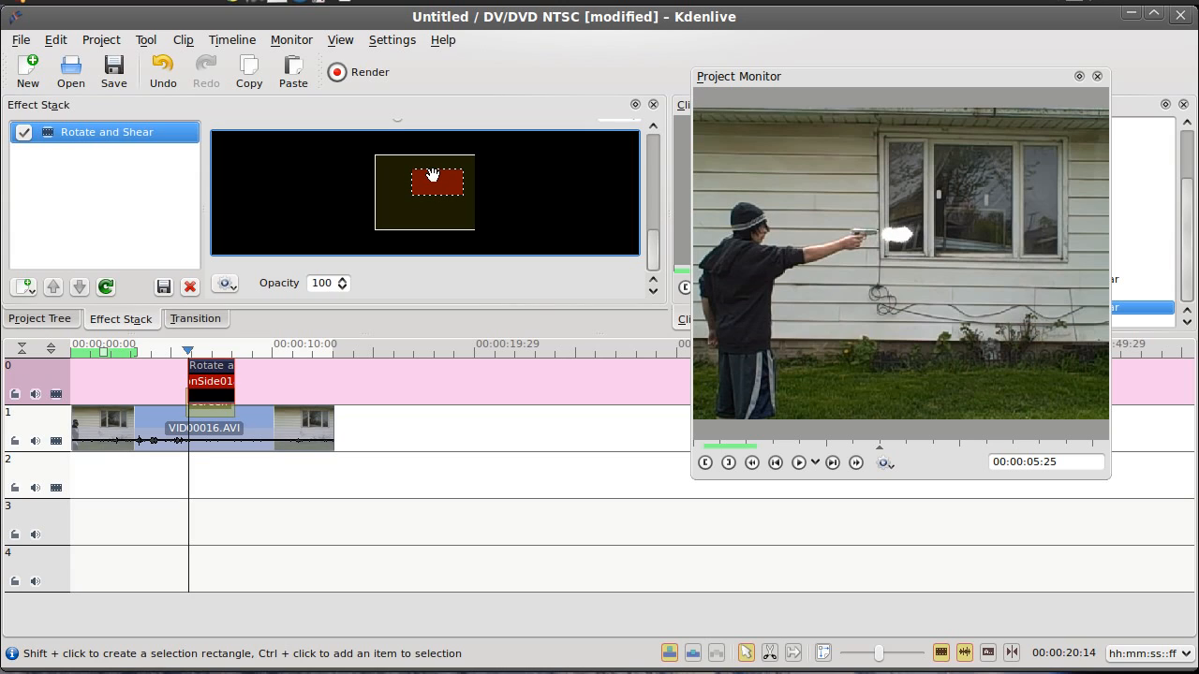
pyautogui.moveTo(497, 311)
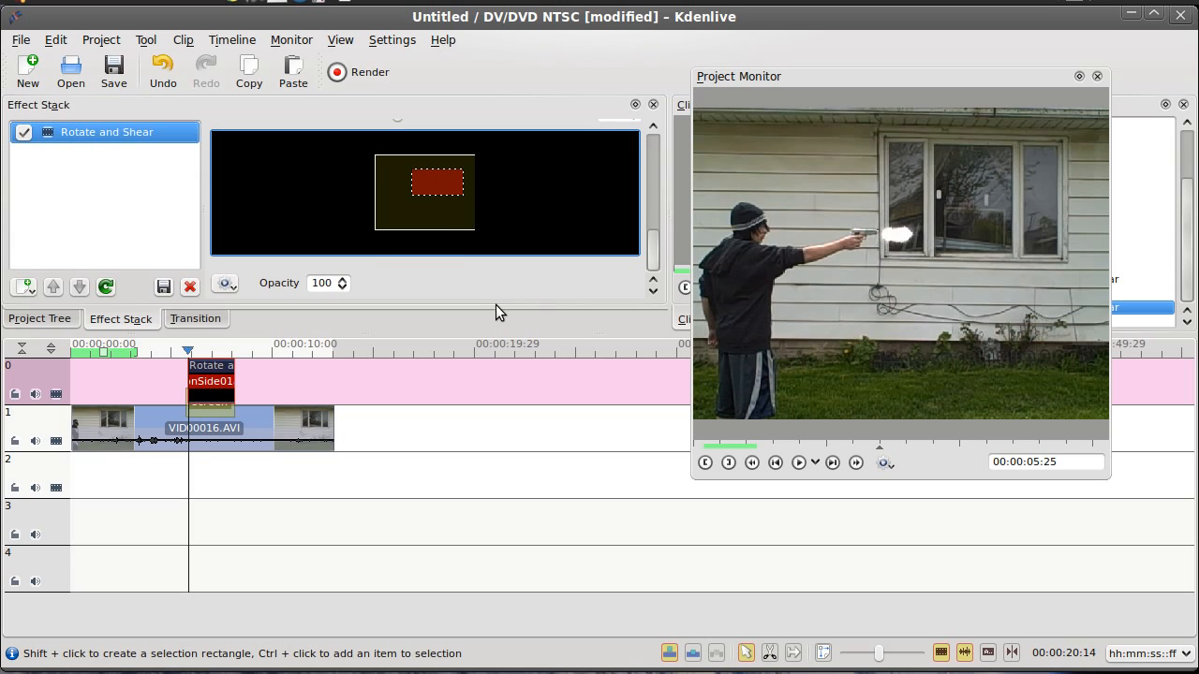
pyautogui.moveTo(203, 354)
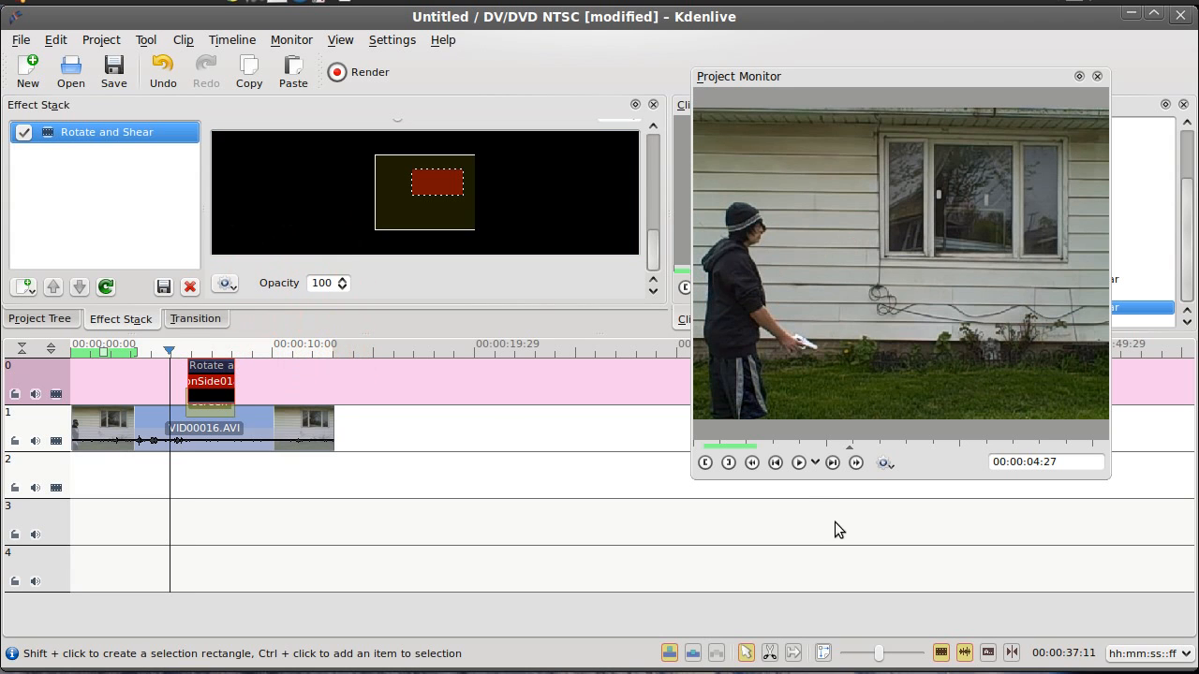
pyautogui.click(798, 461)
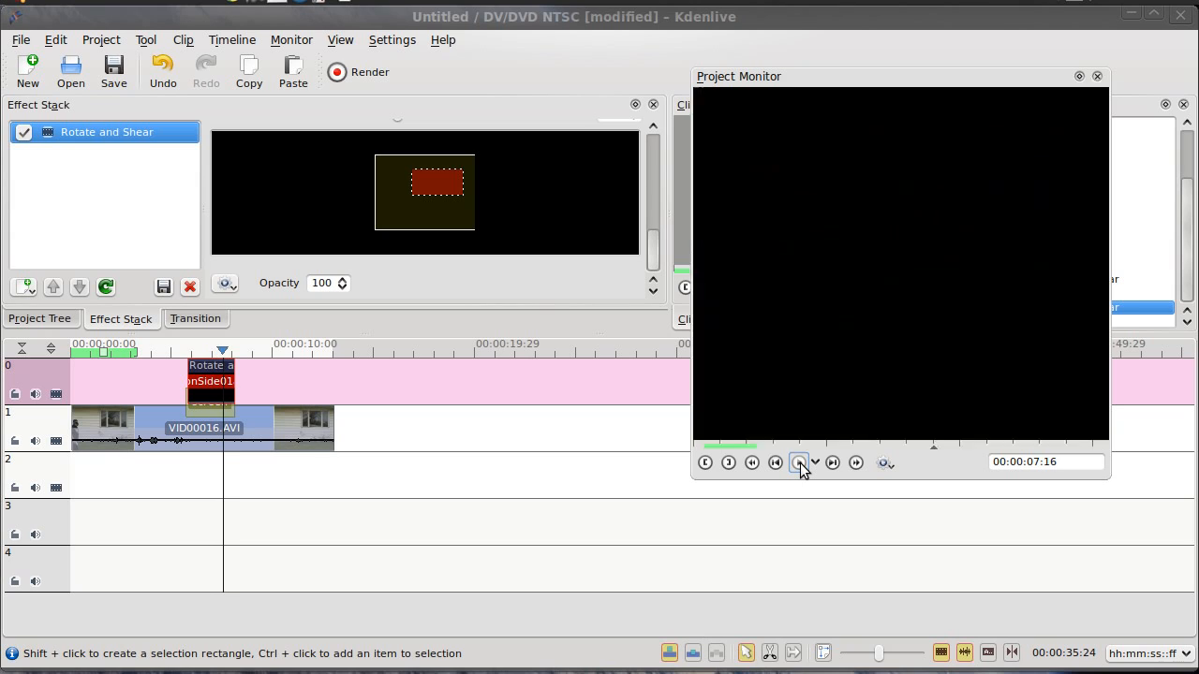
pyautogui.click(798, 462)
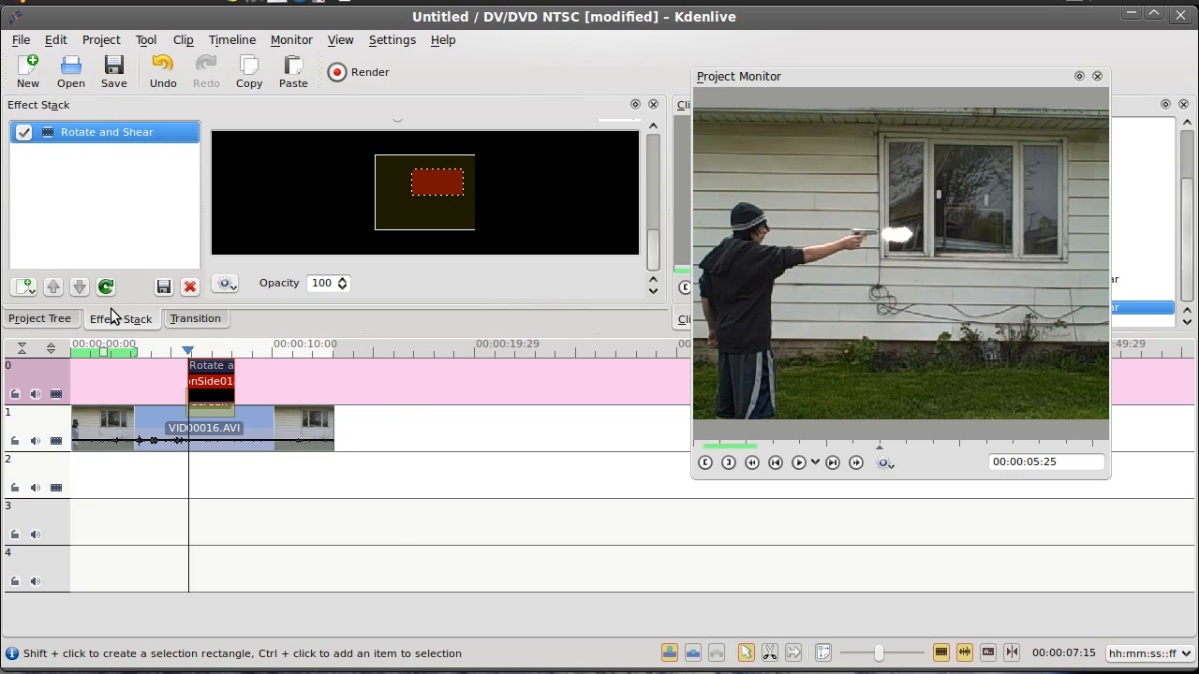
# Show the Project Tree clip list containing the gunshot sound
pyautogui.click(39, 318)
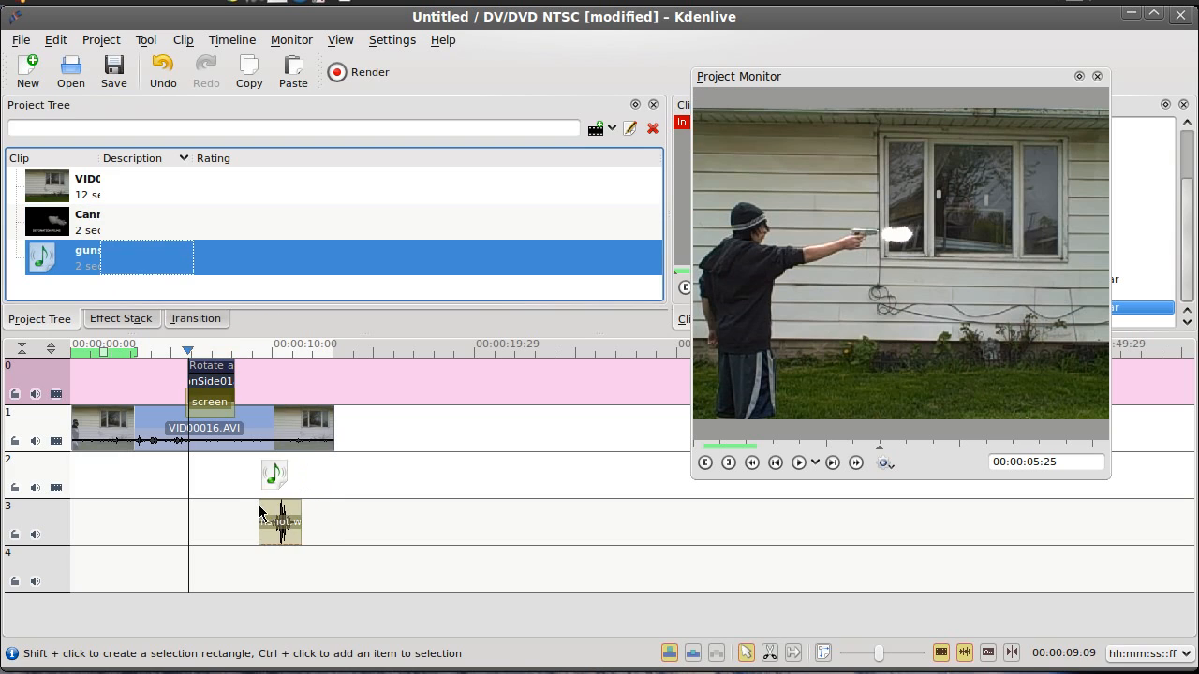
# Place gunshot.wav on audio track 3 starting at the firing frame under the flash, and play to check sync
pyautogui.moveTo(279, 521); pyautogui.dragTo(251, 476)
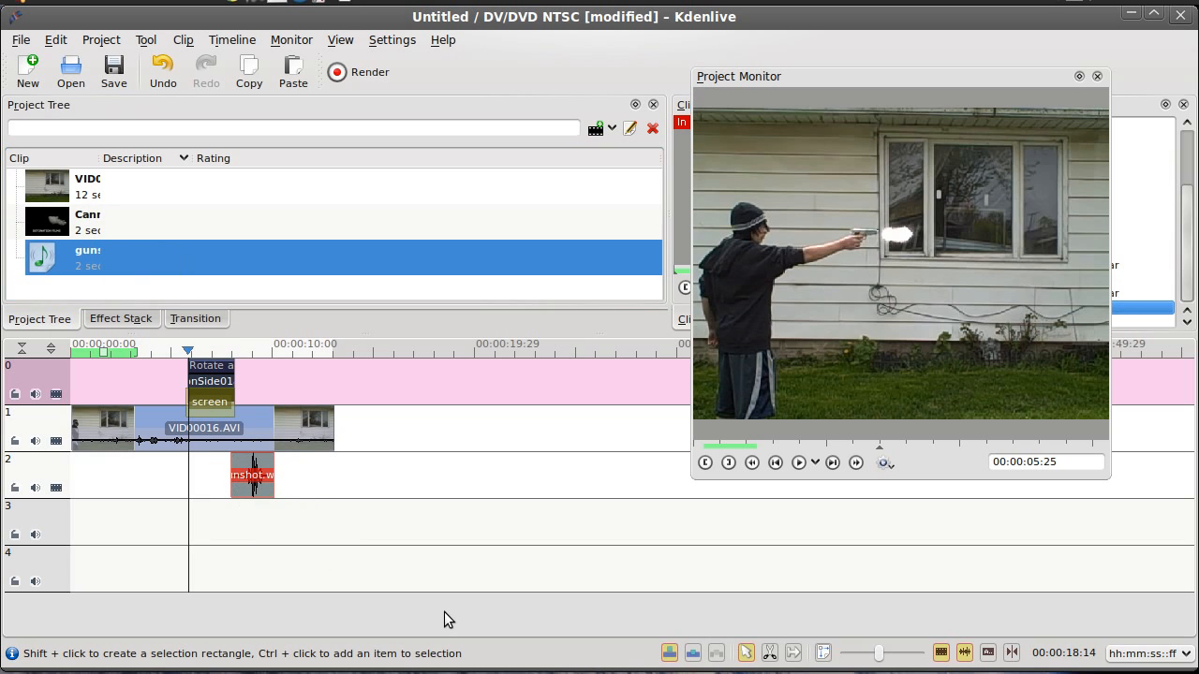
pyautogui.moveTo(251, 475); pyautogui.dragTo(227, 521)
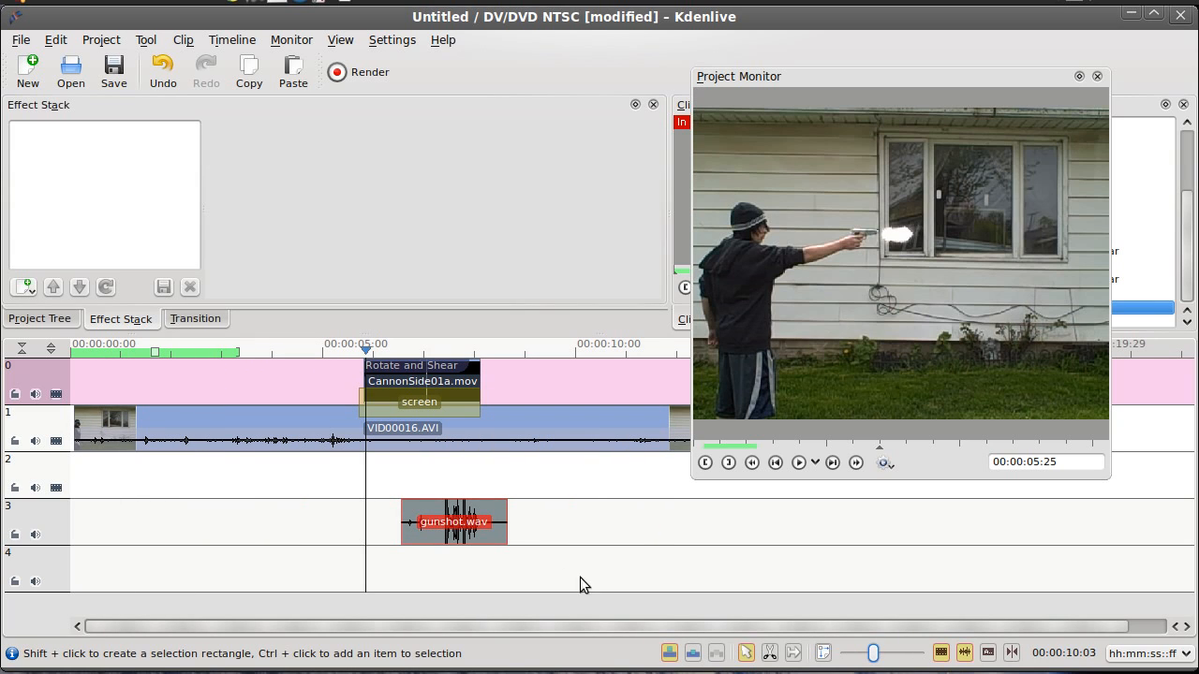
pyautogui.moveTo(448, 511)
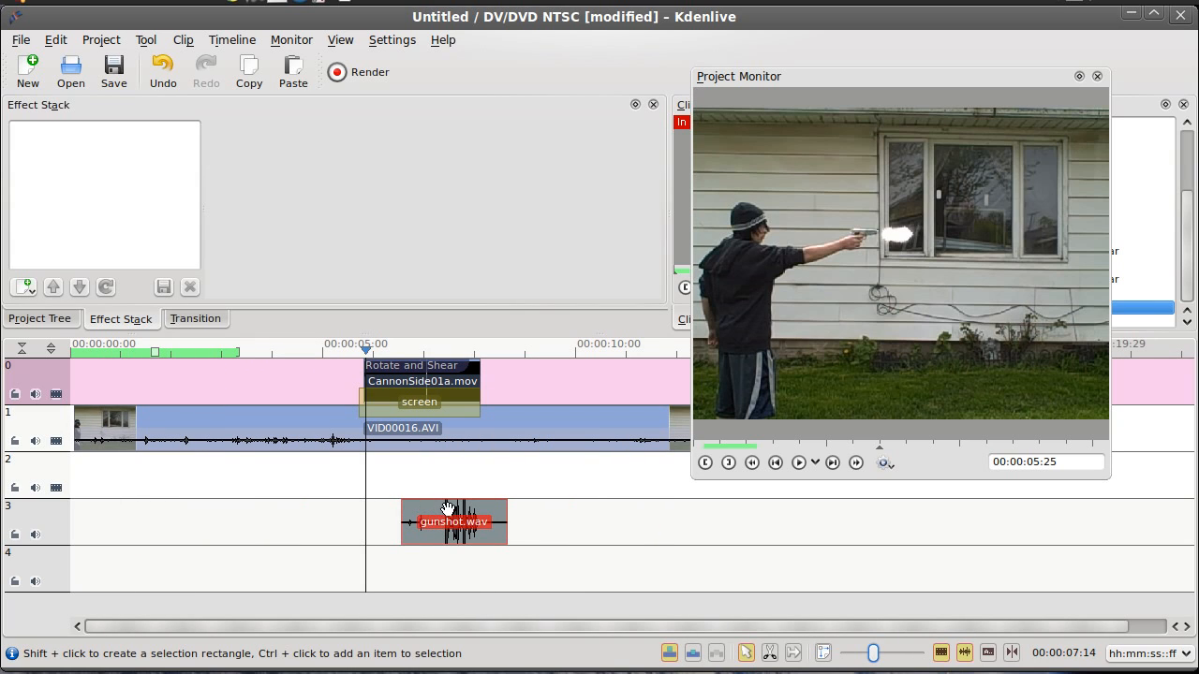
pyautogui.moveTo(454, 521); pyautogui.dragTo(402, 521)
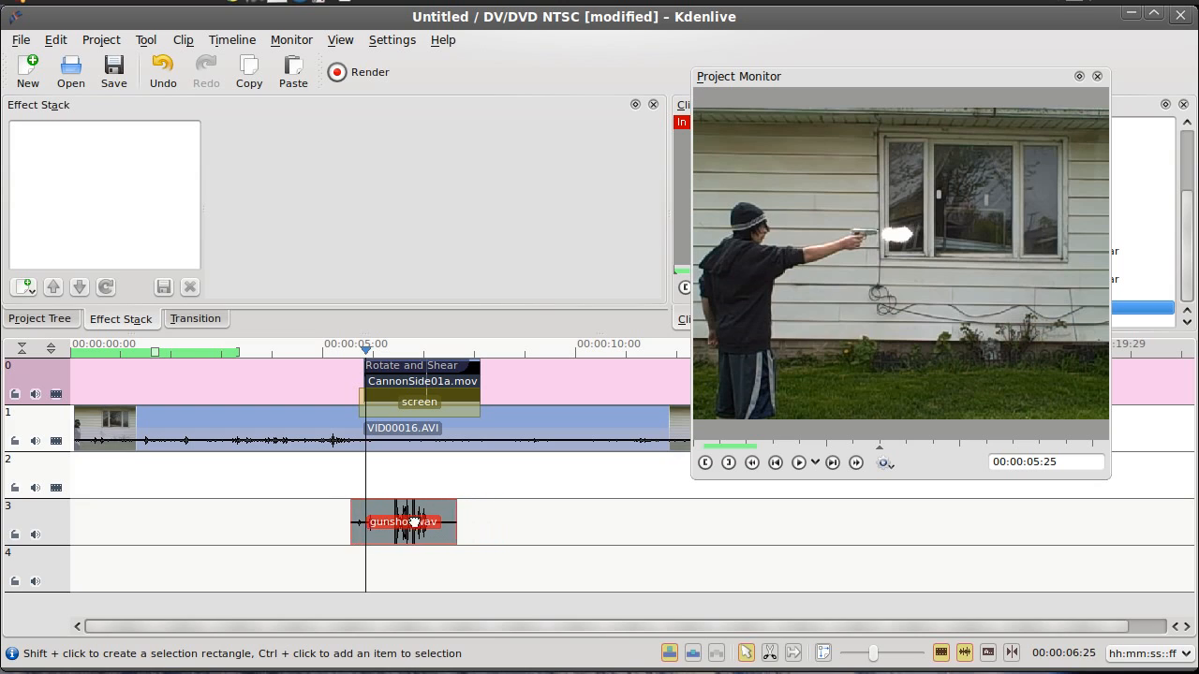
pyautogui.moveTo(403, 521); pyautogui.dragTo(379, 521)
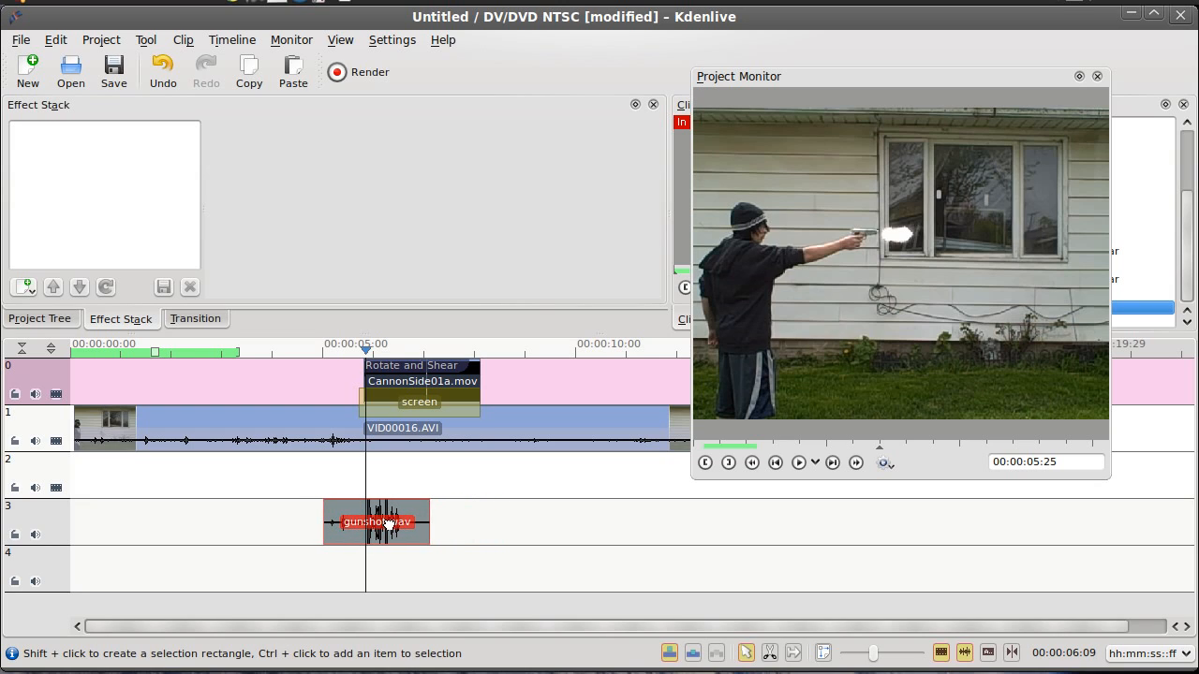
pyautogui.click(377, 521)
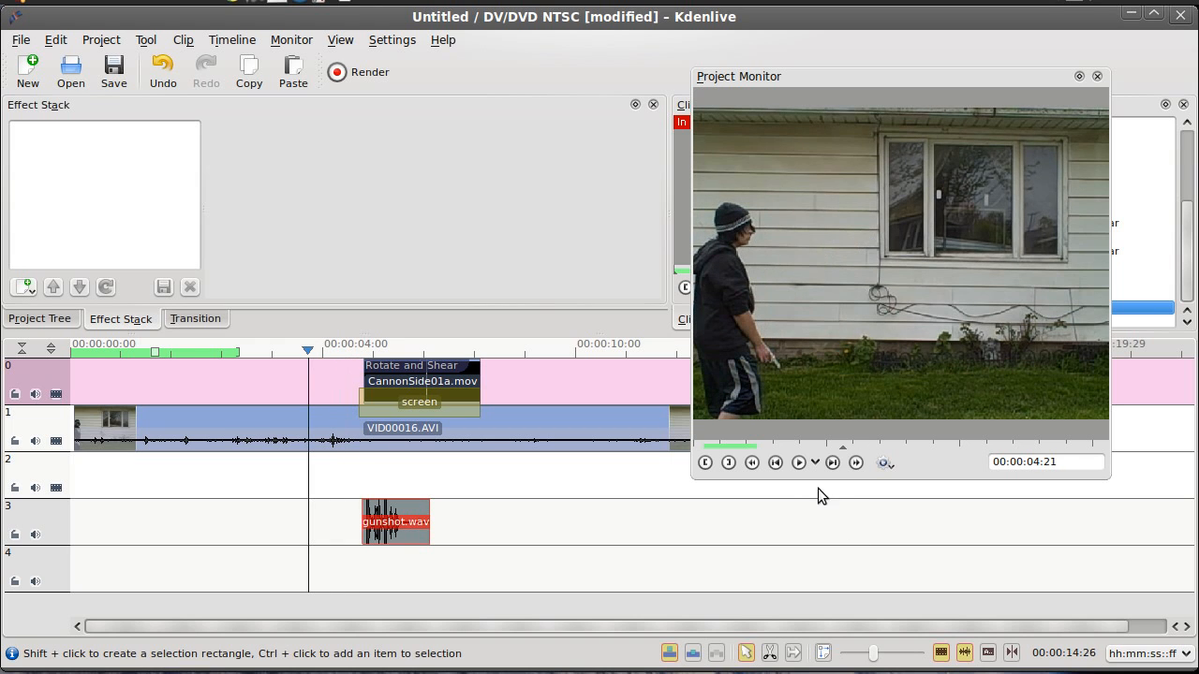
pyautogui.click(798, 462)
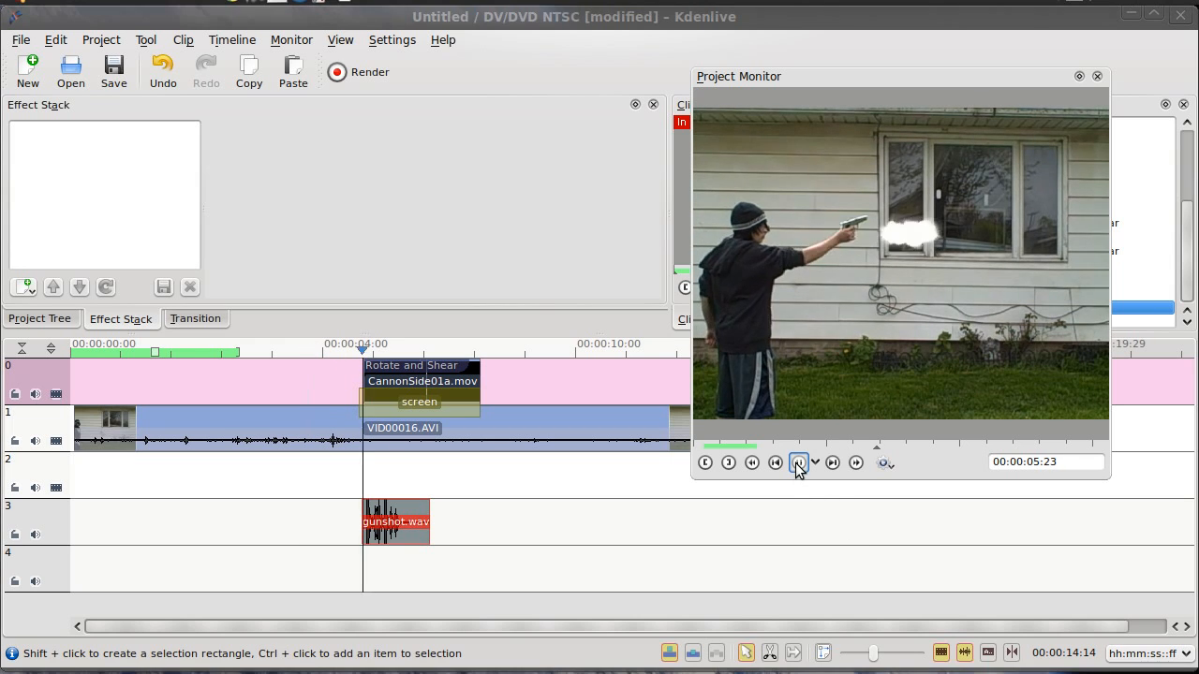
pyautogui.click(798, 461)
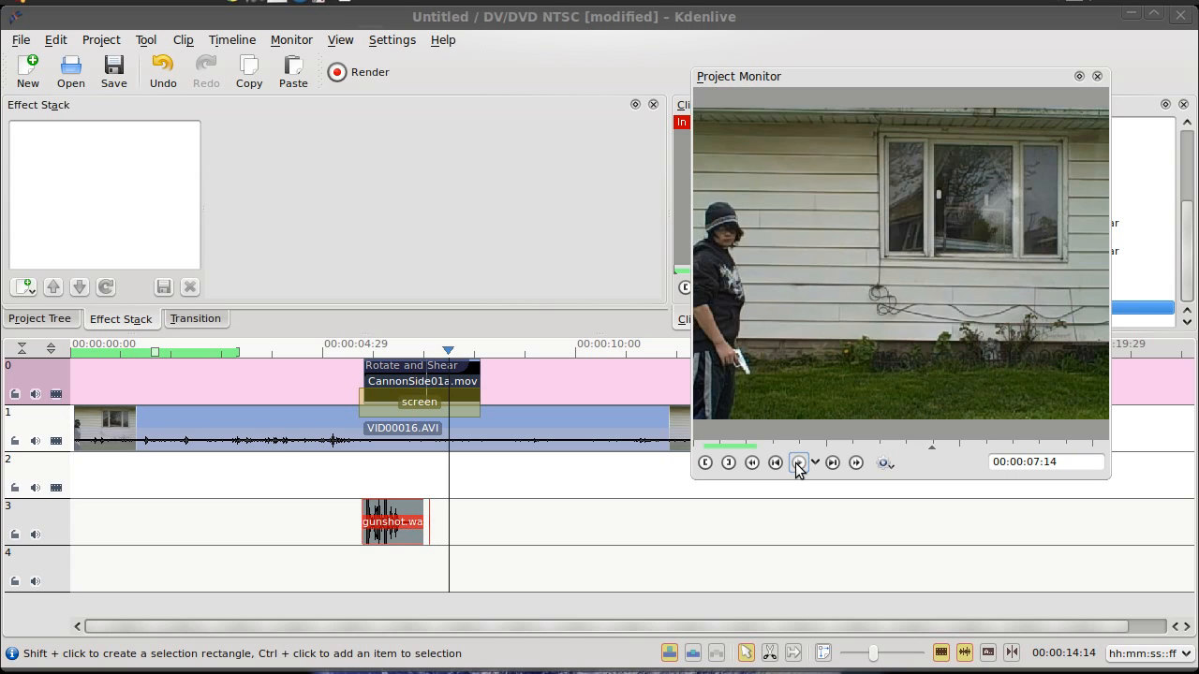
pyautogui.click(798, 461)
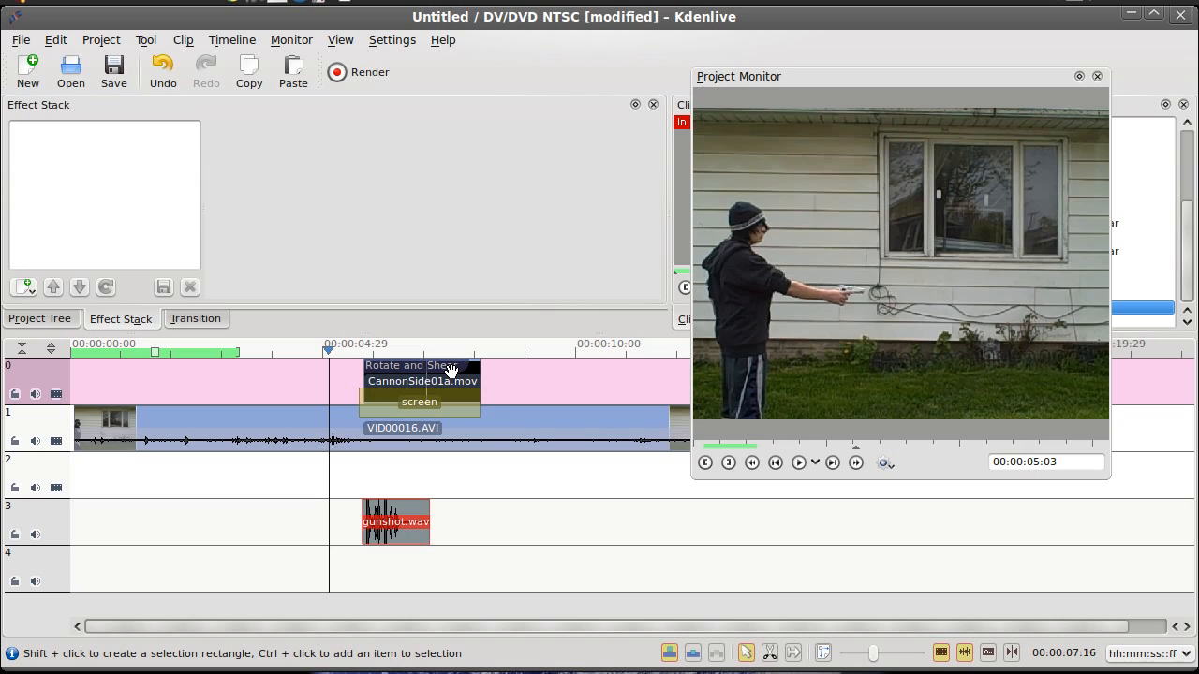
pyautogui.moveTo(446, 407)
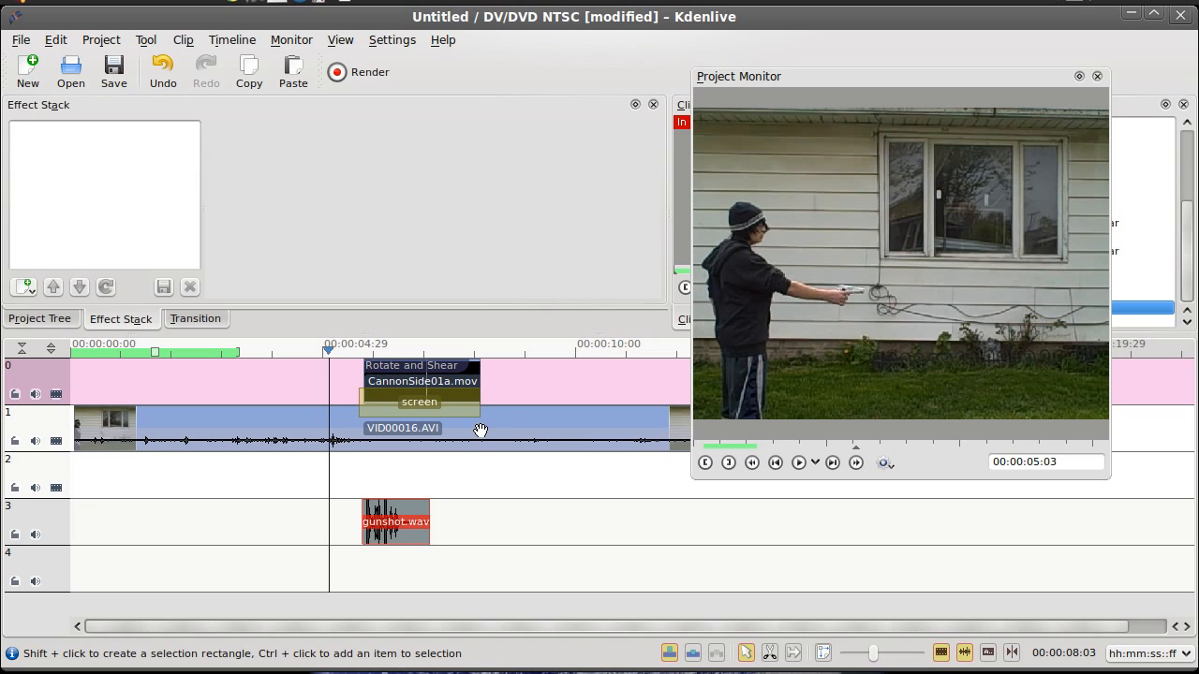
pyautogui.moveTo(427, 504)
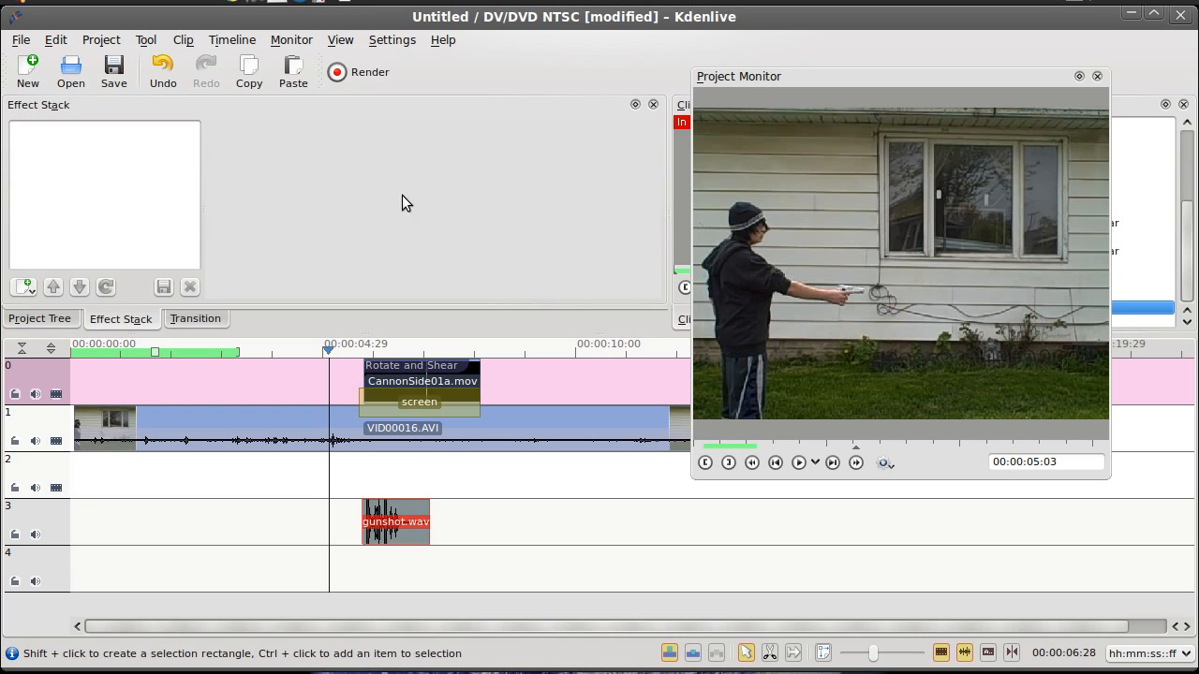
pyautogui.click(337, 71)
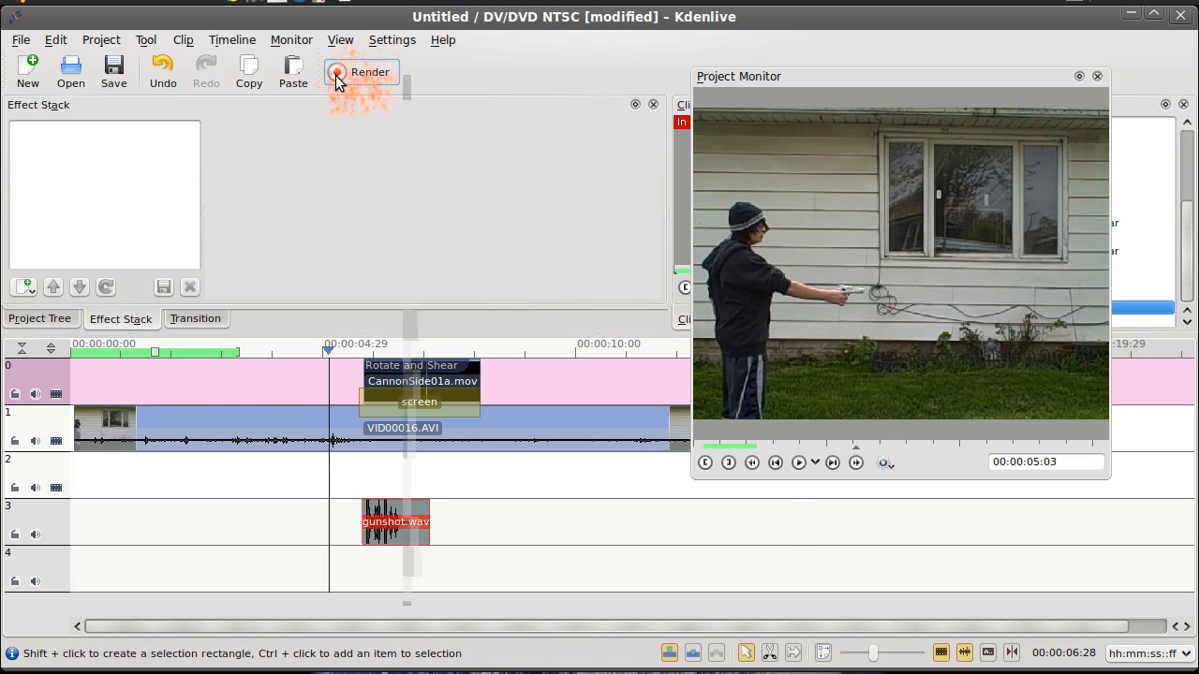
pyautogui.click(359, 71)
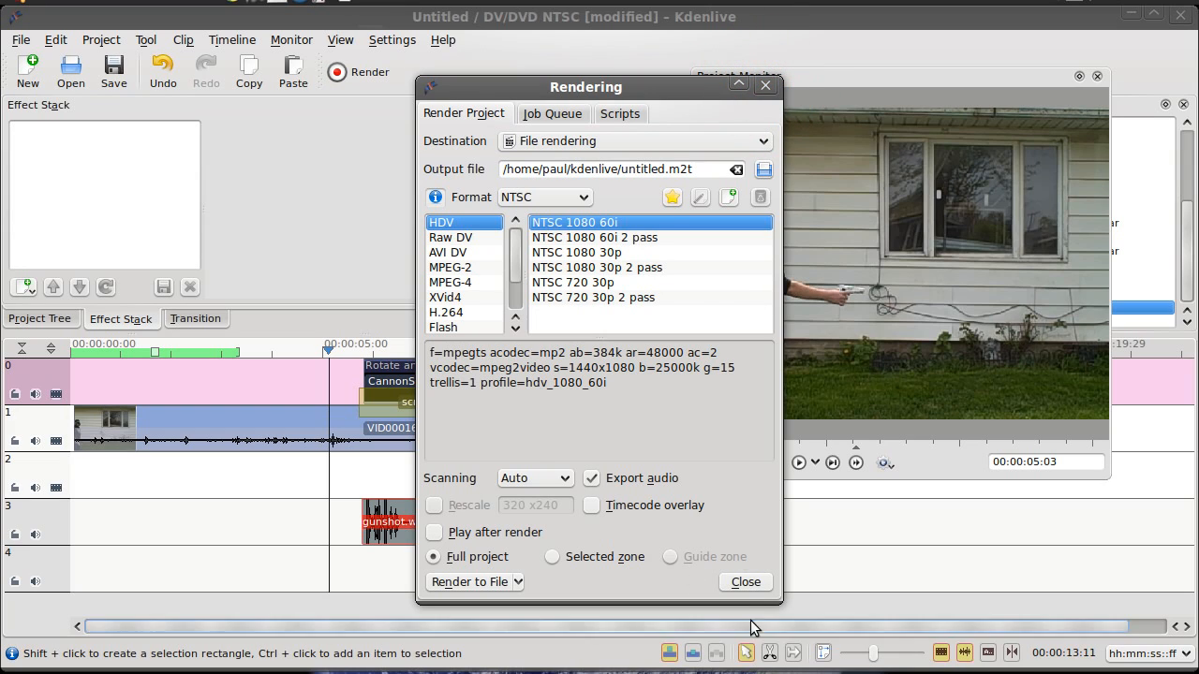
pyautogui.click(745, 580)
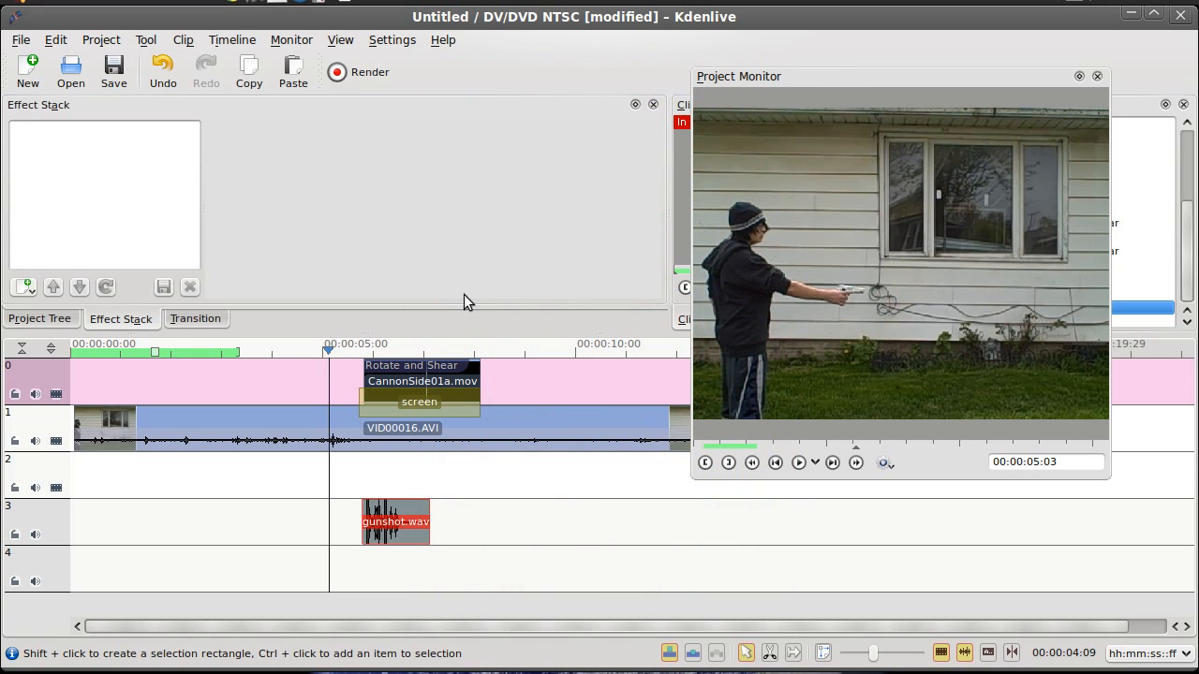
pyautogui.moveTo(408, 304)
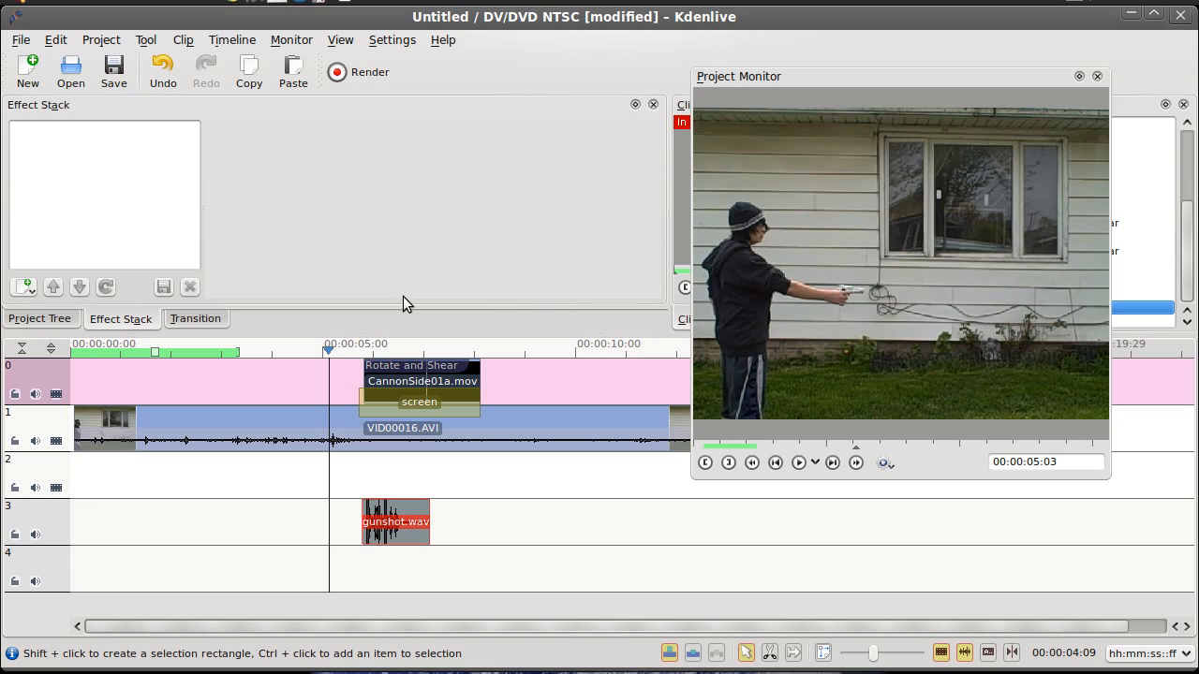
pyautogui.moveTo(389, 193)
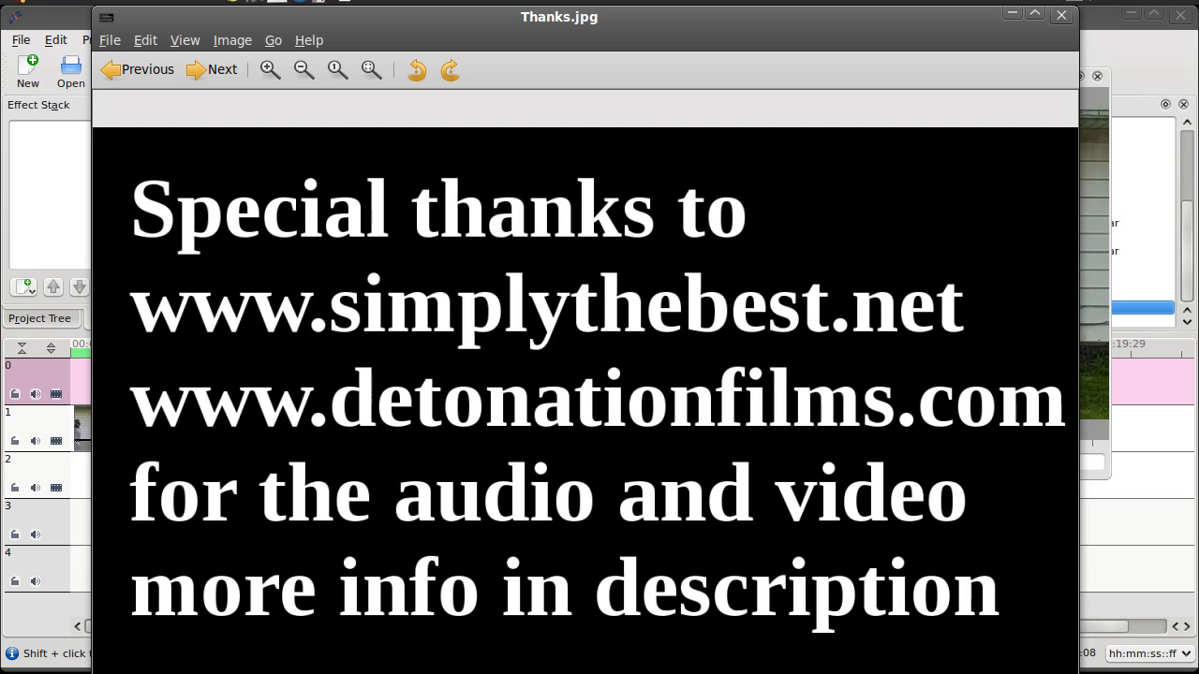
pyautogui.moveTo(697, 290)
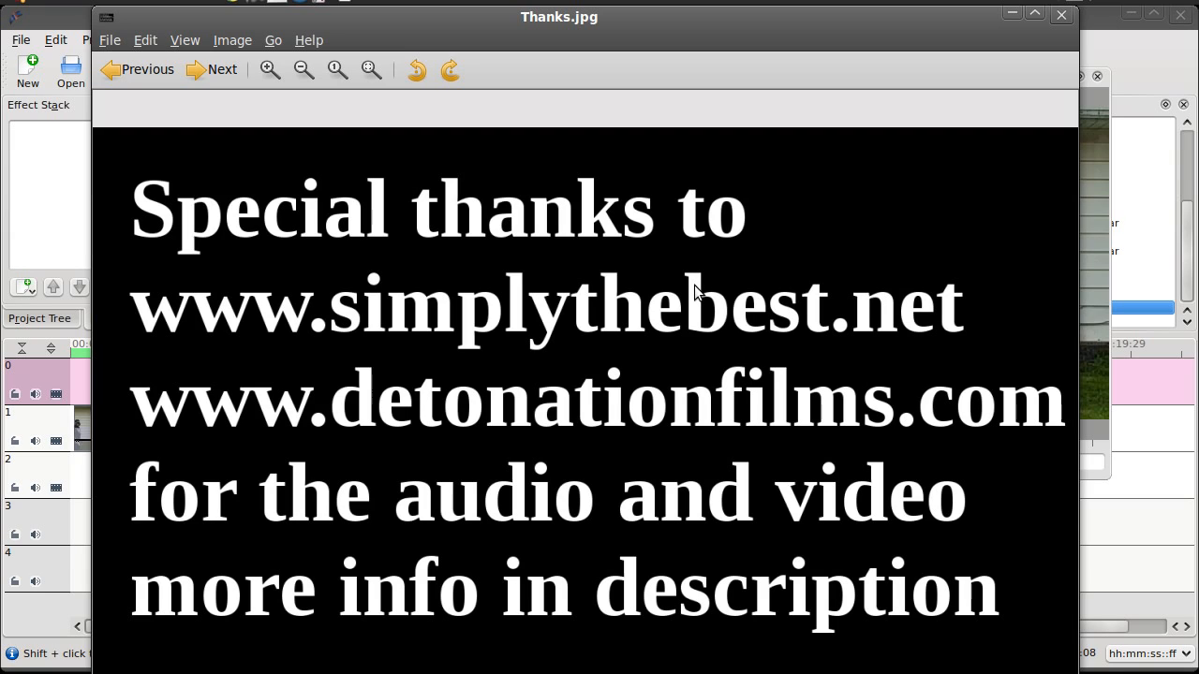
pyautogui.moveTo(678, 392)
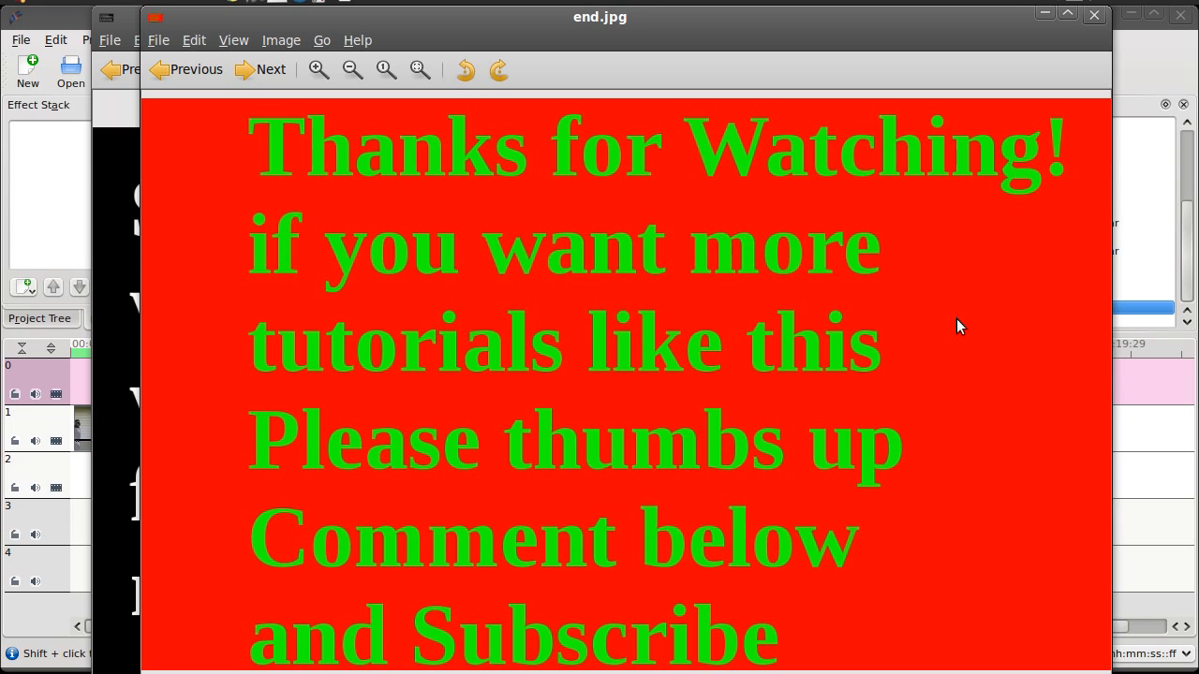
pyautogui.moveTo(1135, 11)
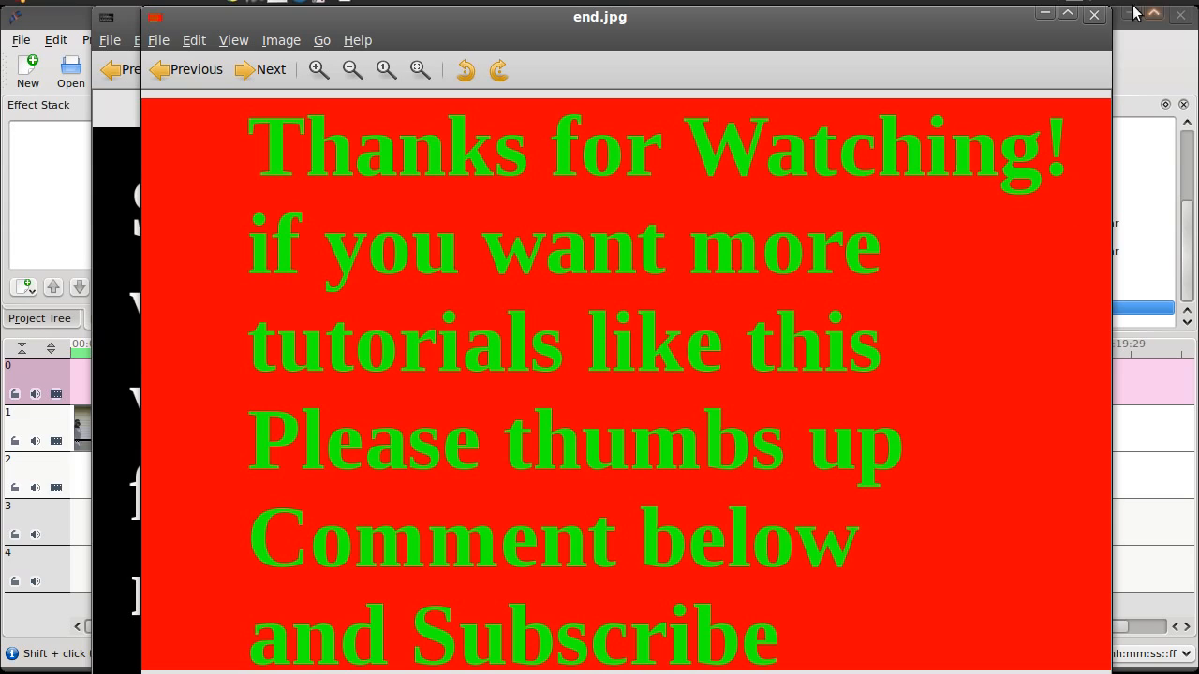